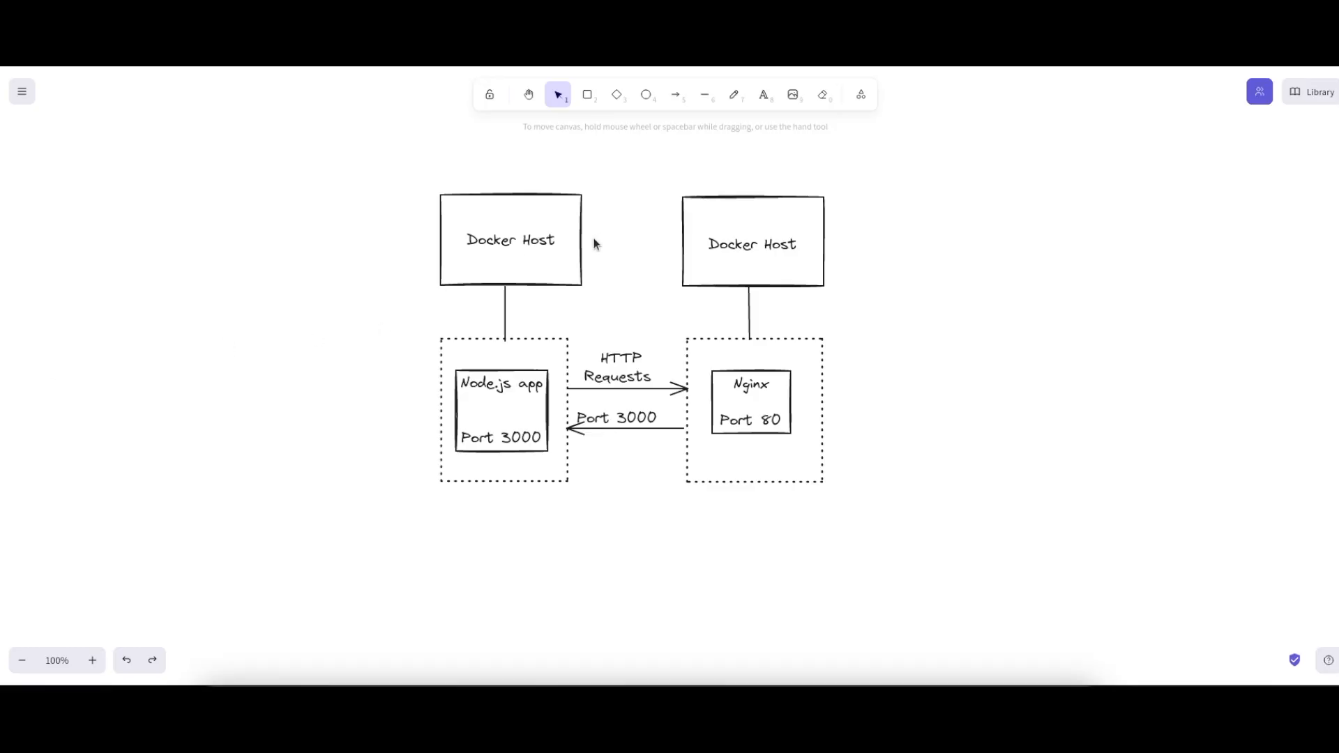
mouse_move(516, 364)
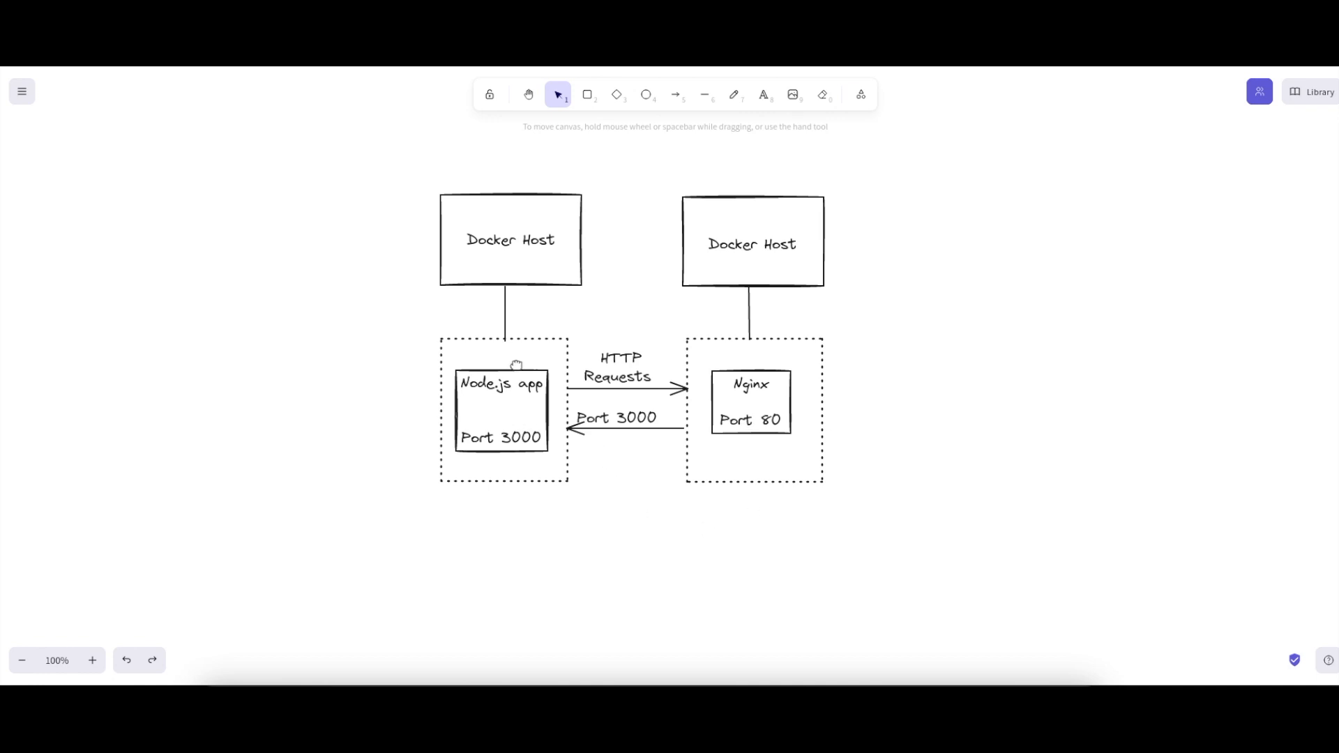
mouse_move(503, 435)
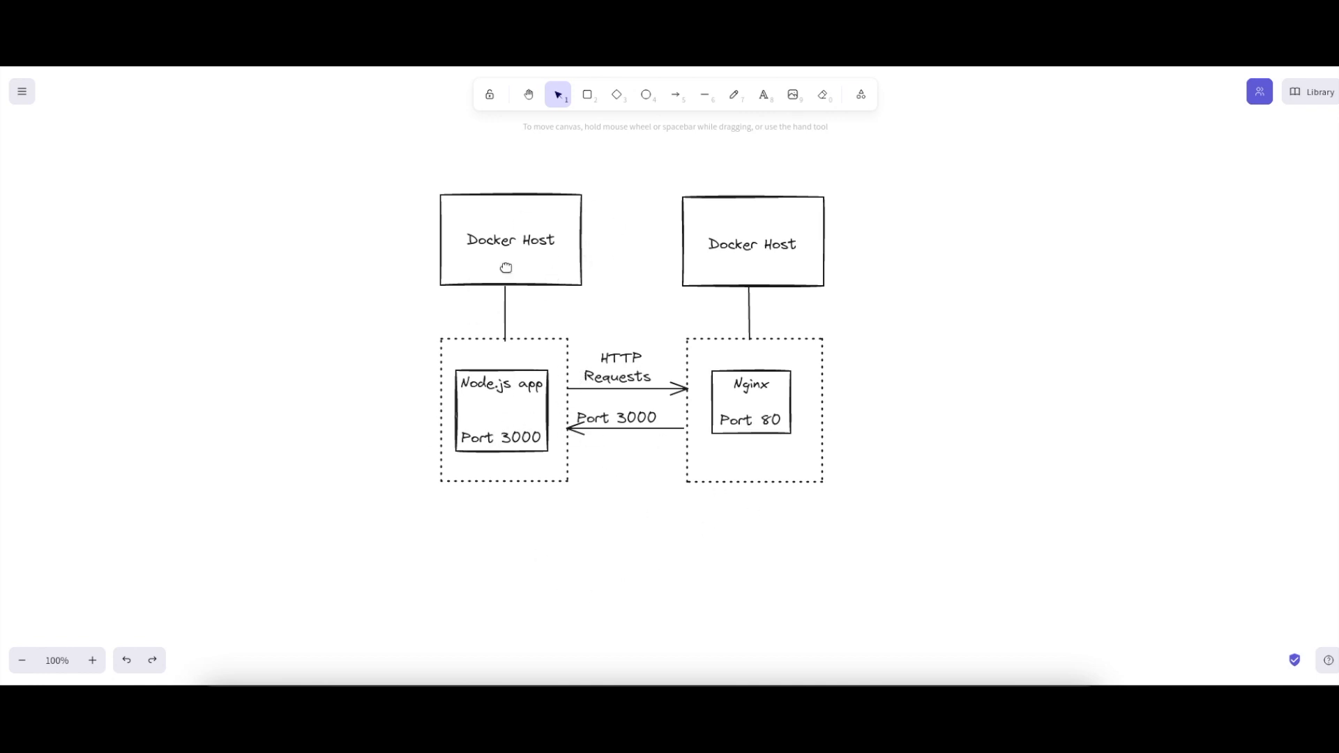
mouse_move(806, 248)
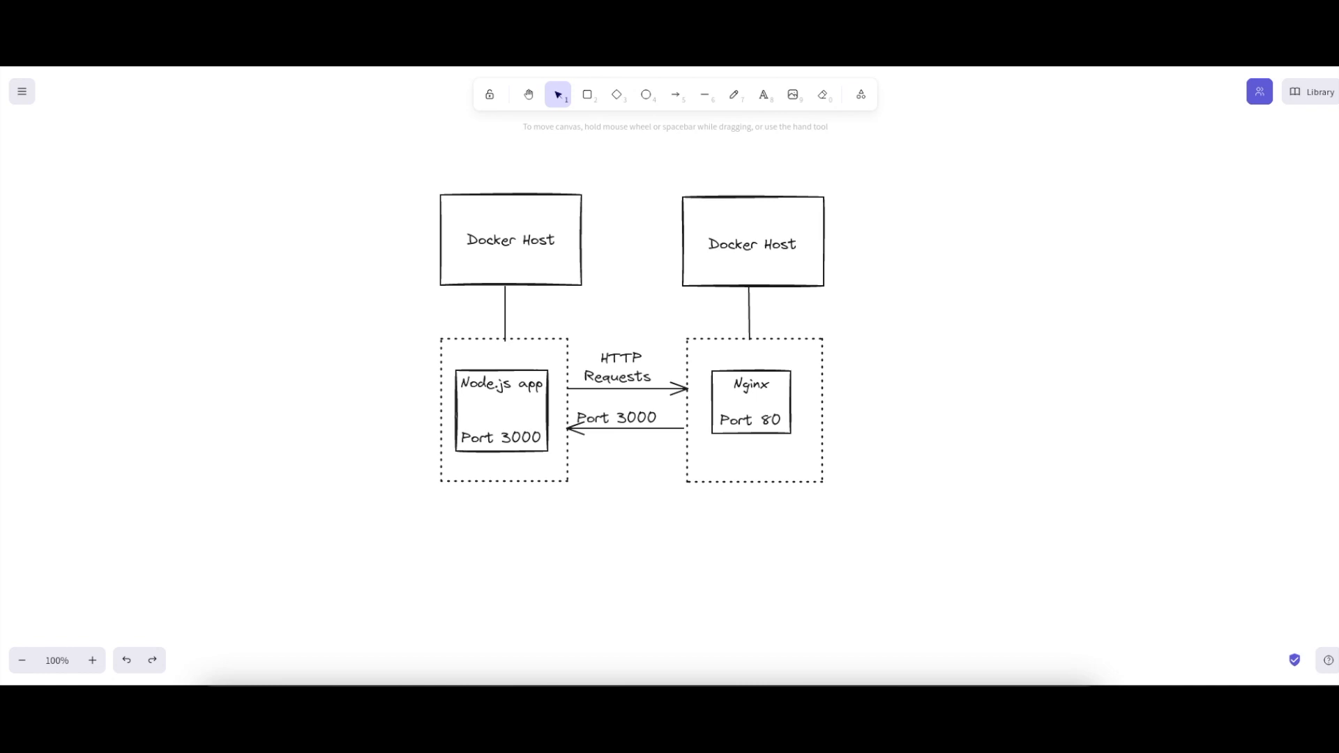
mouse_move(459, 390)
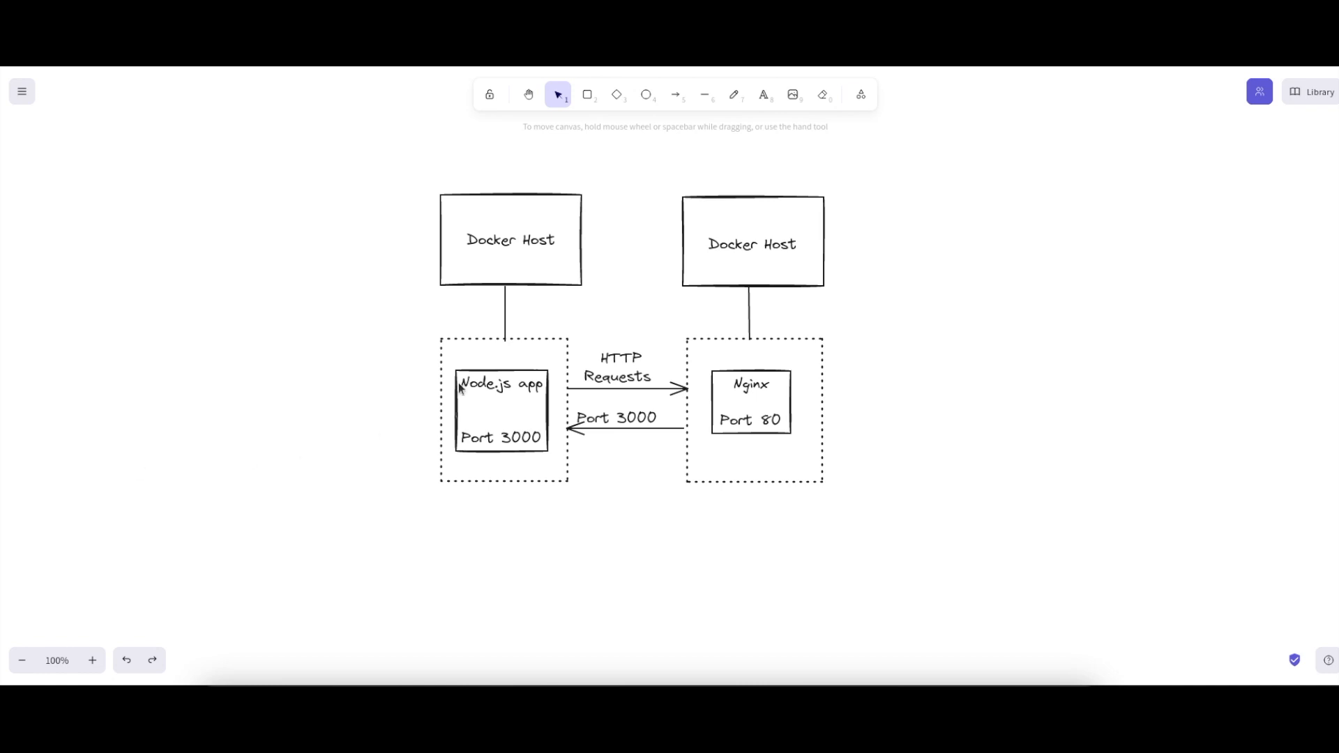
mouse_move(803, 281)
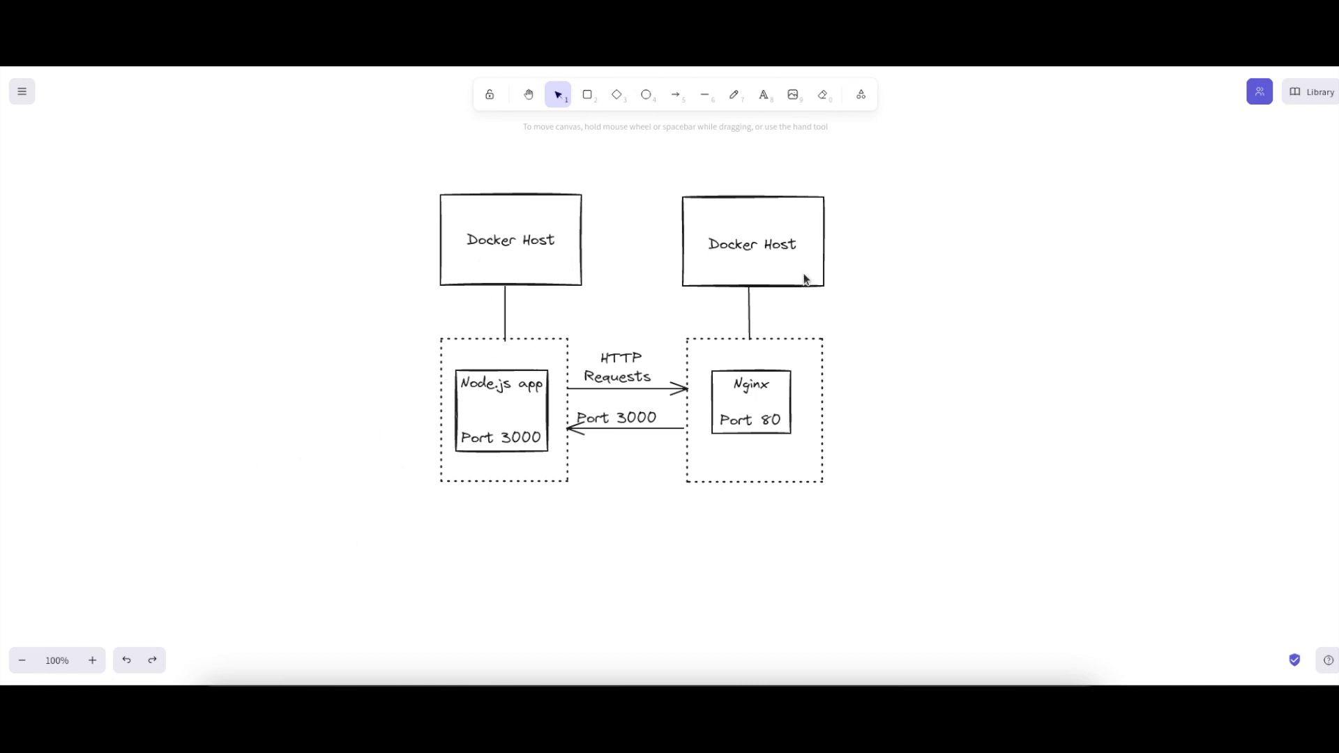
mouse_move(516, 478)
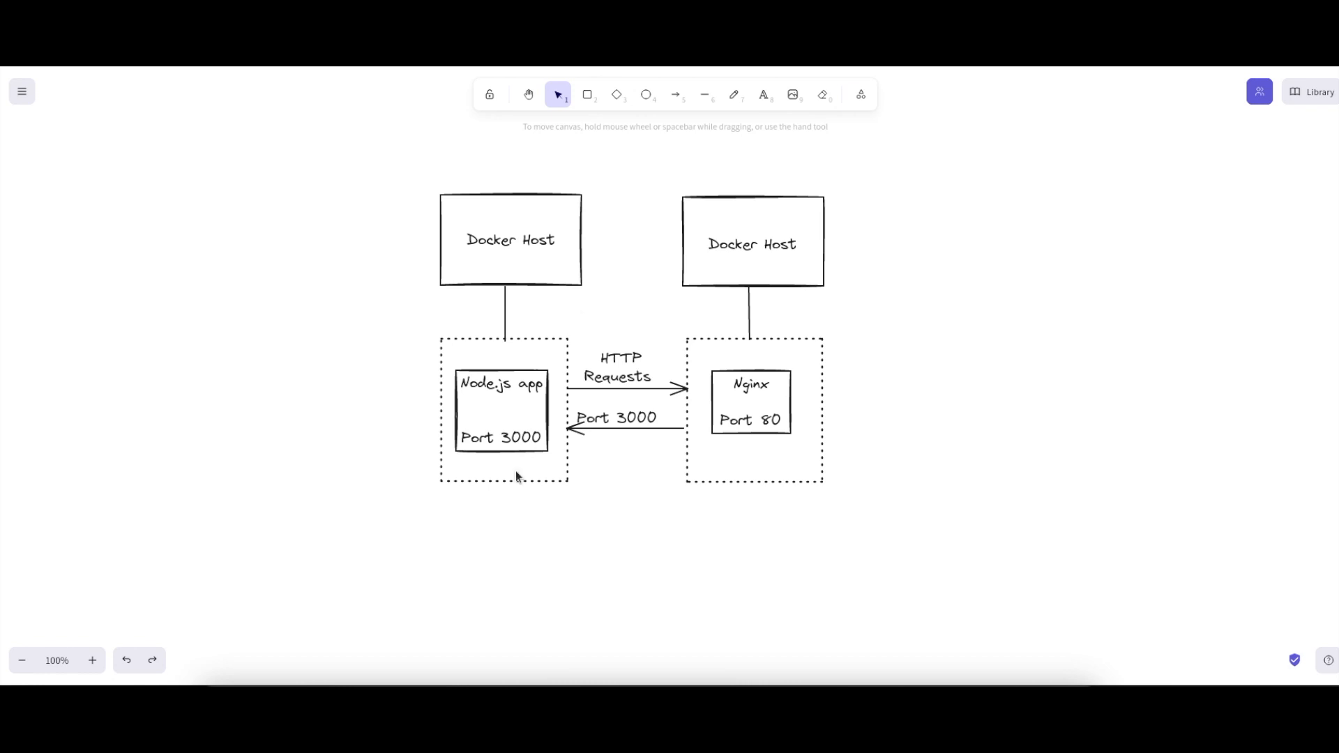
mouse_move(508, 388)
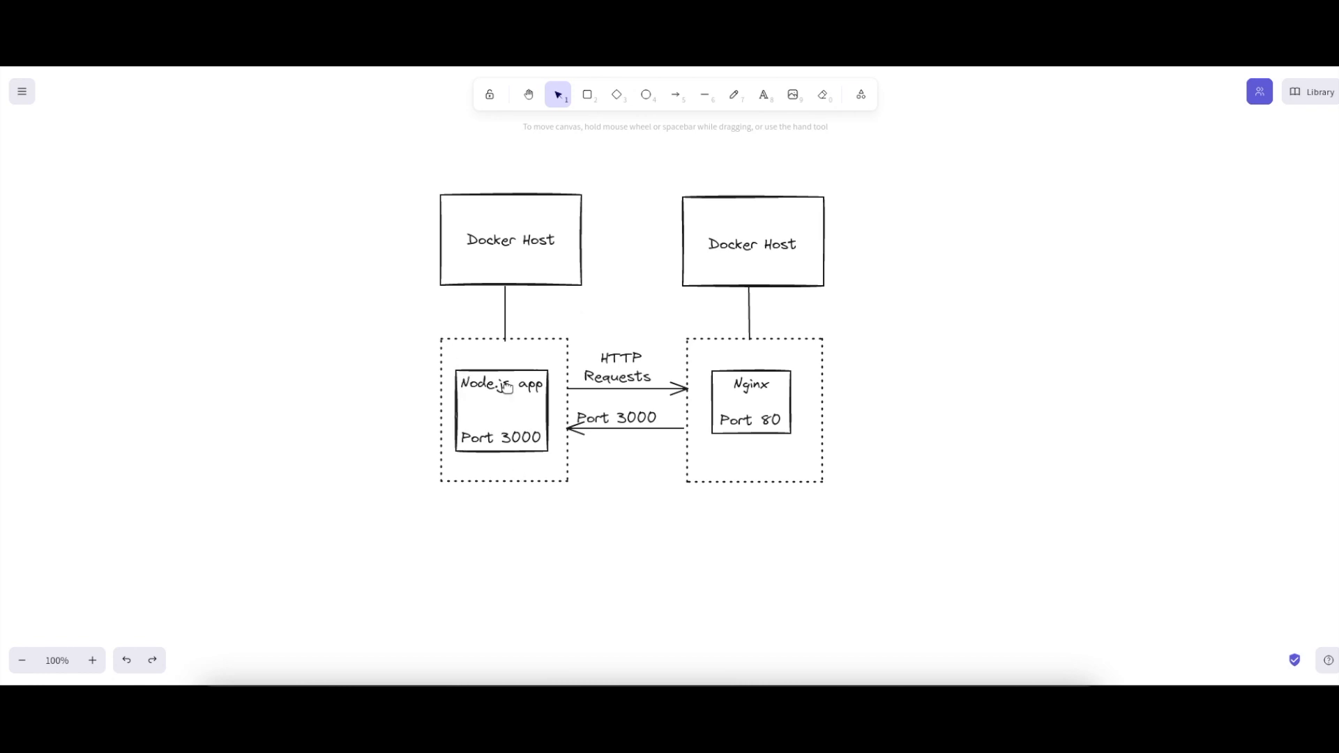
mouse_move(679, 481)
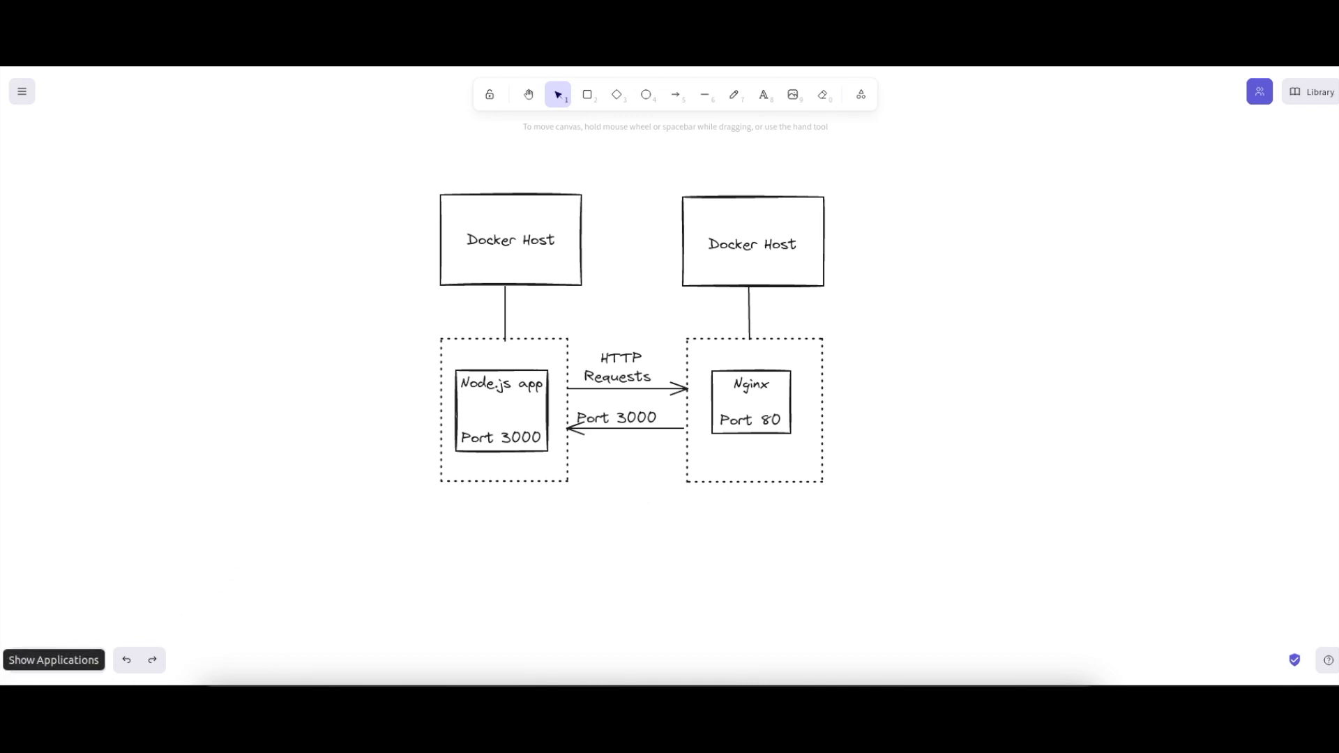
mouse_move(477, 421)
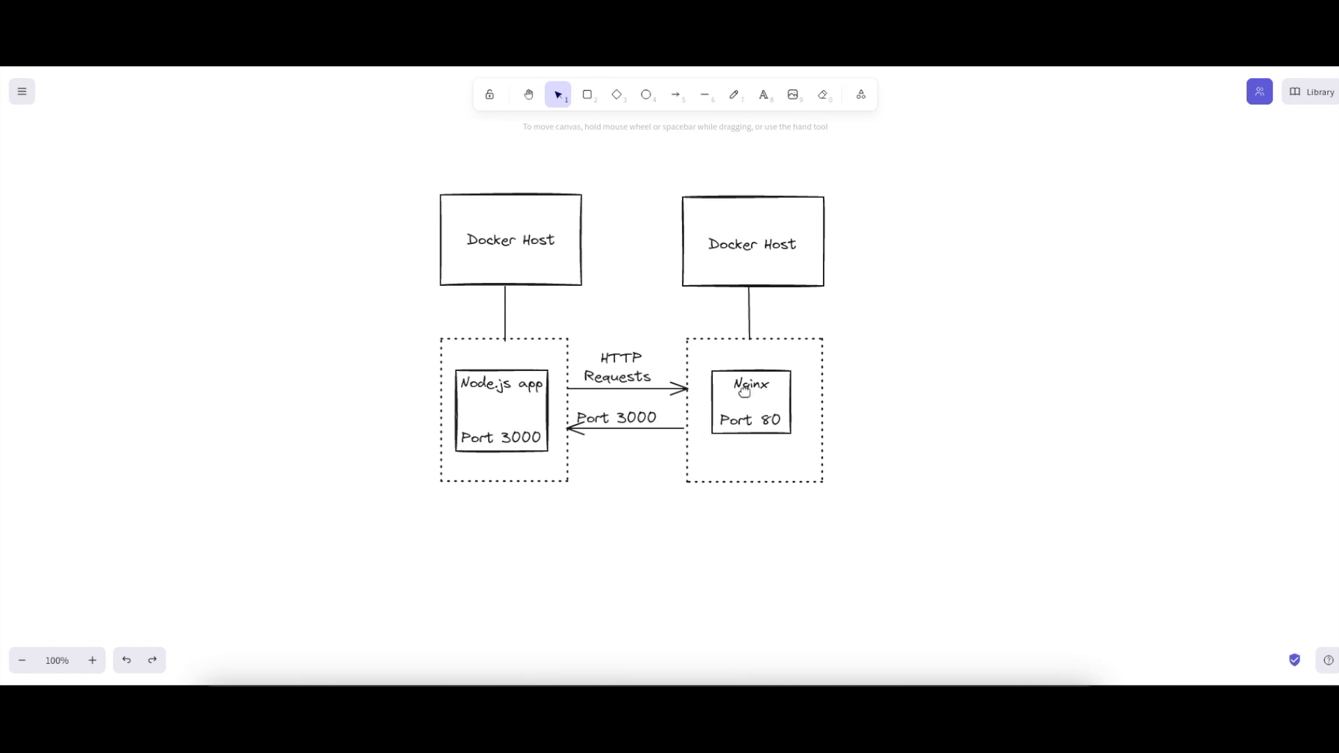
mouse_move(760, 431)
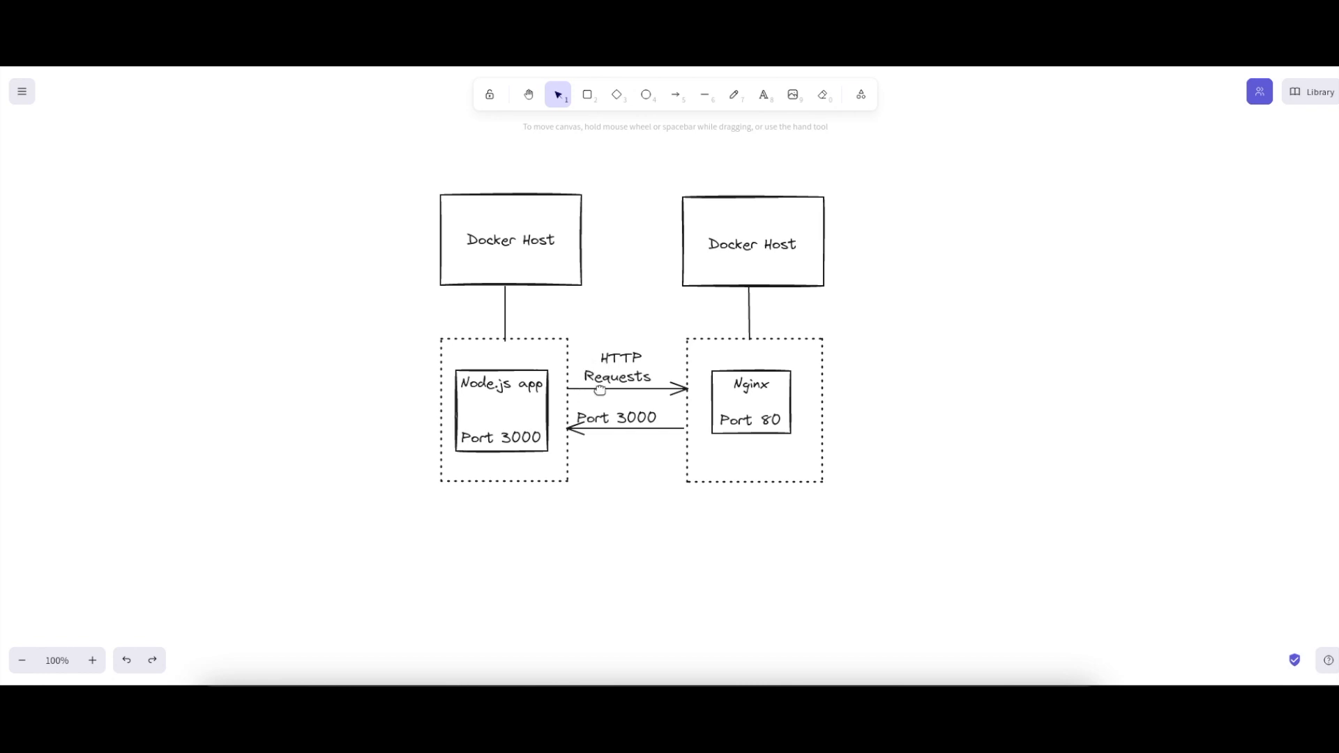
mouse_move(715, 384)
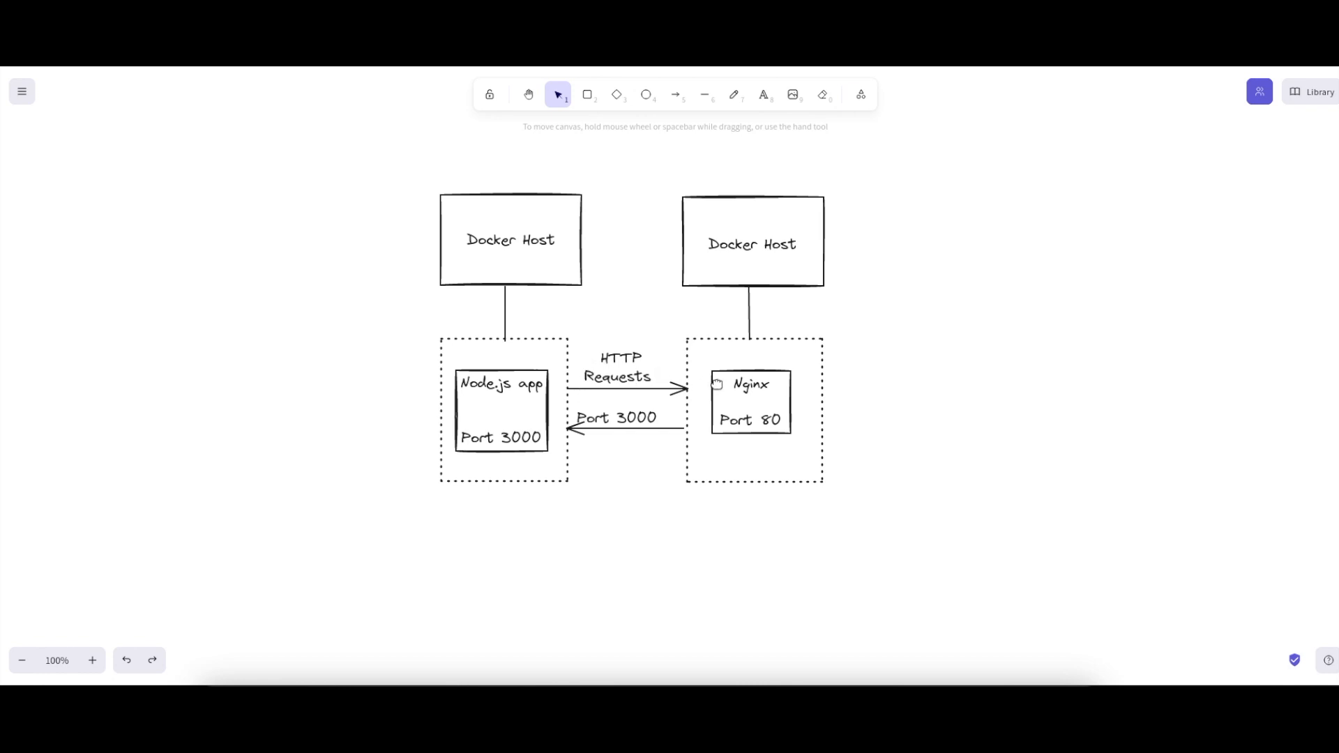
mouse_move(562, 450)
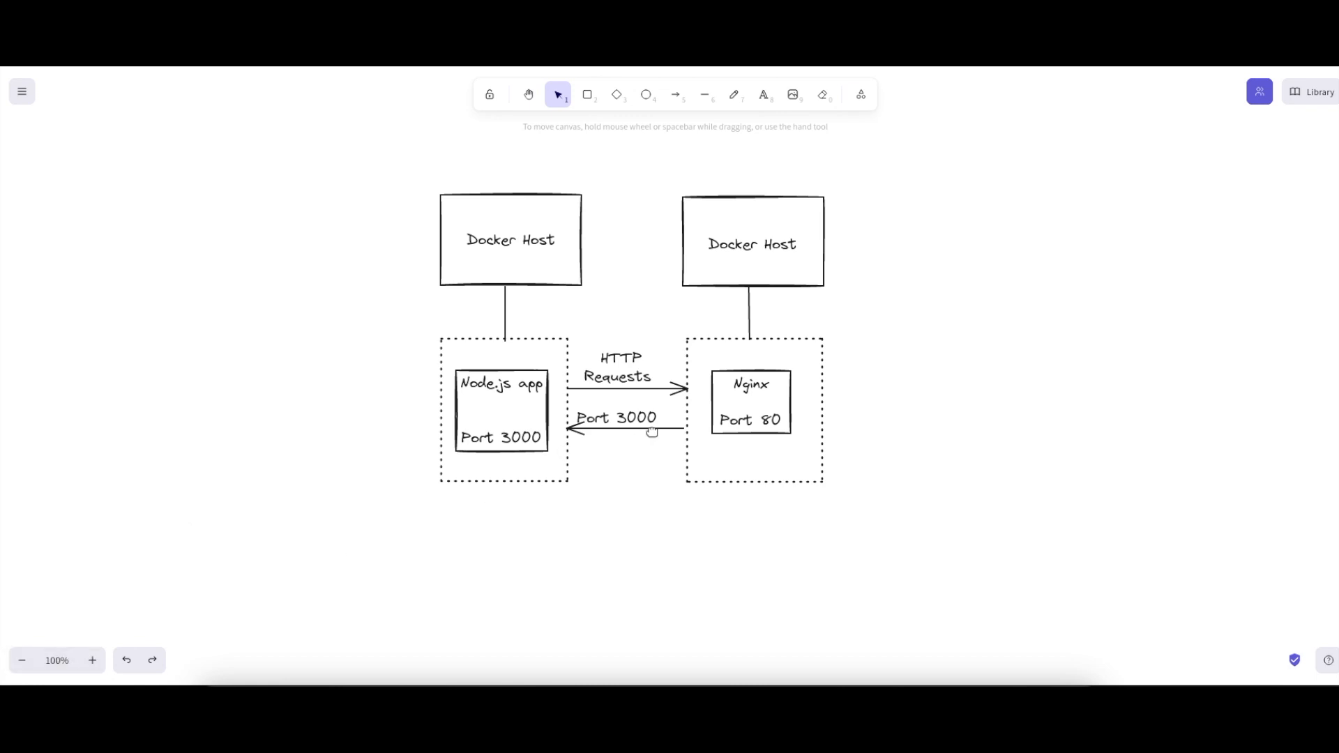
mouse_move(839, 439)
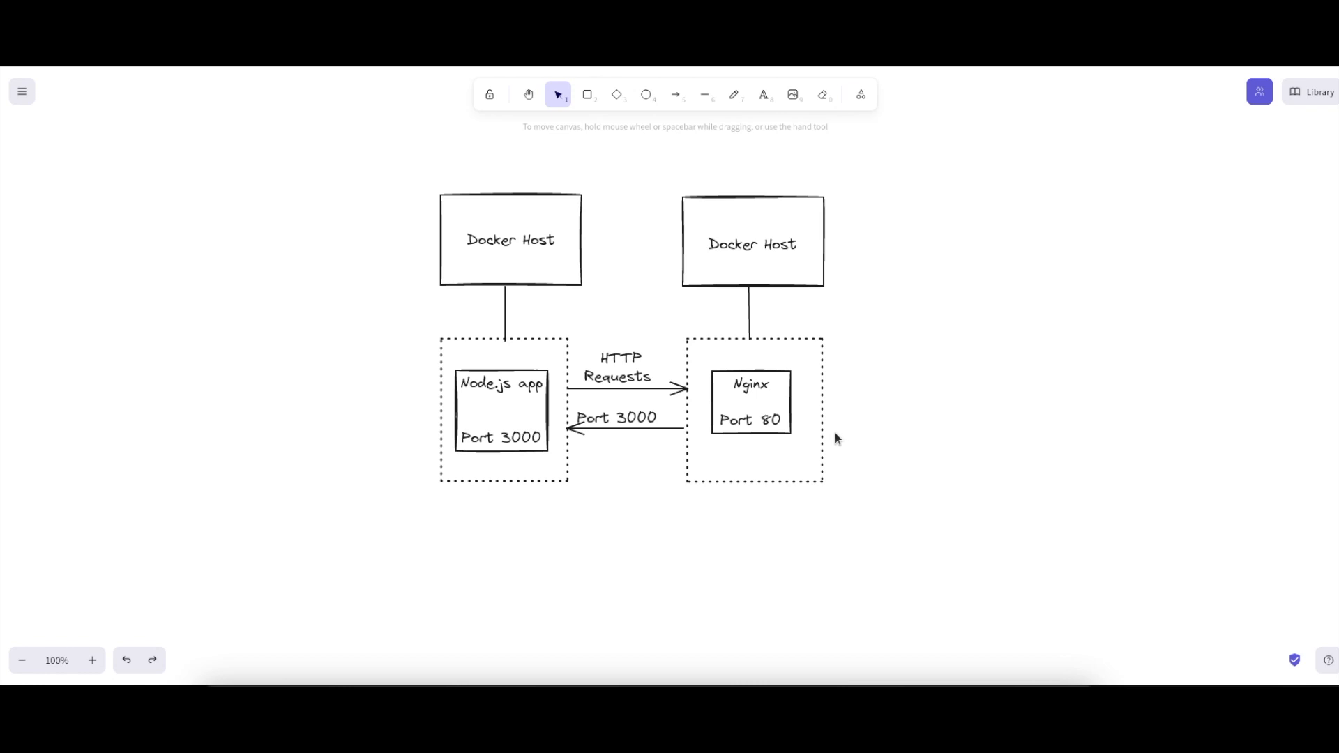
mouse_move(702, 473)
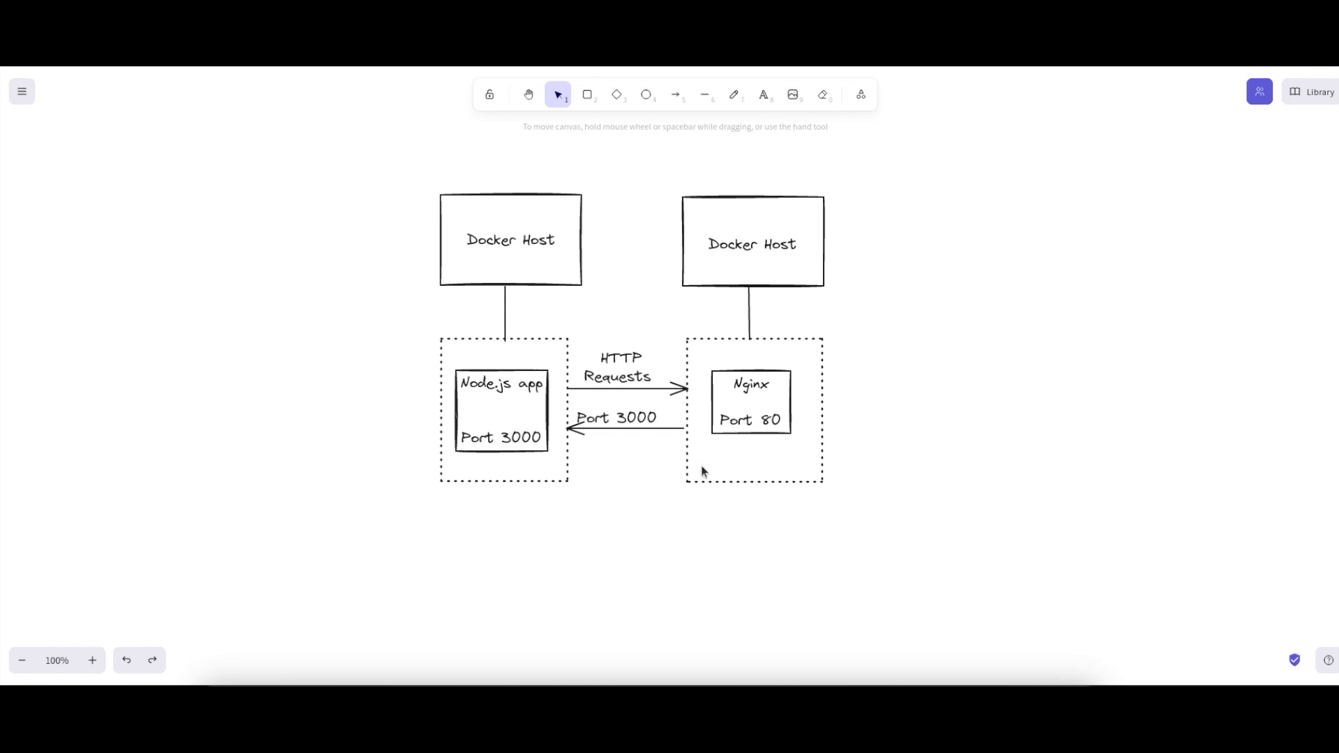
mouse_move(554, 534)
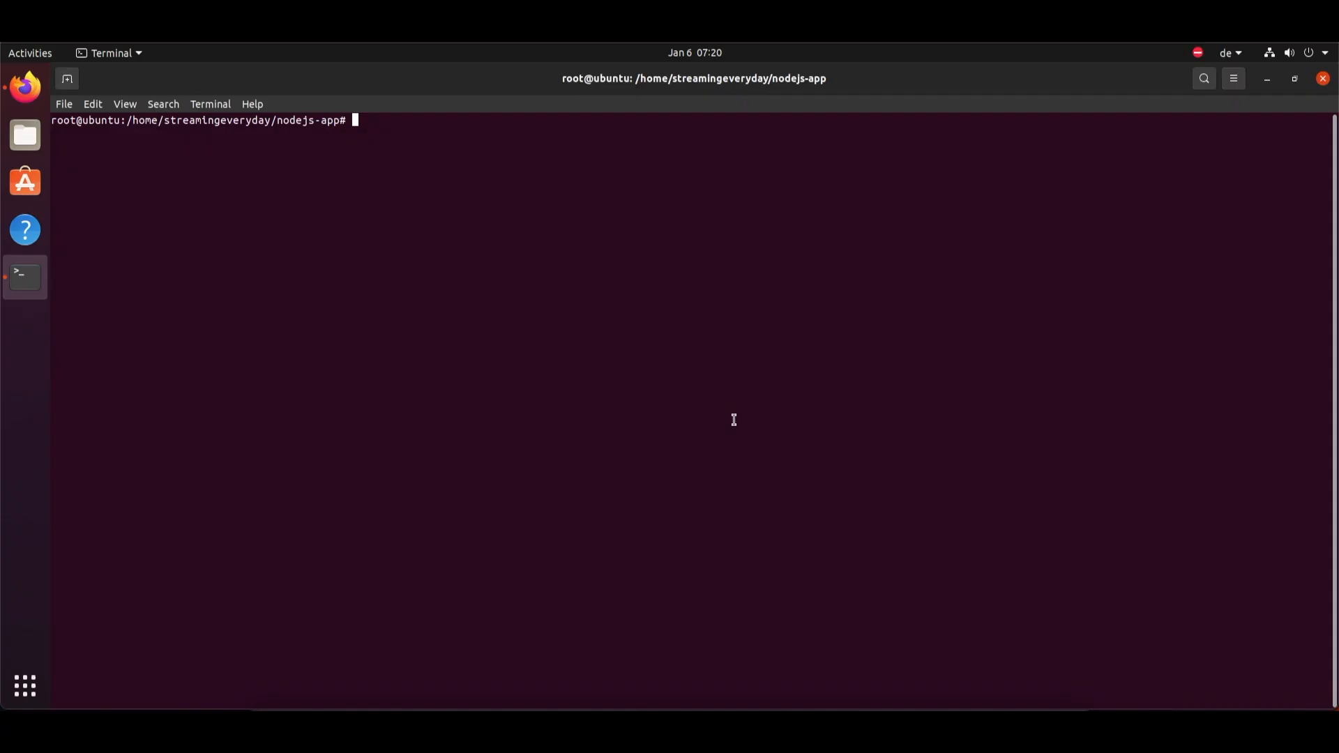
Move into the docker project folder, confirm the path with pwd and clear the screen.
type("docker --version")
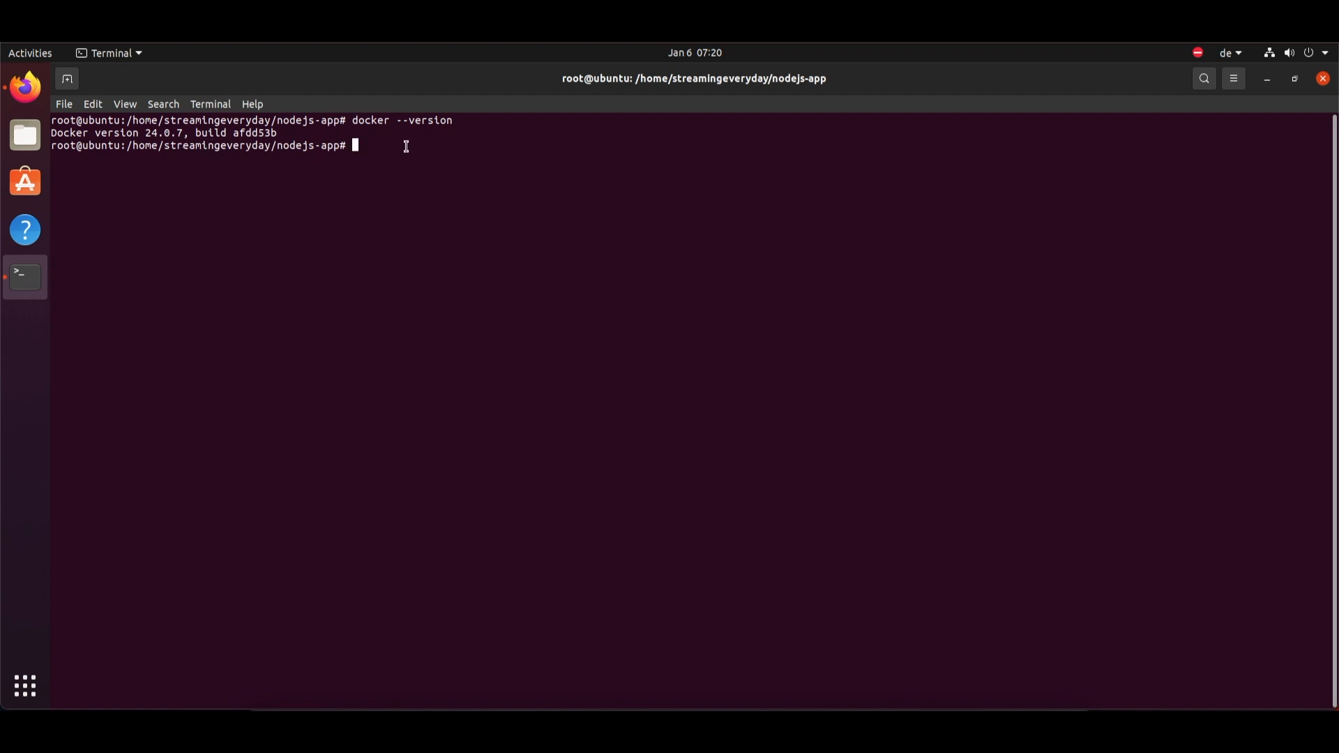
type("pwd")
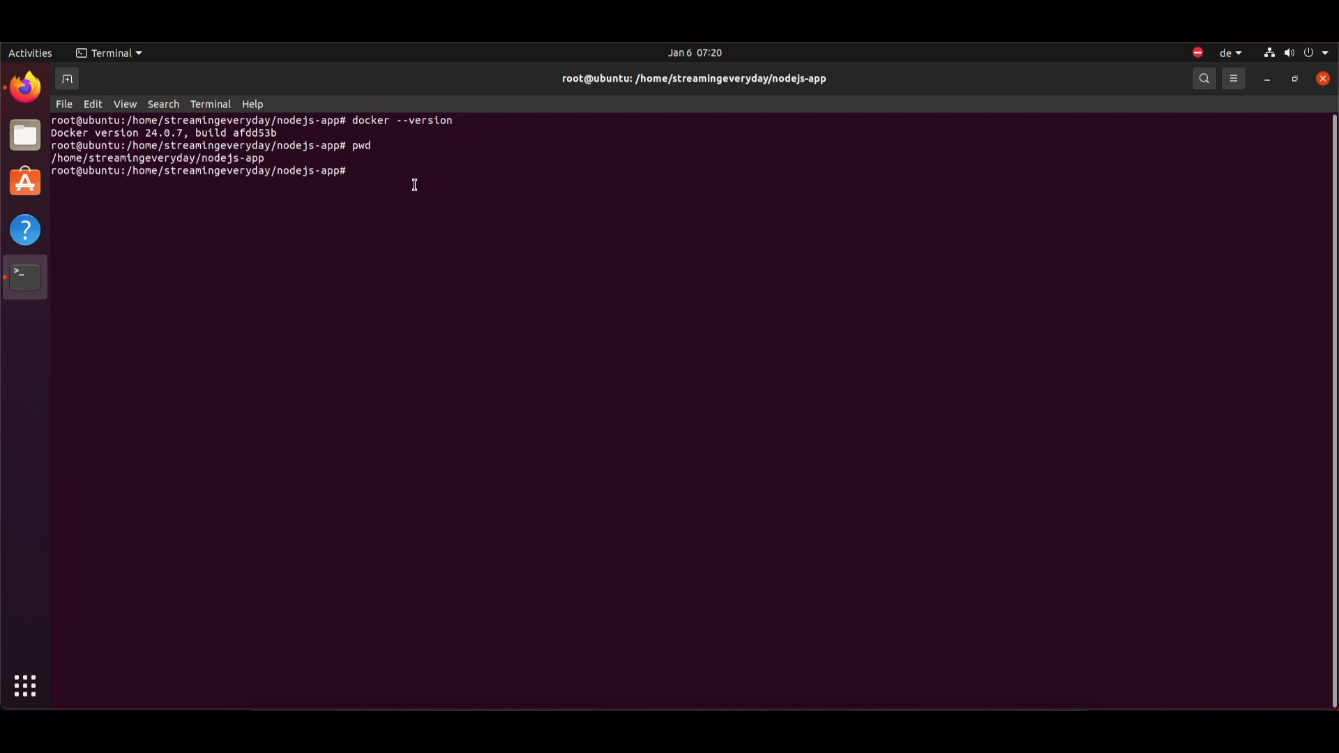
type("cle")
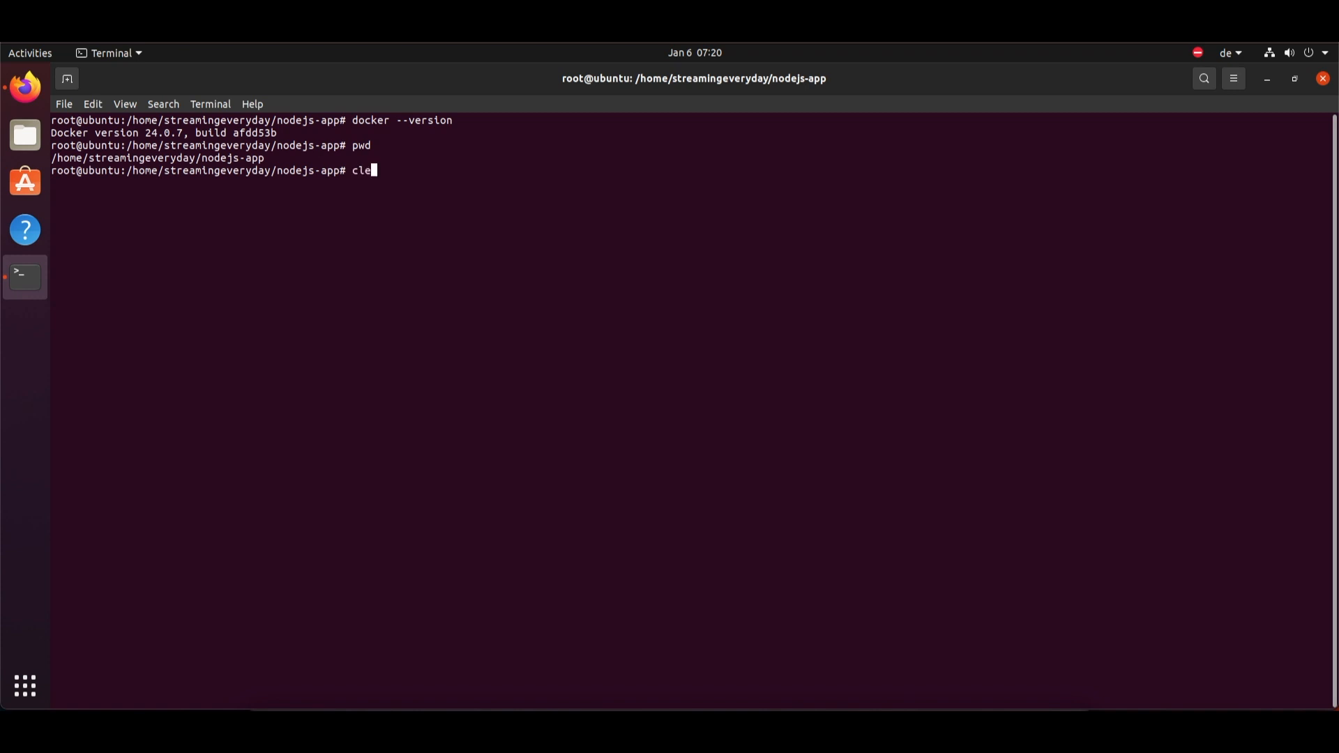
key("Enter")
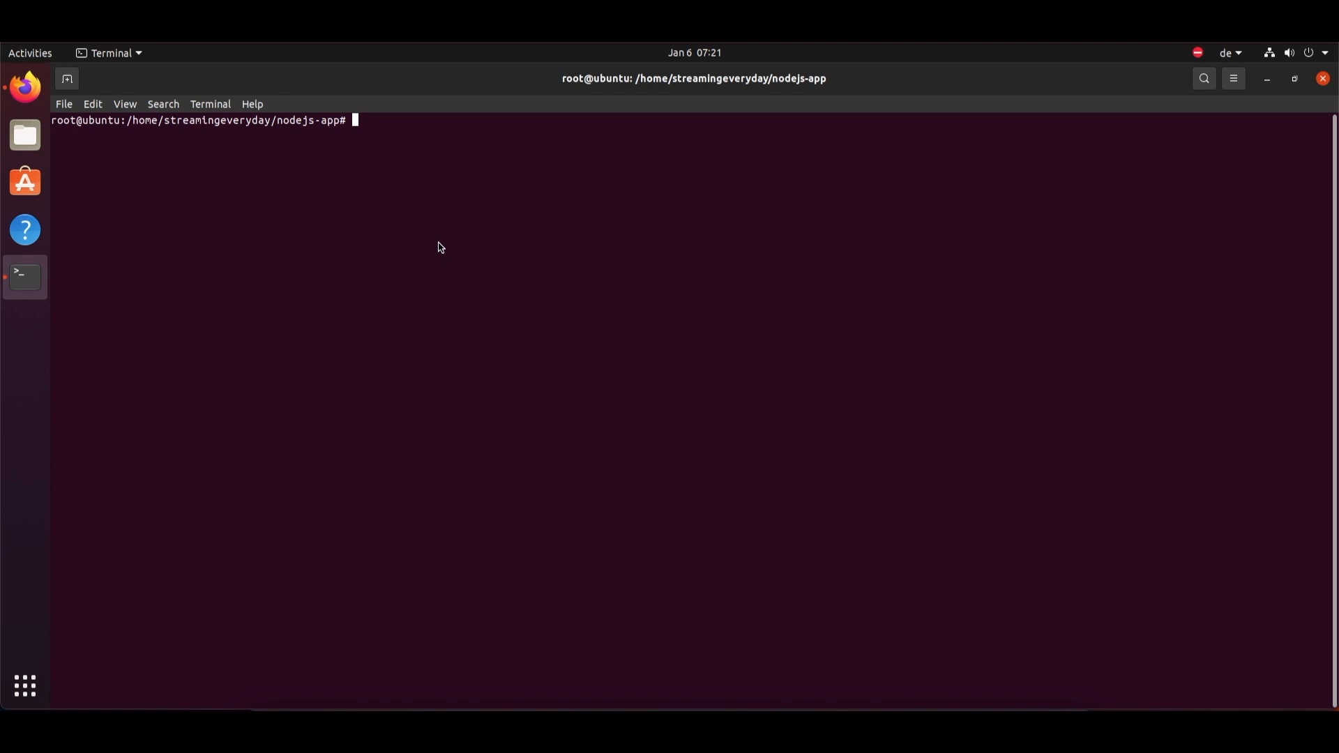
Write index.js as an HTTP server on port 3000 answering 'Hello from Node.js App!' and close nano.
type("sudo nano in")
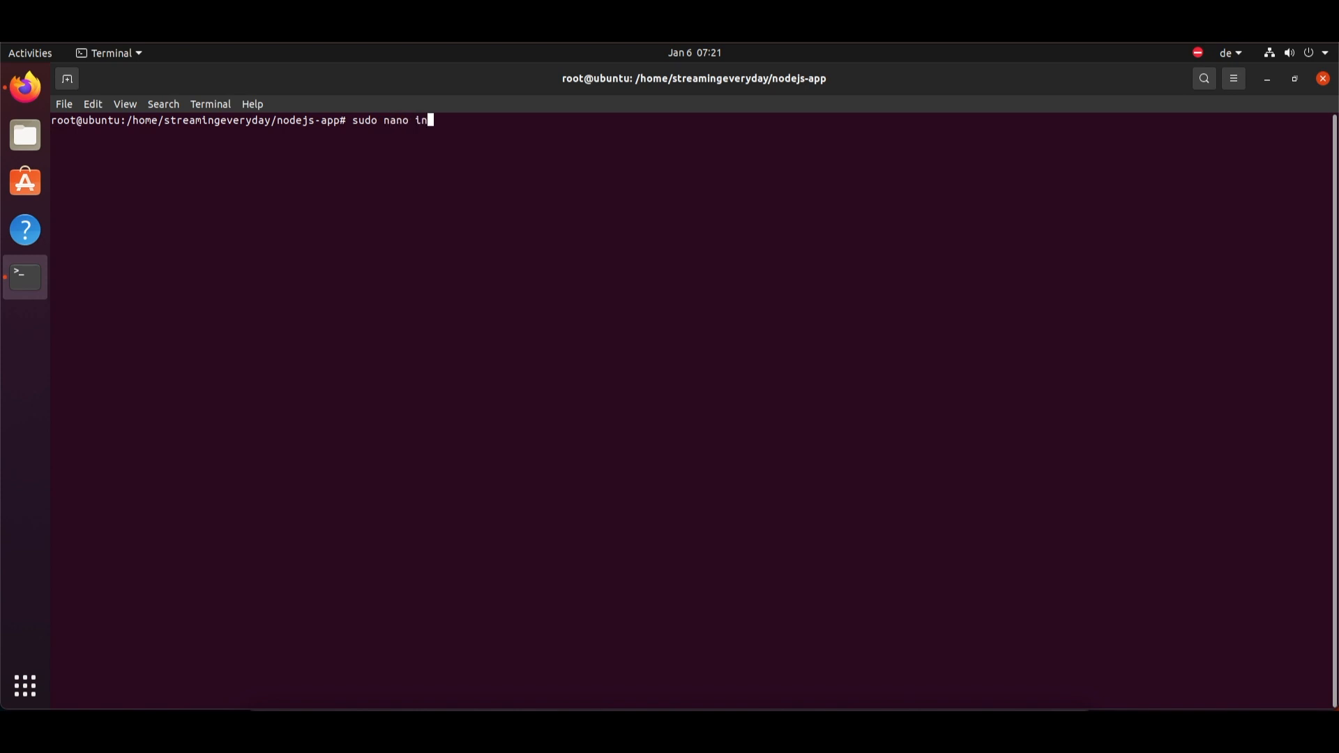
type("dex.js")
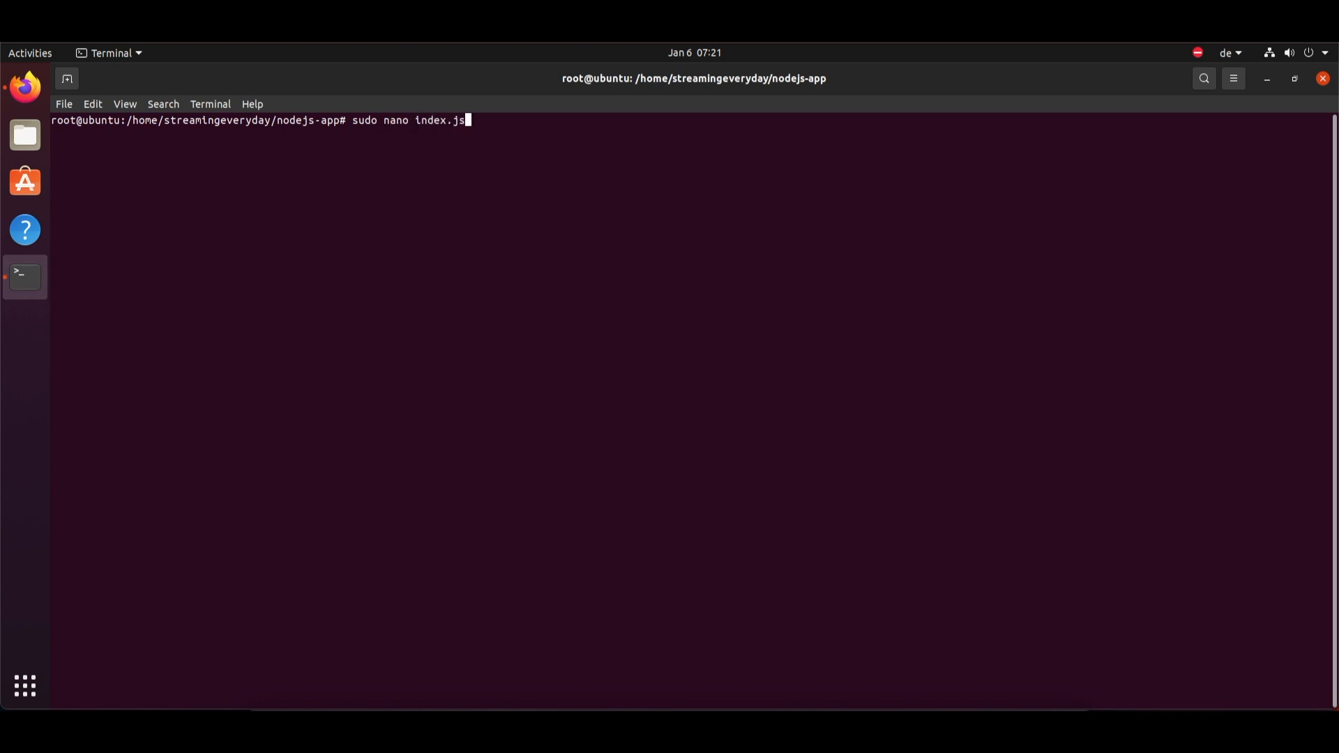
key("Return")
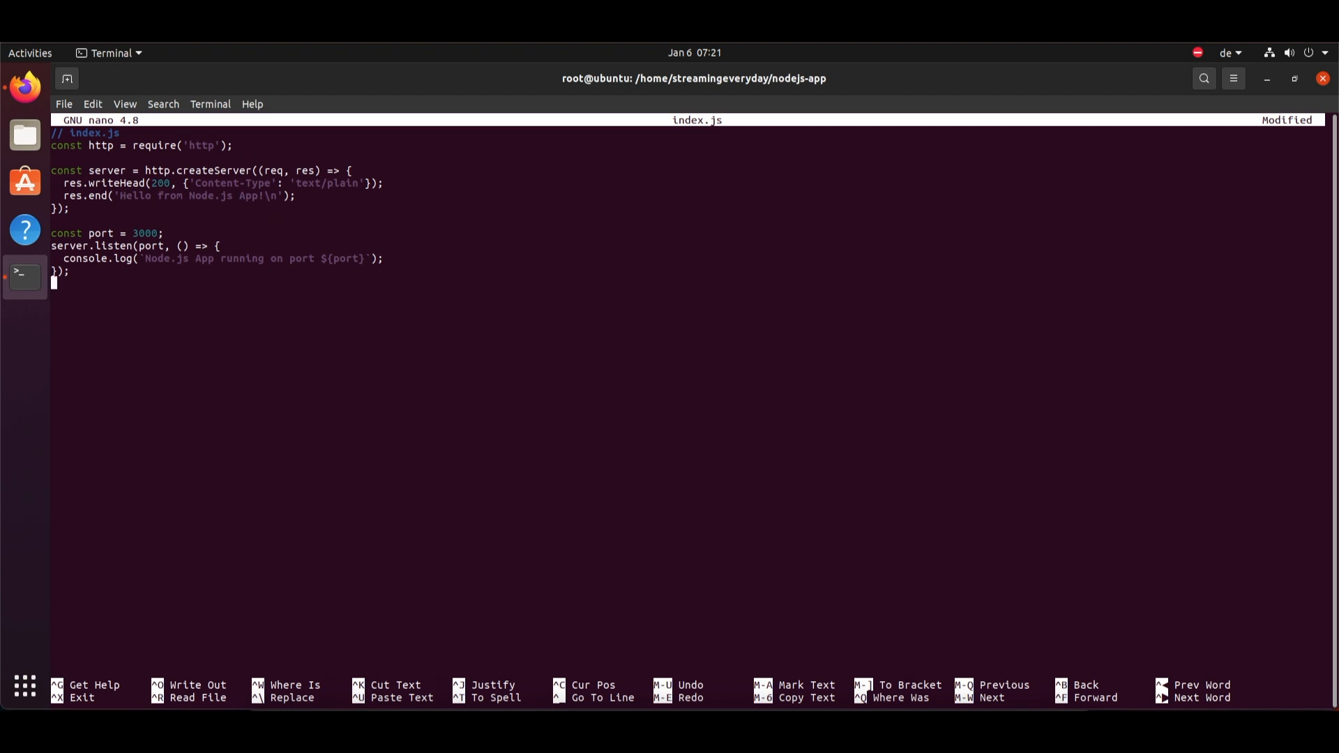
key("ctrl+x")
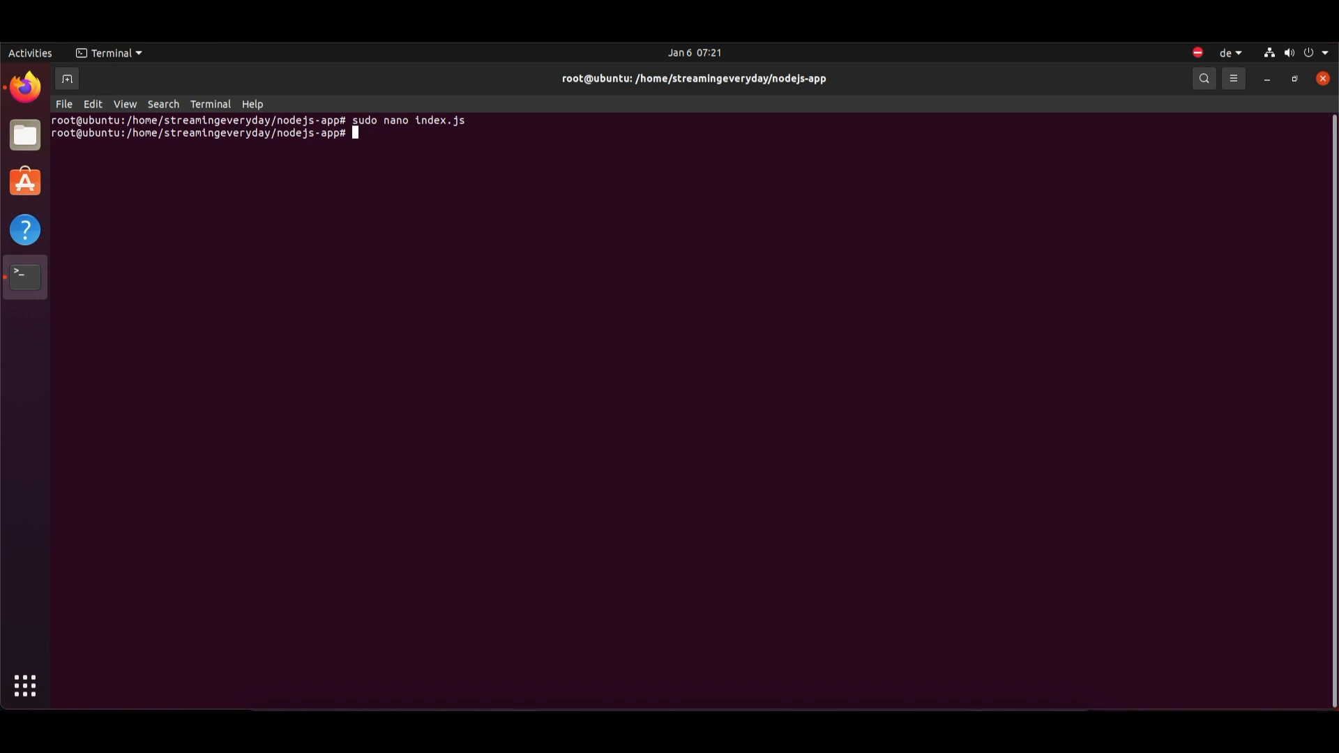
mouse_move(313, 391)
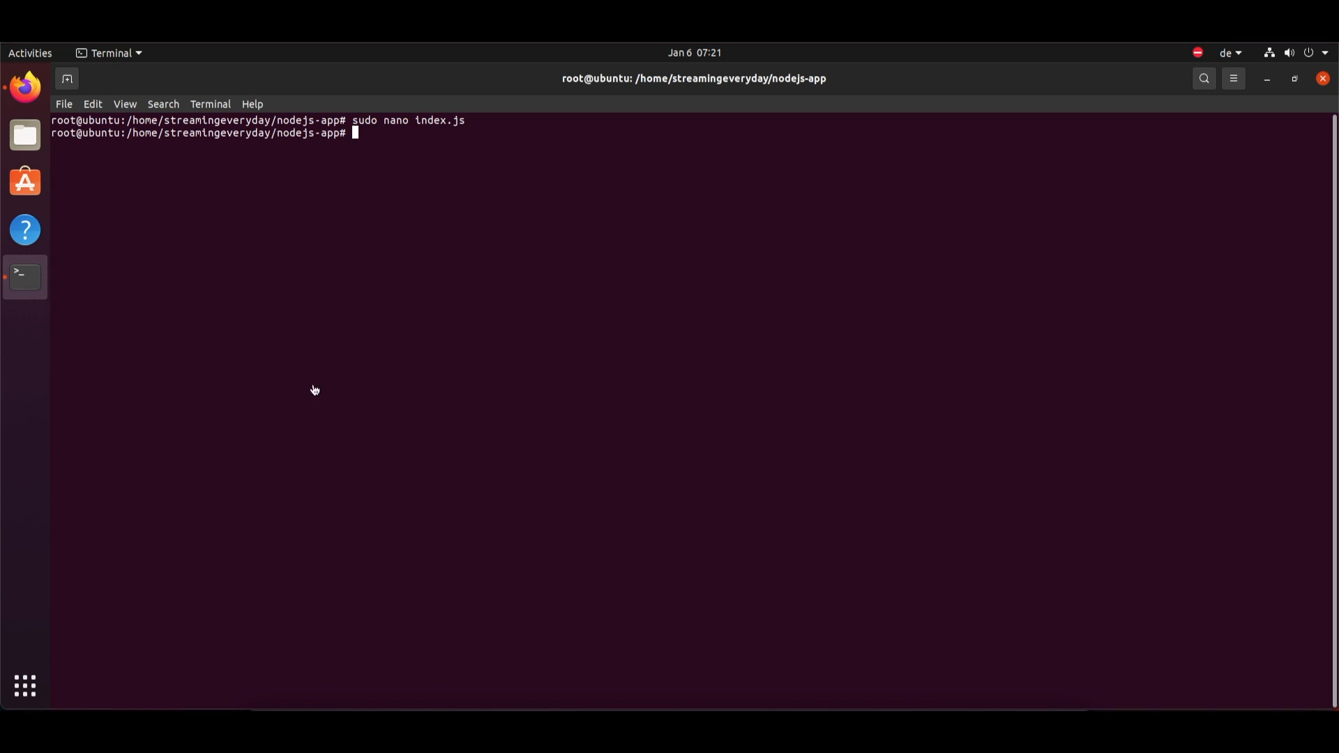
Write a Dockerfile with node:14 base, npm install, port 3000 exposed and index.js start, then close nano.
type("sudo nano")
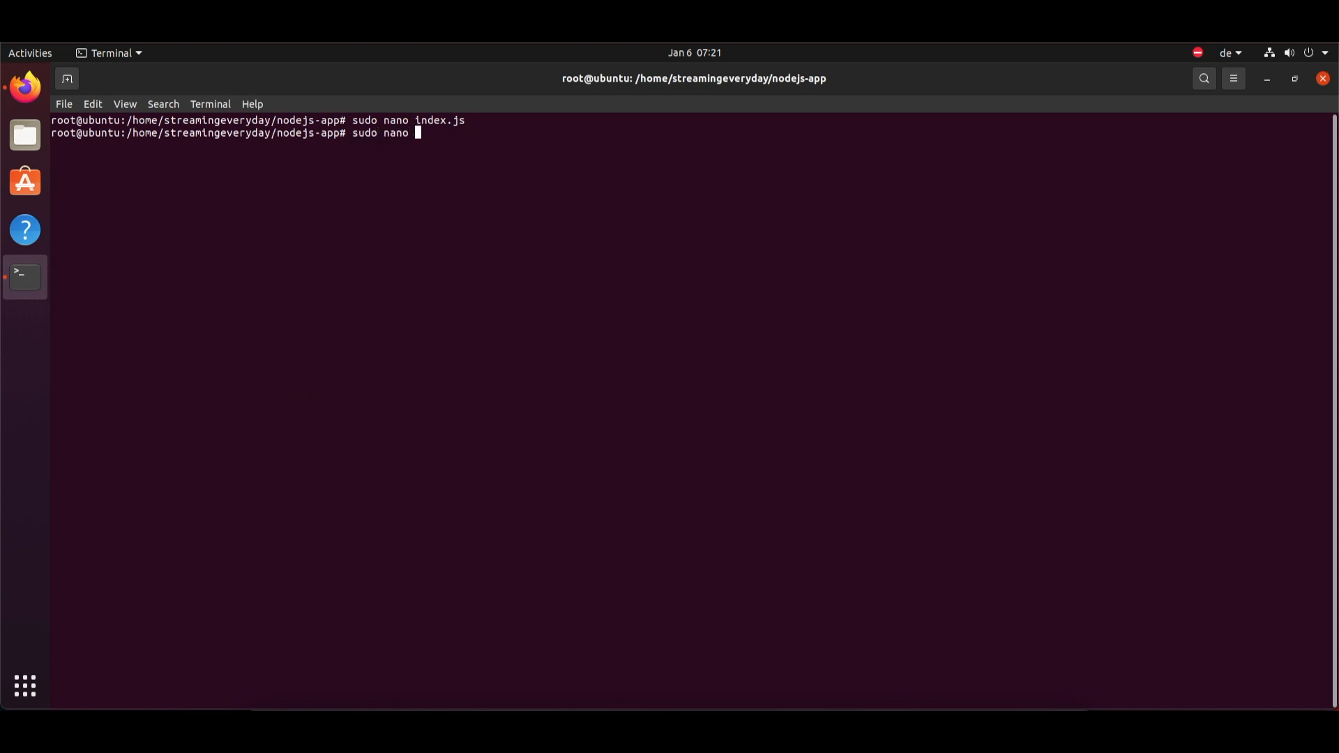
type("Dockerf")
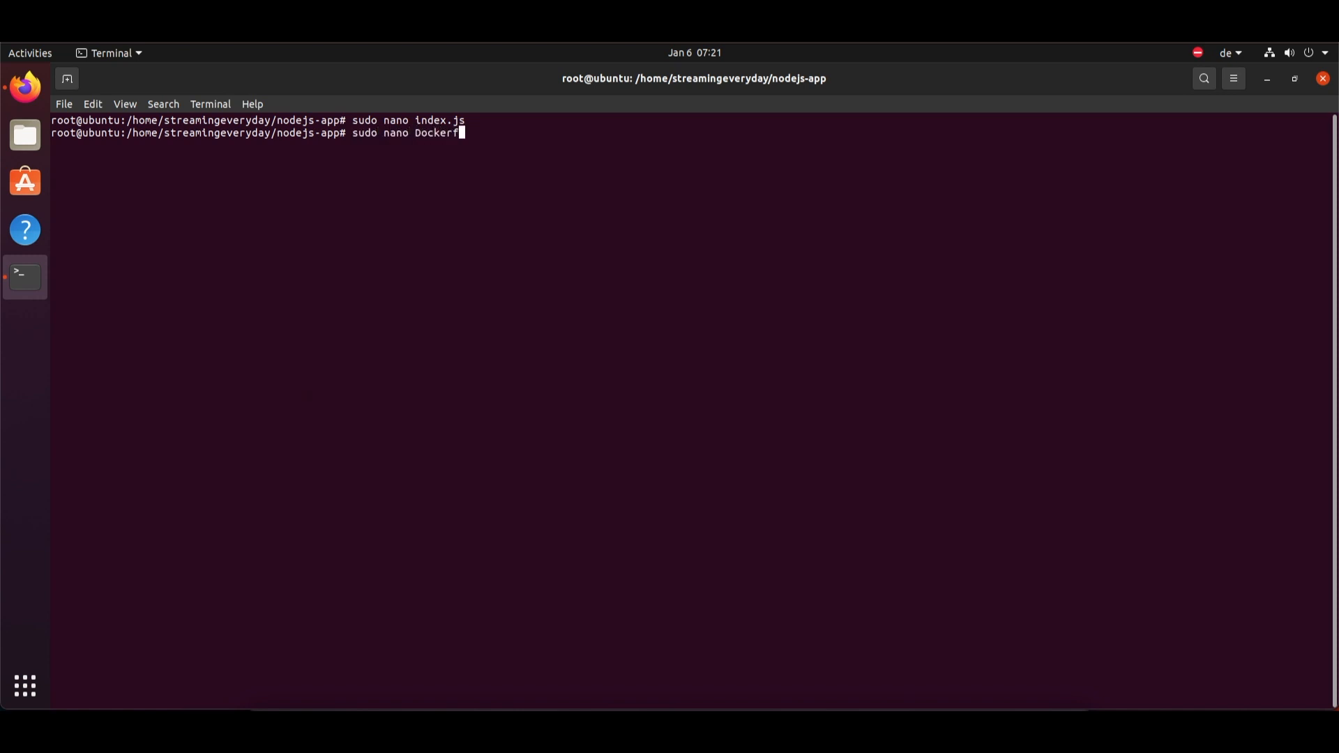
type("ile")
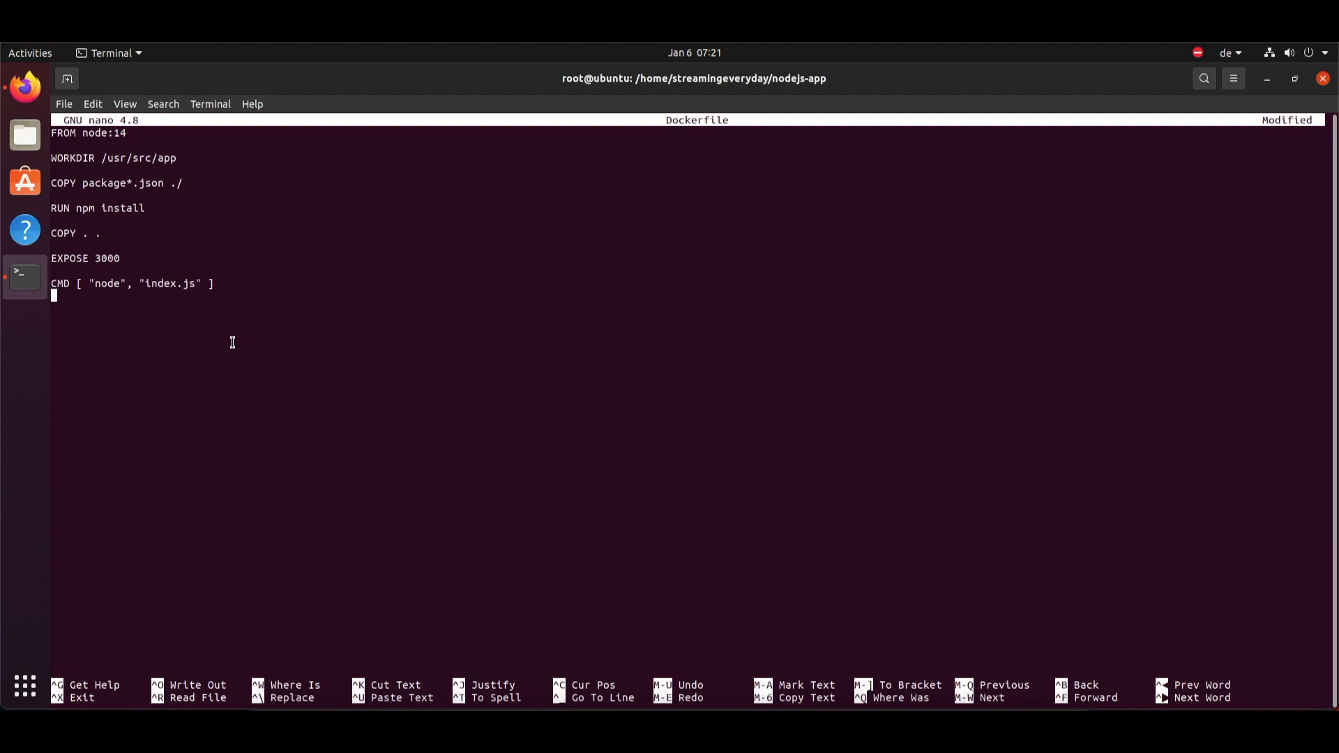
key("ctrl+o")
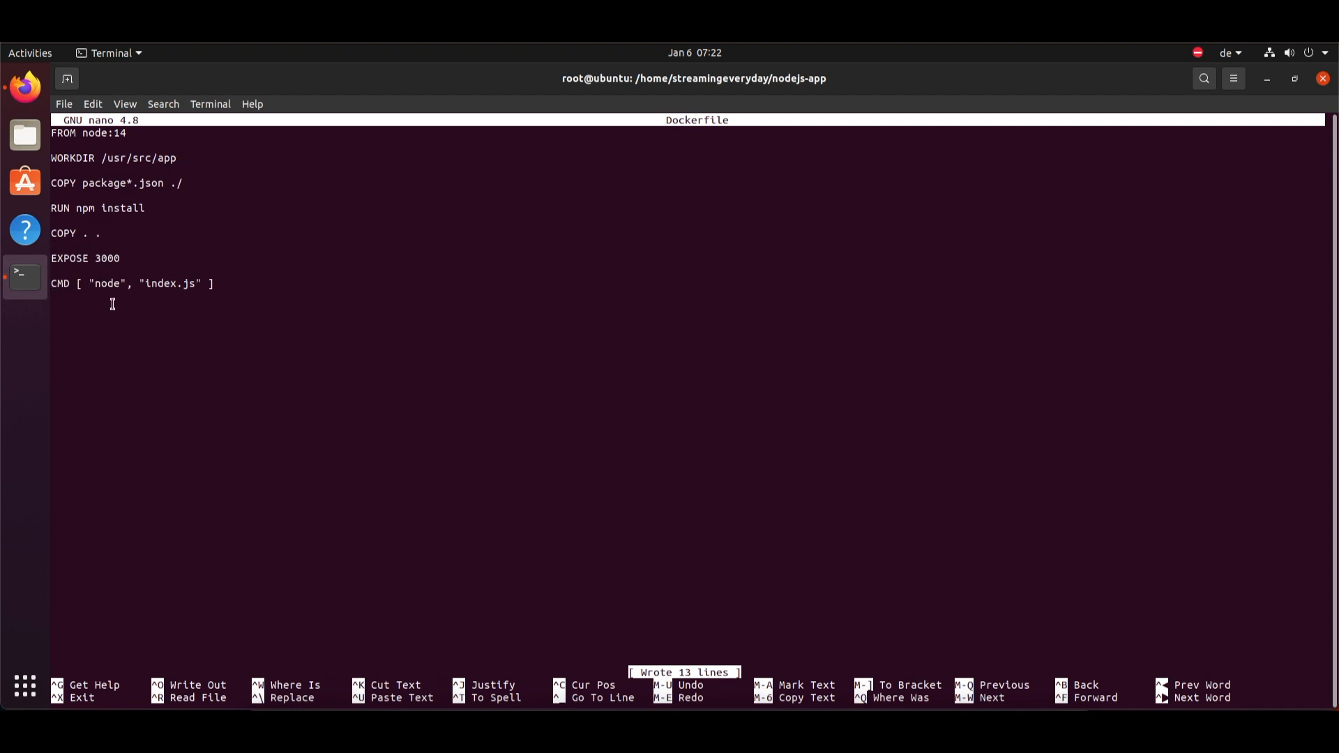
mouse_move(212, 343)
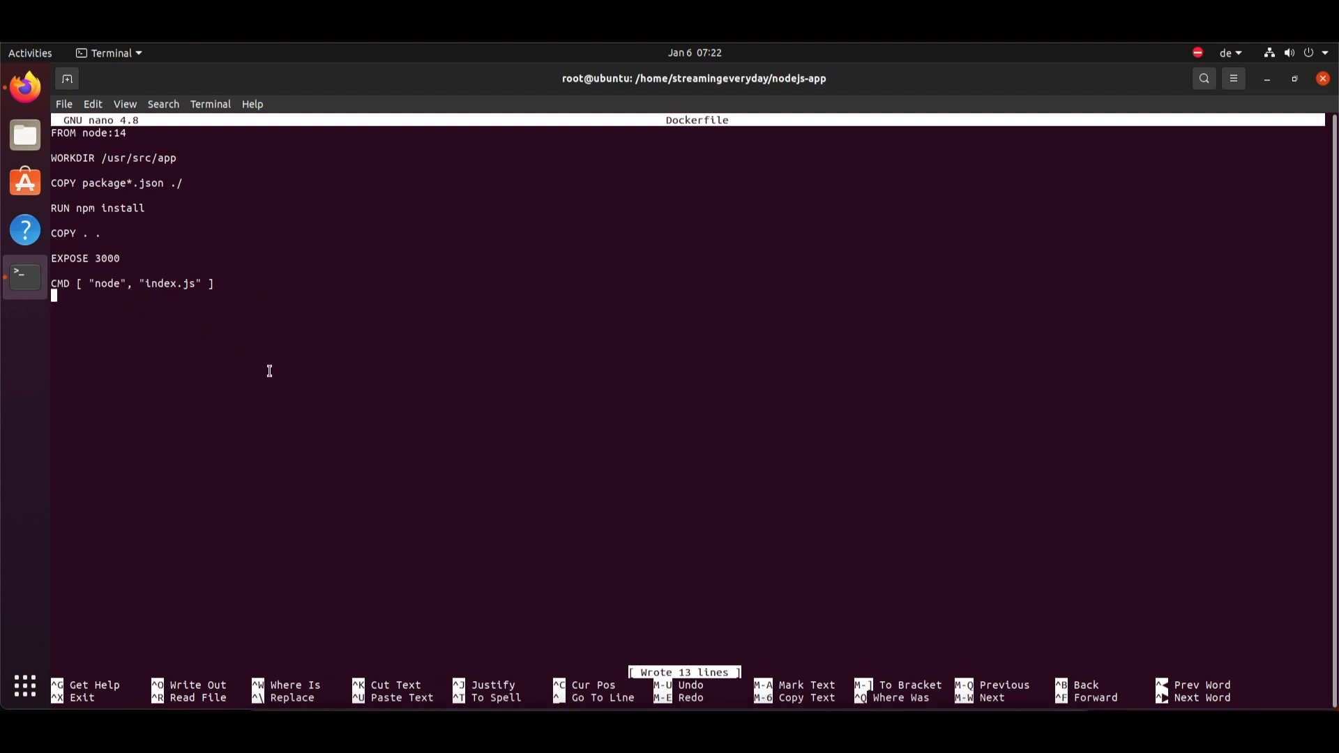
key("ctrl+x")
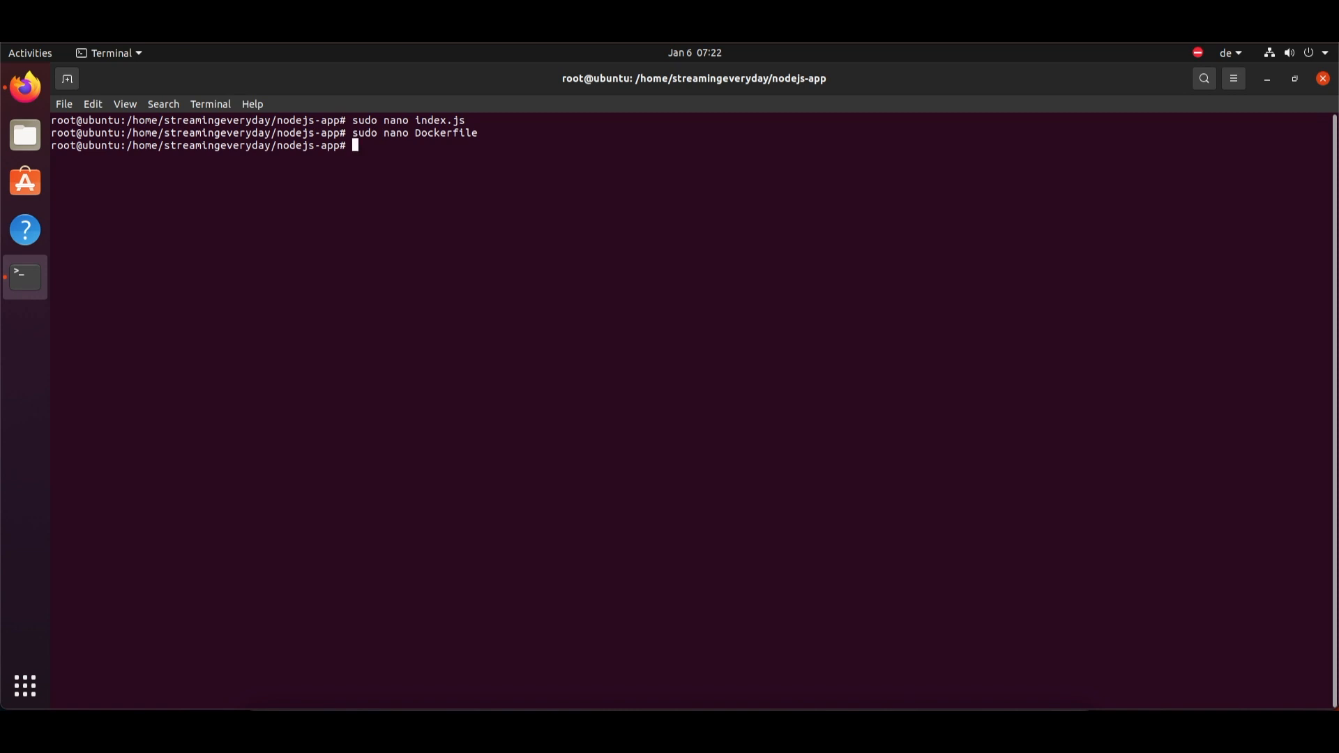
mouse_move(393, 434)
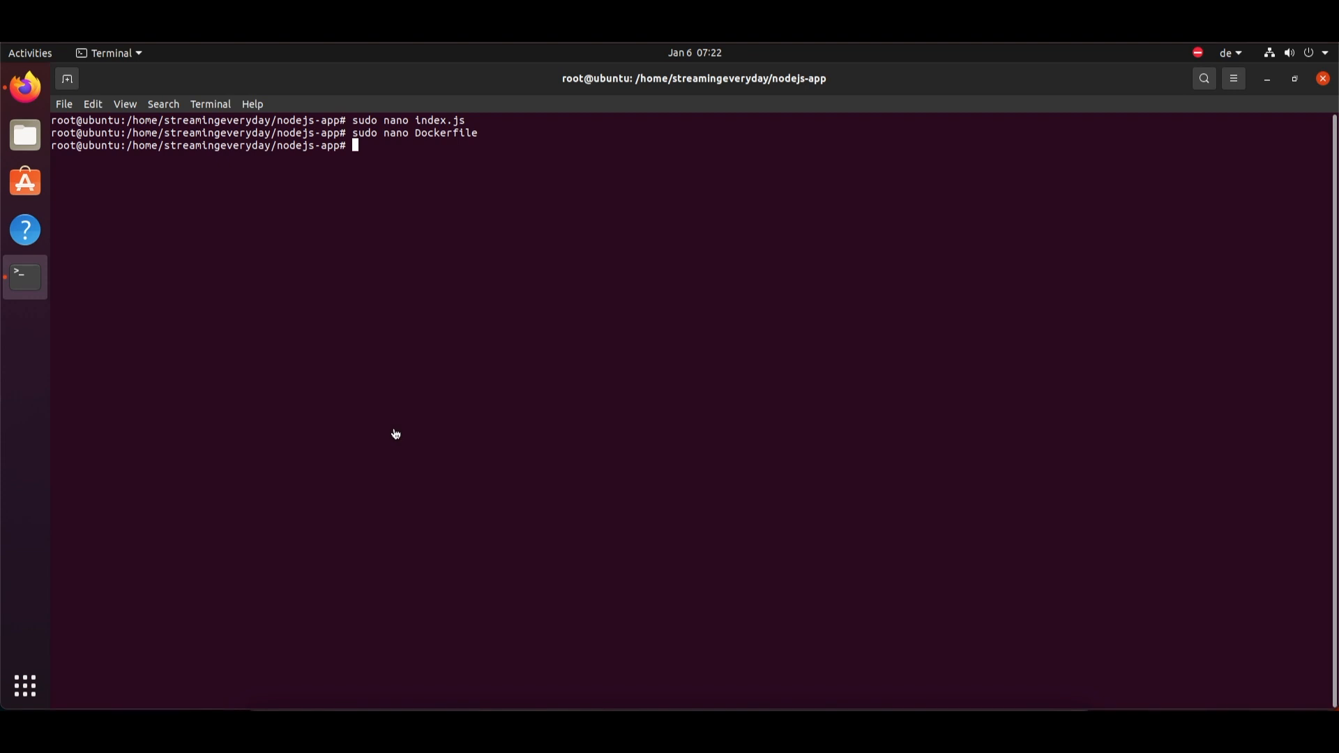
Replace /etc/nginx/nginx.conf with a port-80 server proxying to node-app:3000, save and close nano.
type("sudo nano")
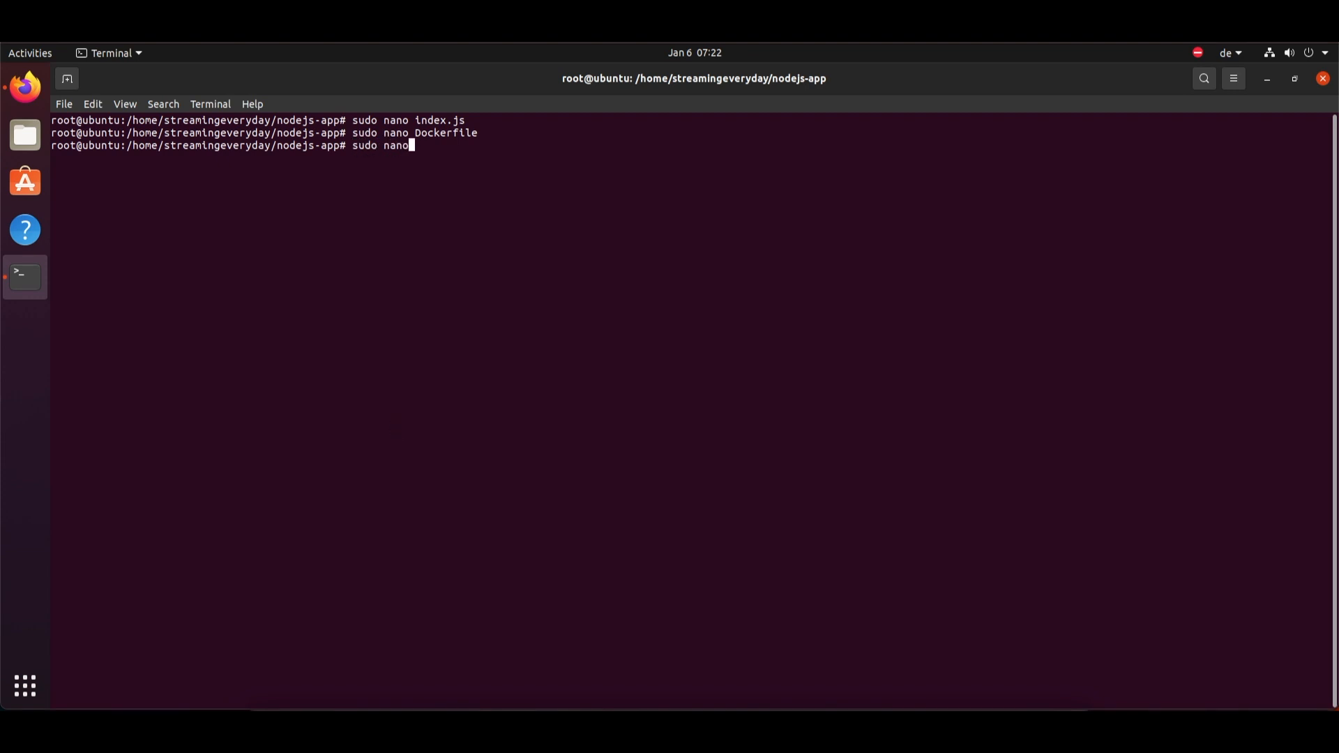
type("/etc")
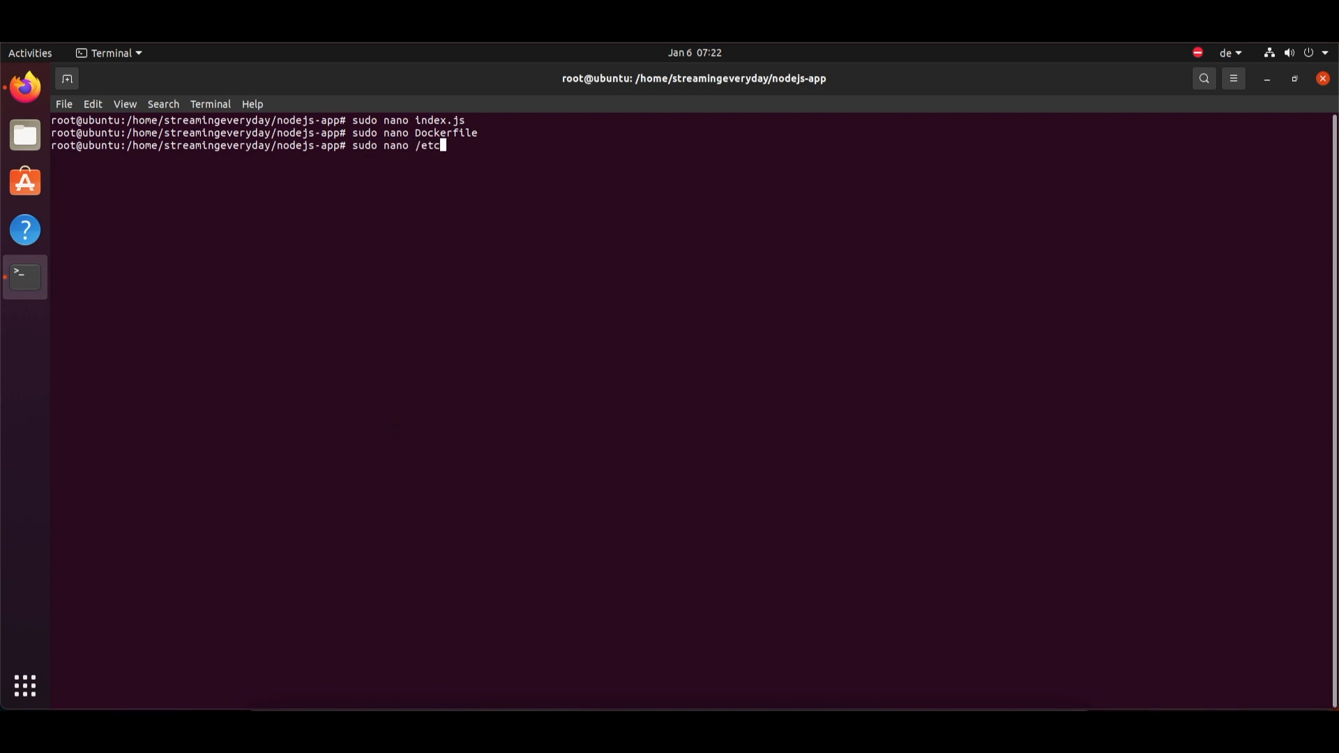
type("nginx/")
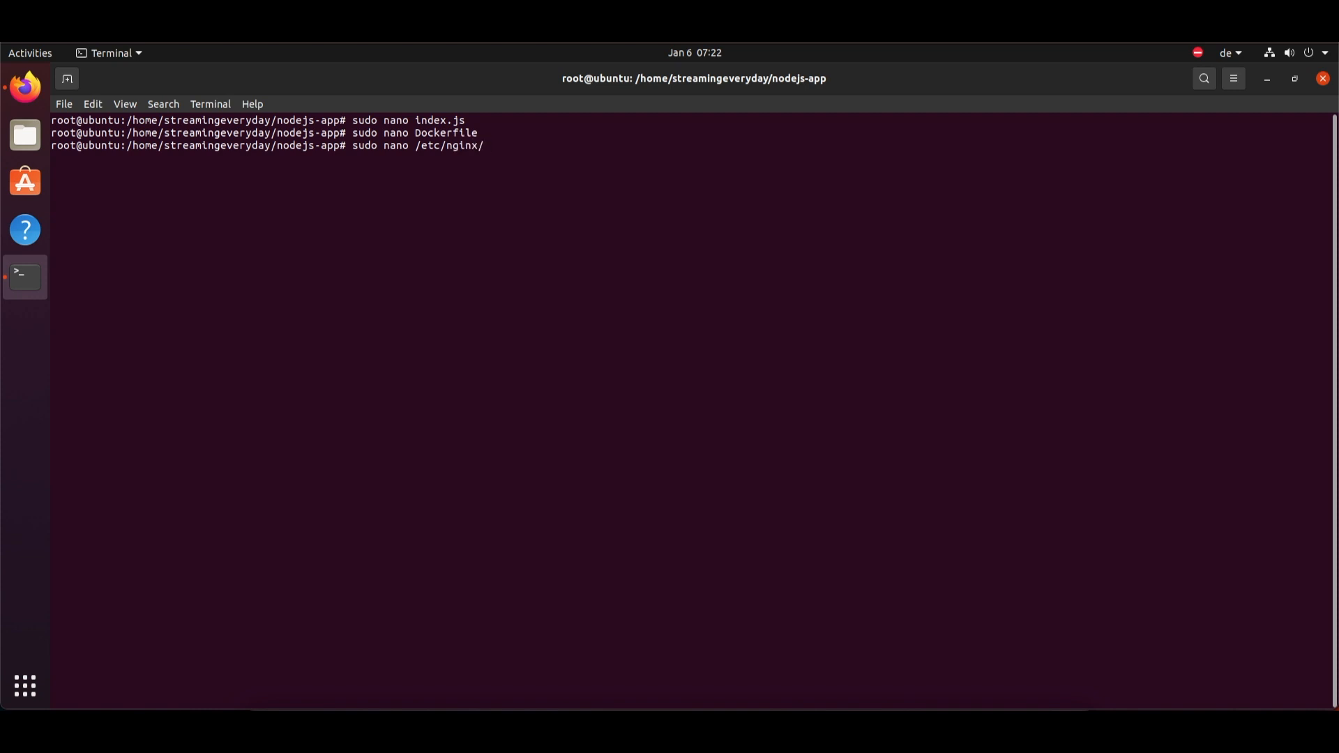
type("nginx")
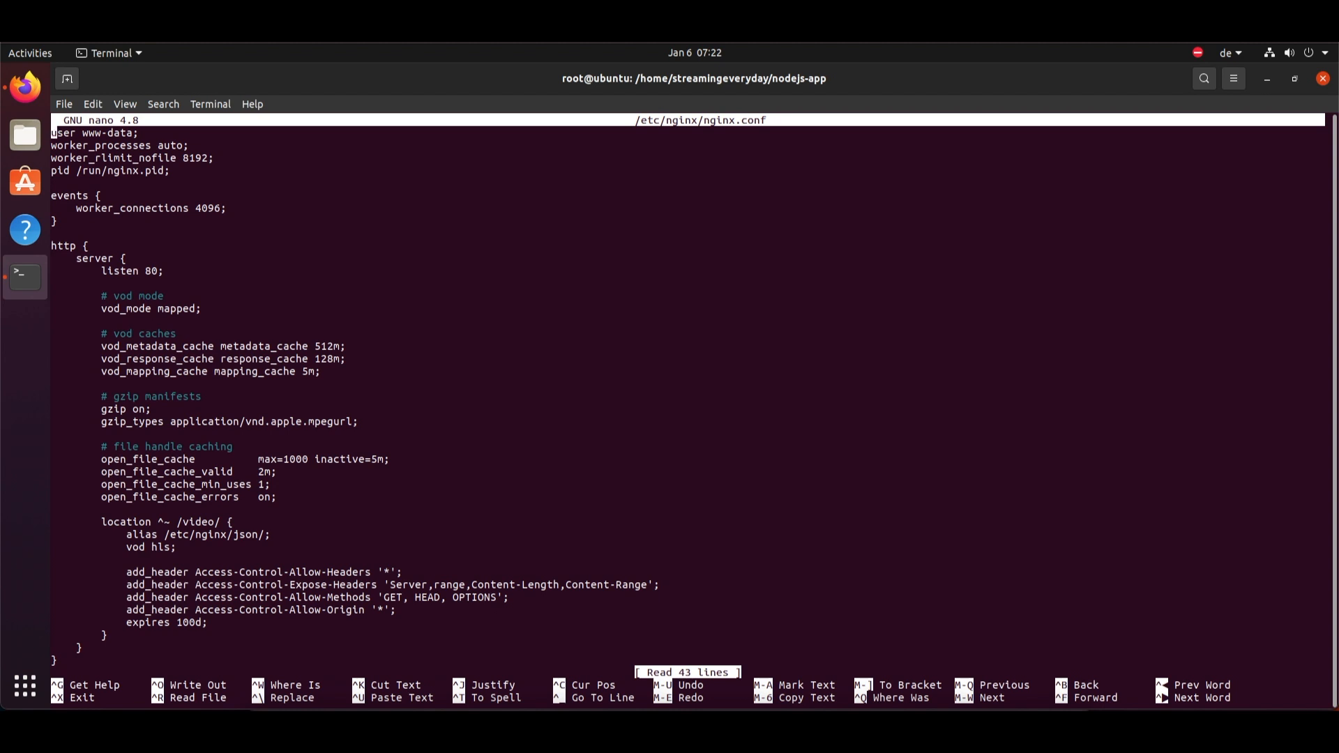
key("ctrl+k")
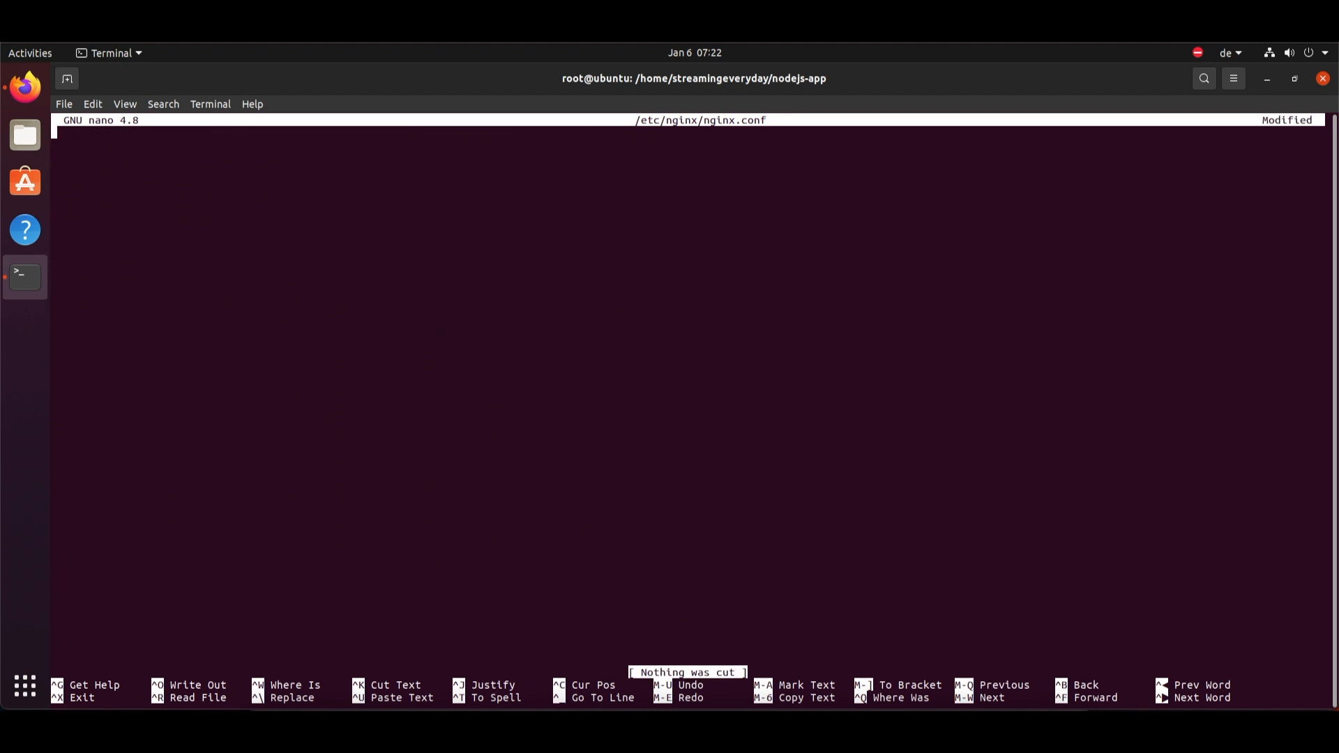
mouse_move(254, 351)
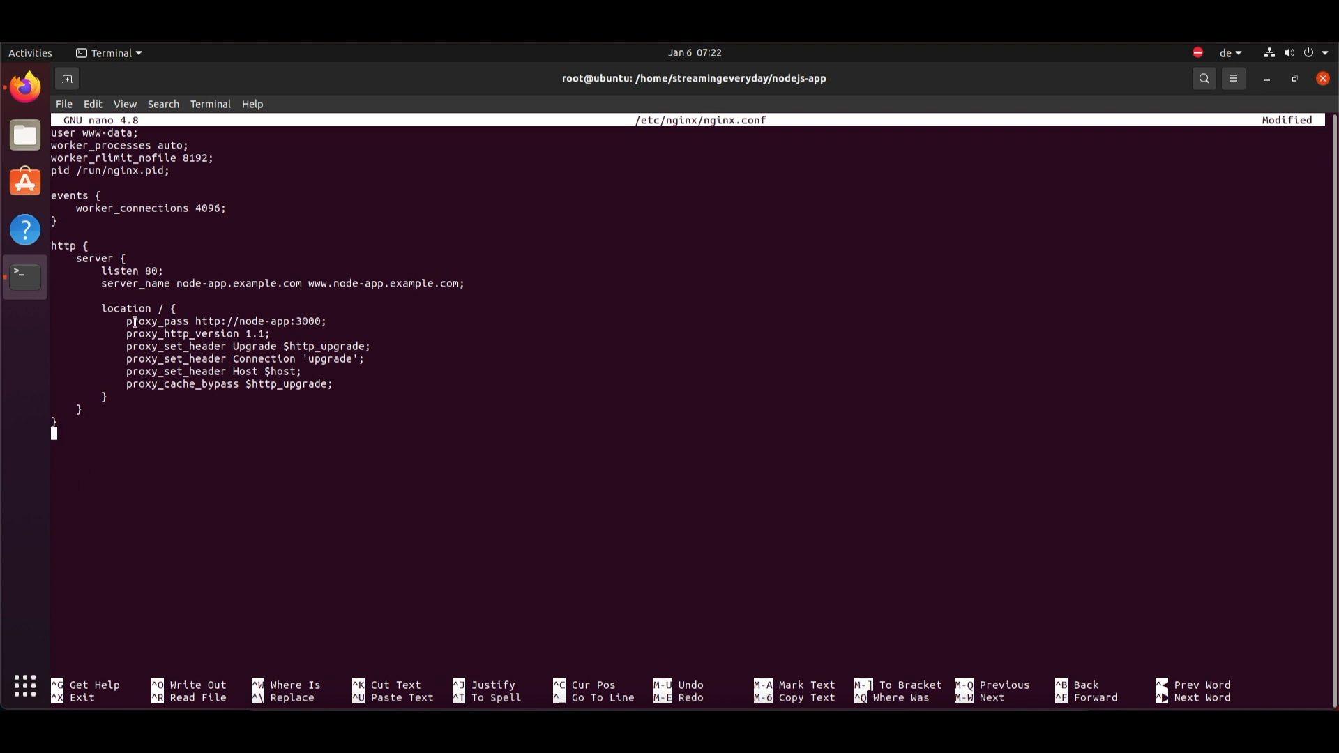
mouse_move(168, 338)
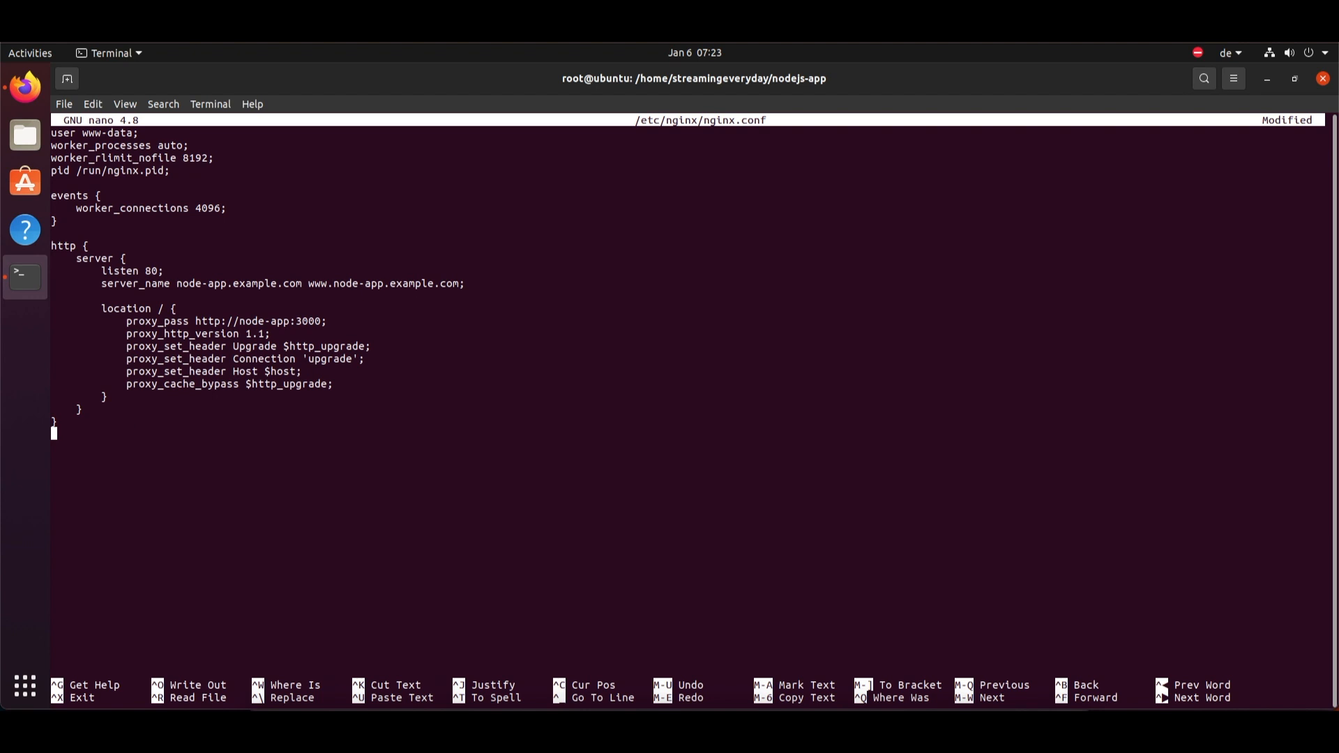
mouse_move(269, 490)
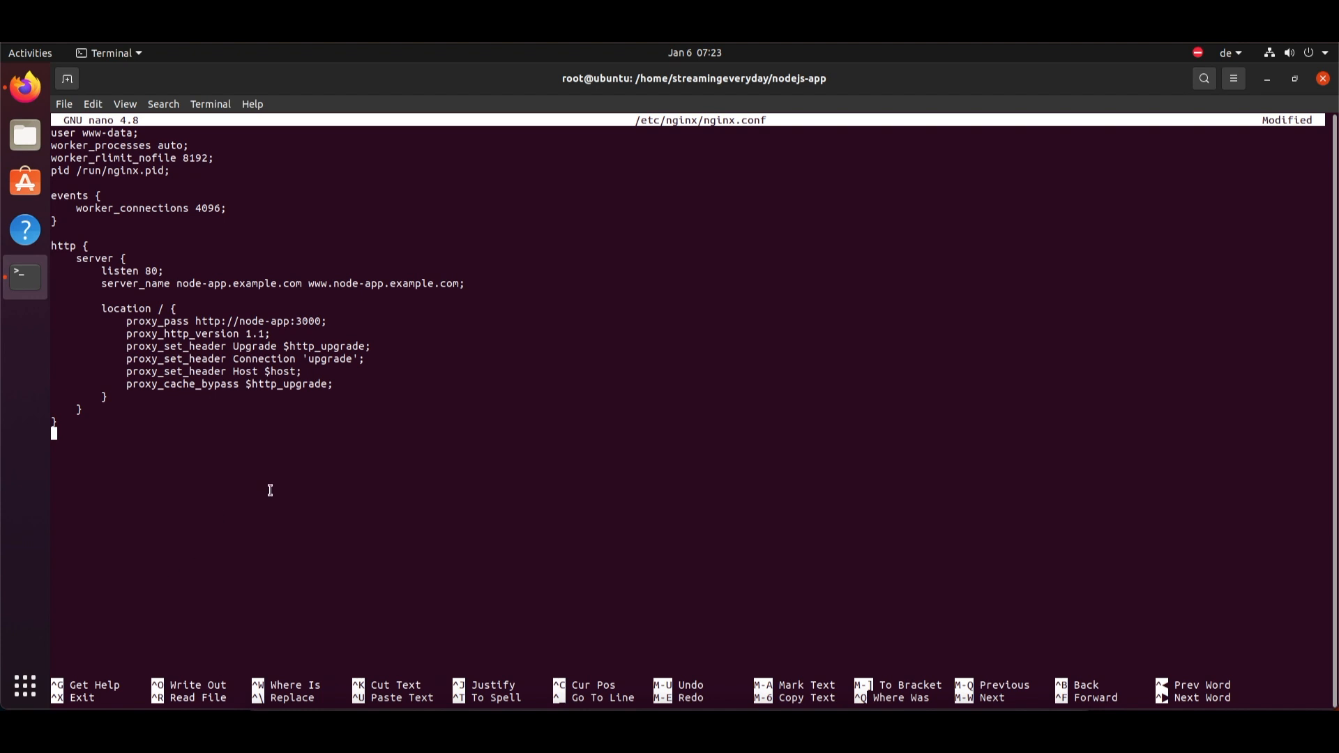
mouse_move(359, 400)
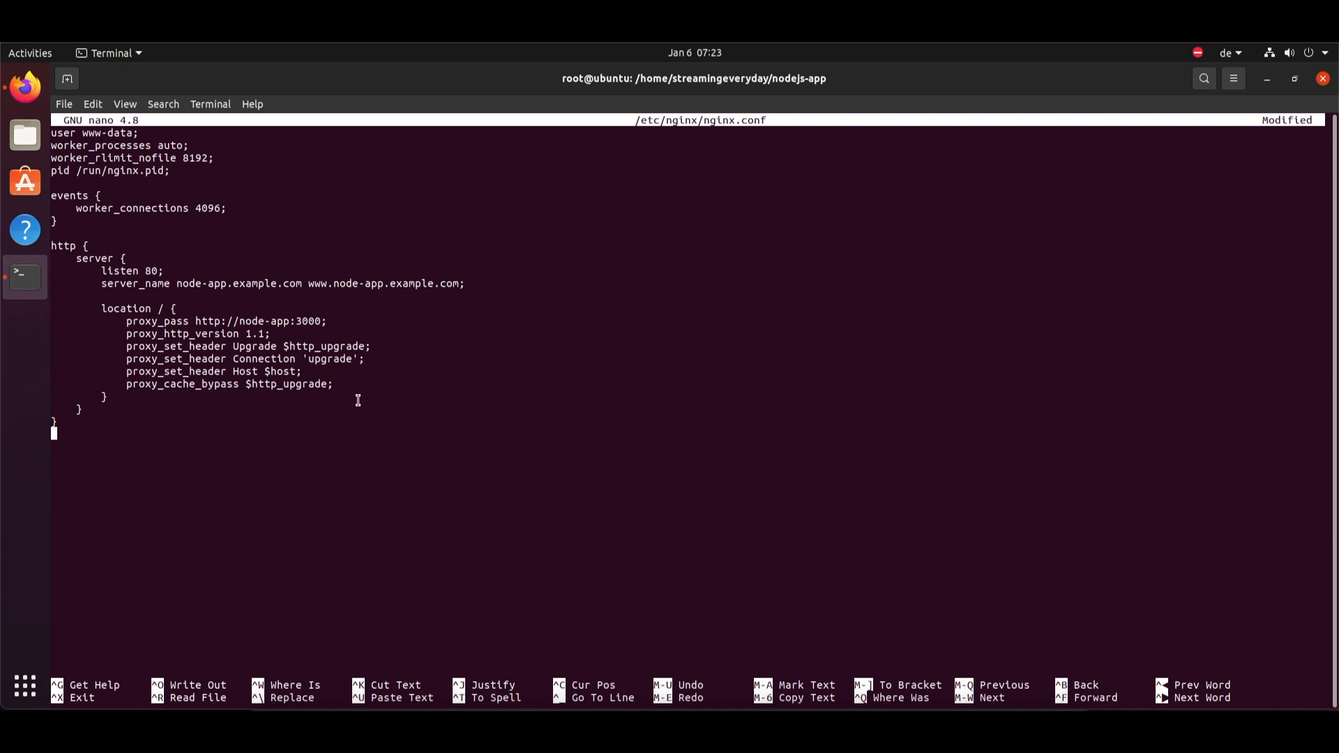
mouse_move(343, 401)
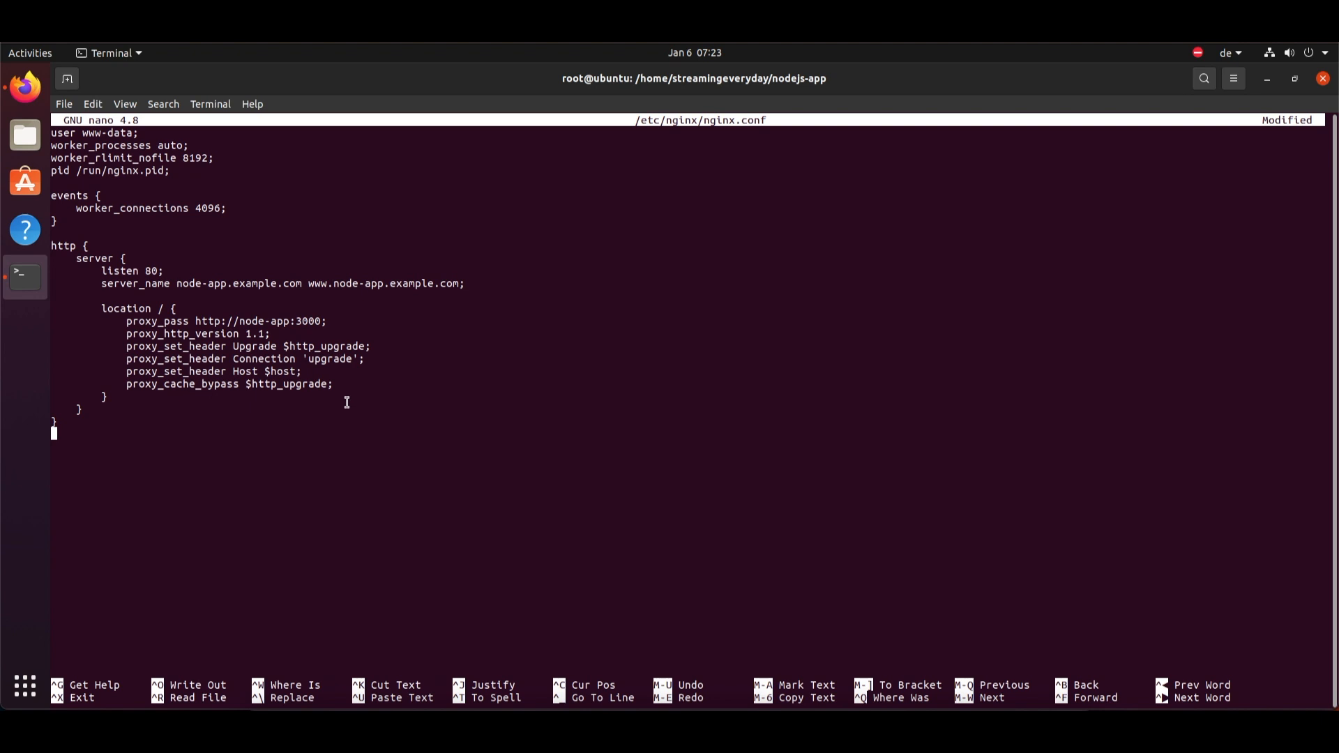
key("ctrl+o")
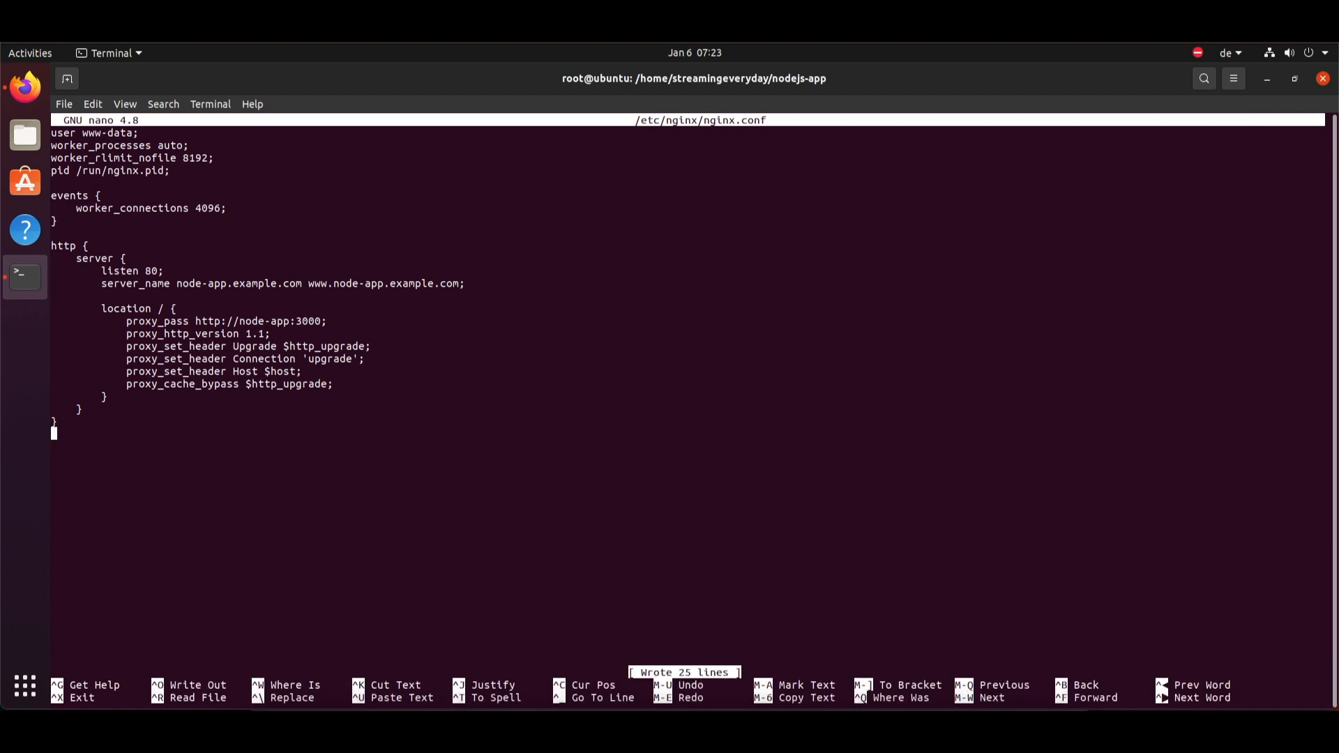
key("ctrl+x")
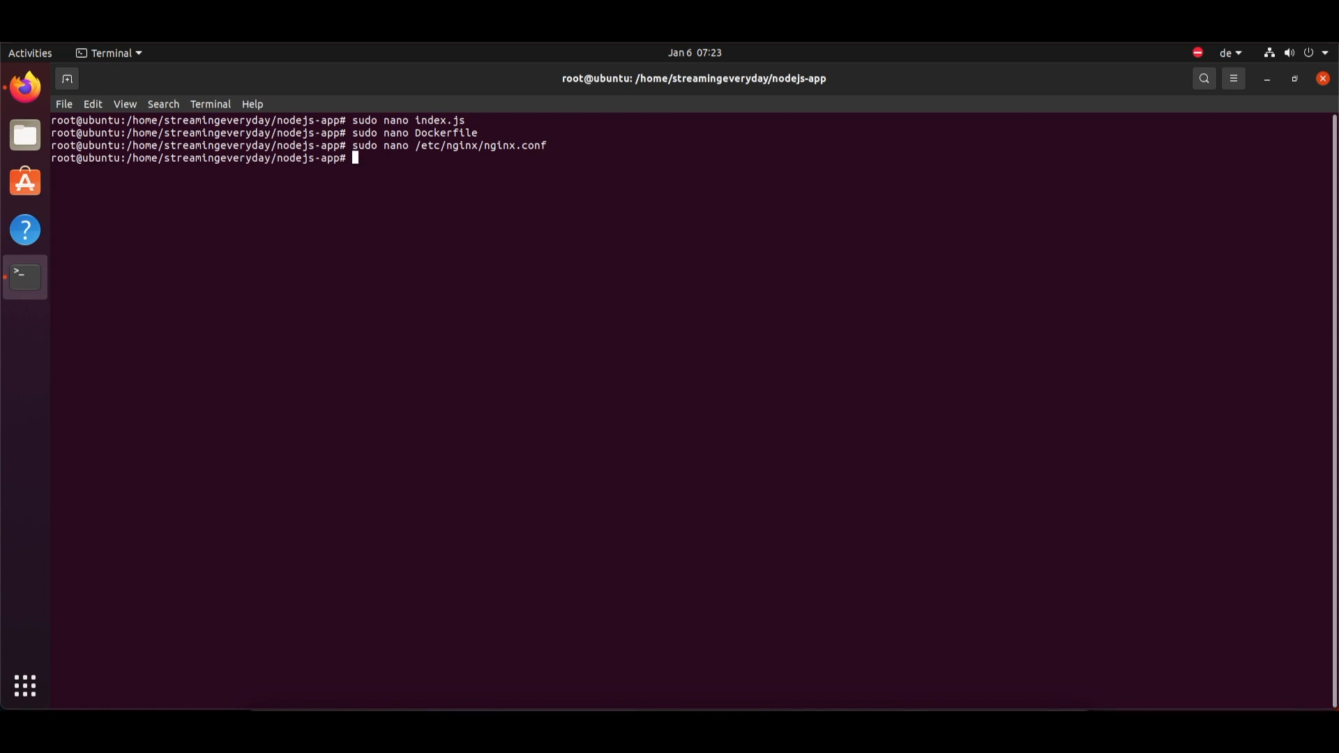
mouse_move(356, 363)
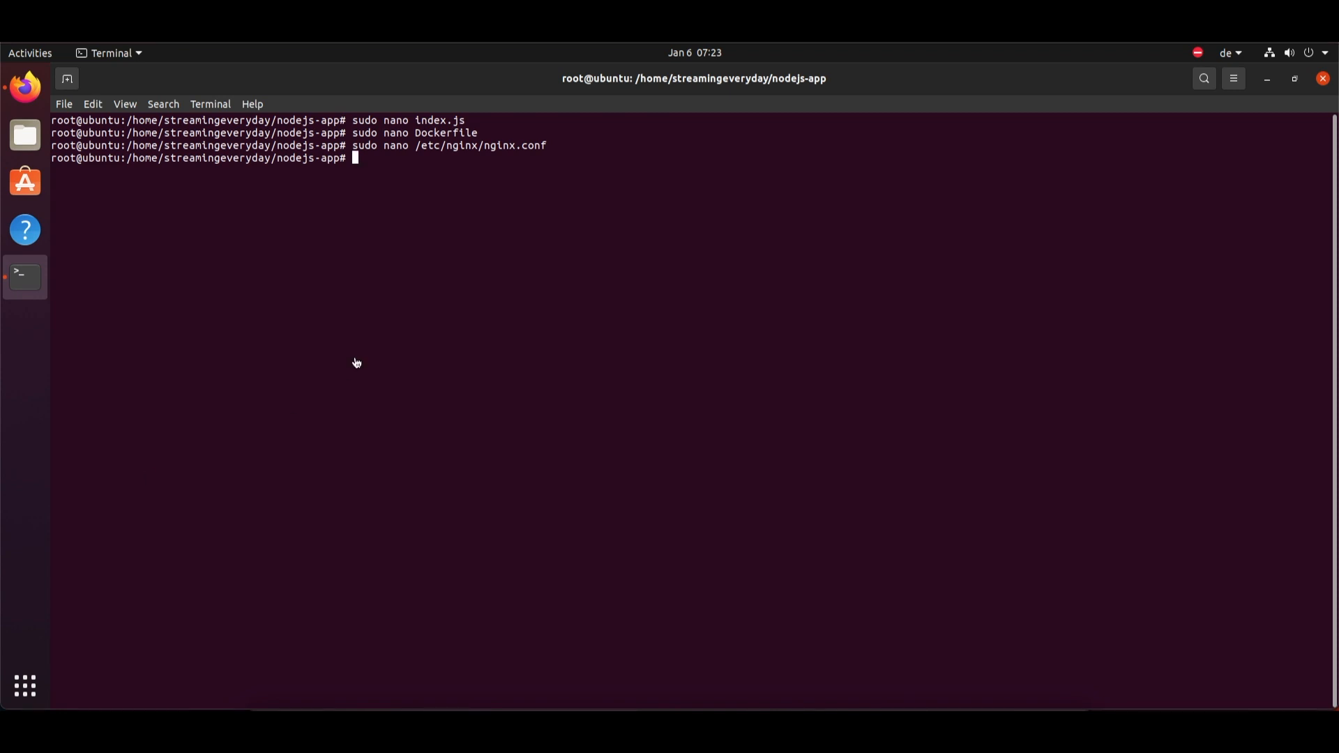
Enter a docker build command tagging the image node-app.
type("docker build -")
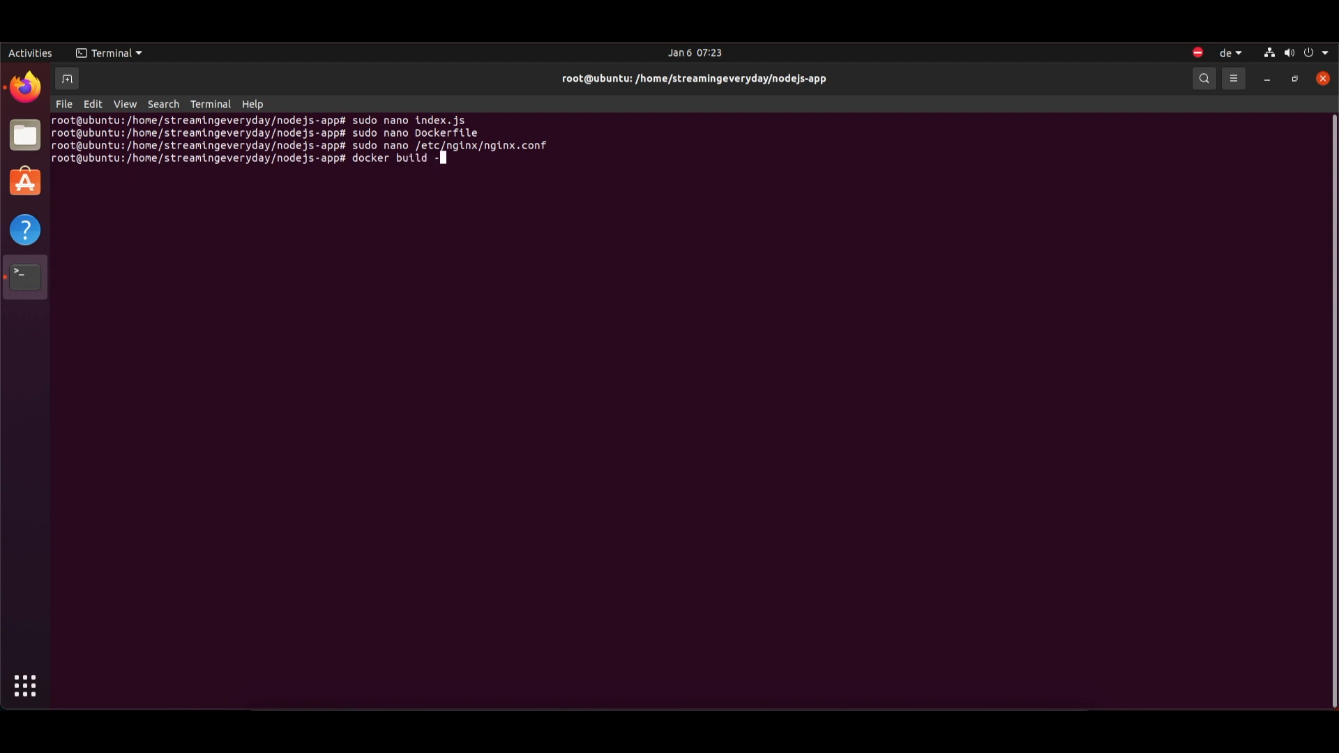
type("t")
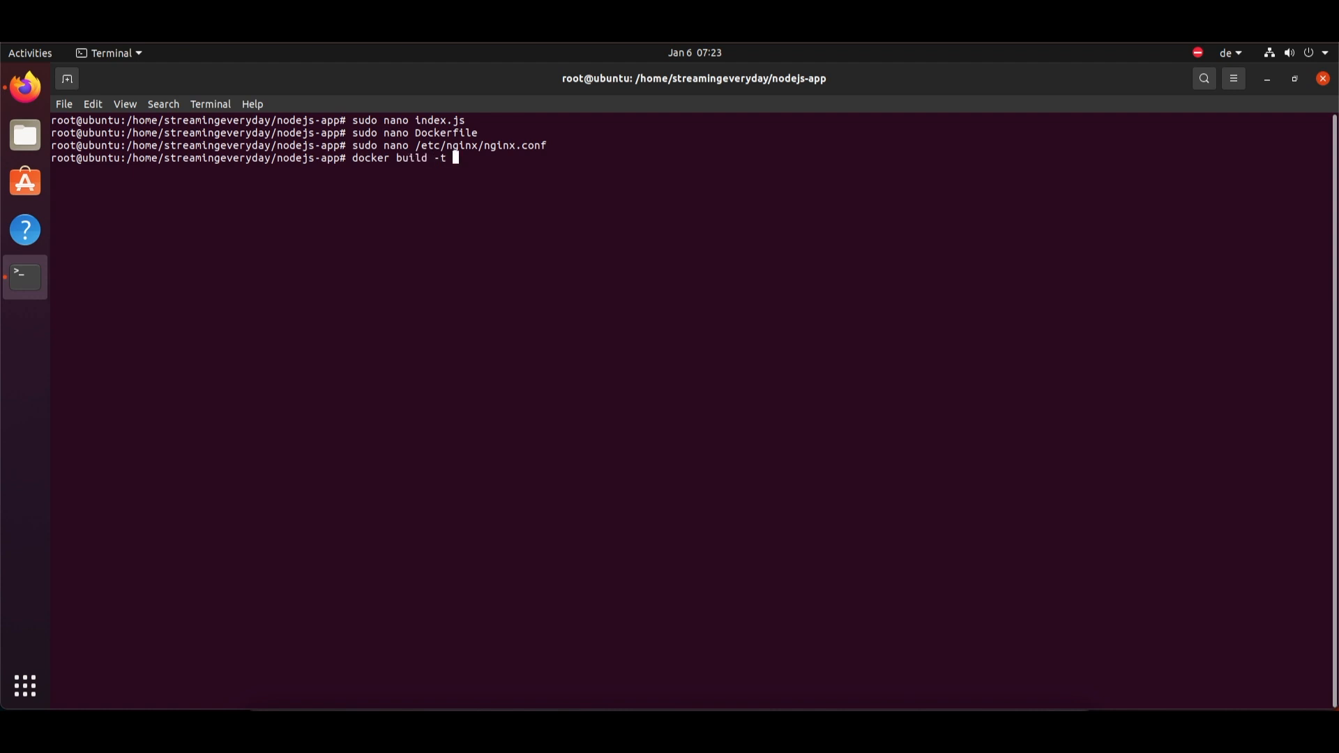
type("node")
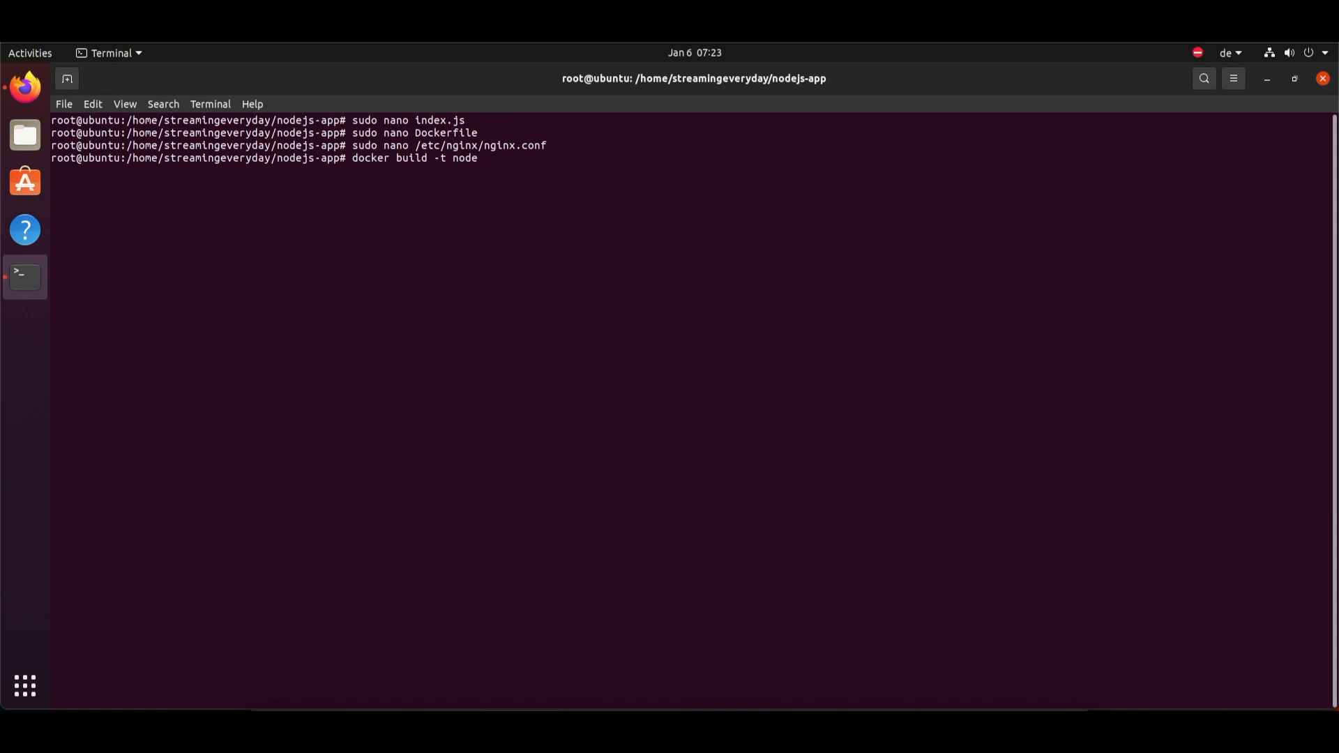
type("-app")
type("sudo nano s")
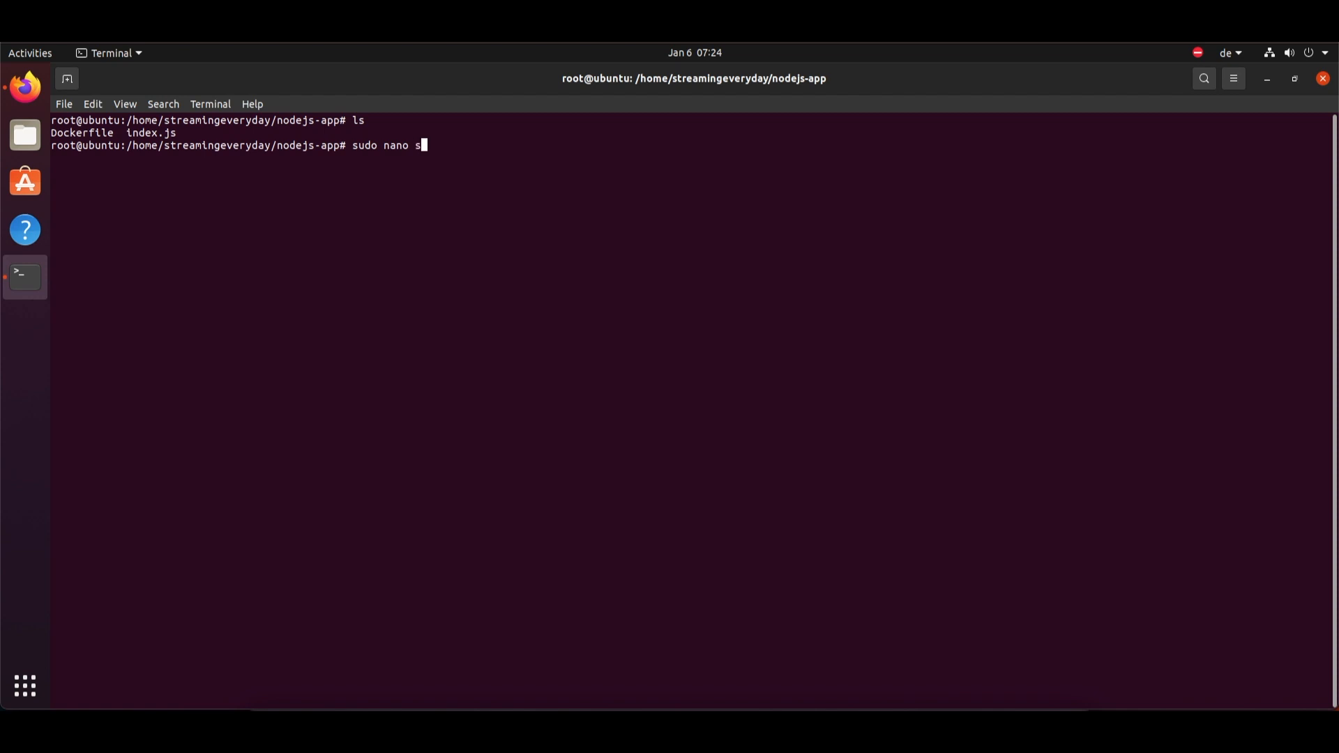
Write docker-compose.yml defining node-app on port 3000 and nginx on port 80, save and close nano.
type("docker-com")
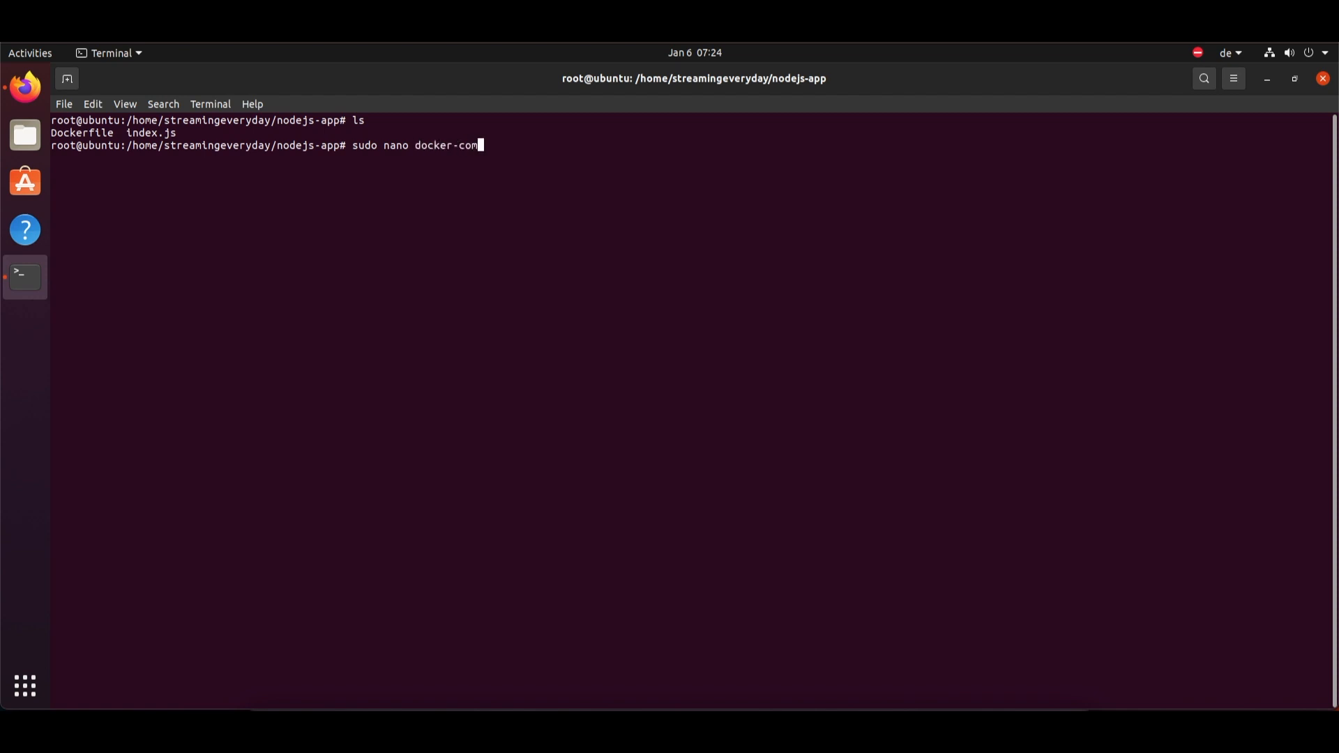
type("pose.y")
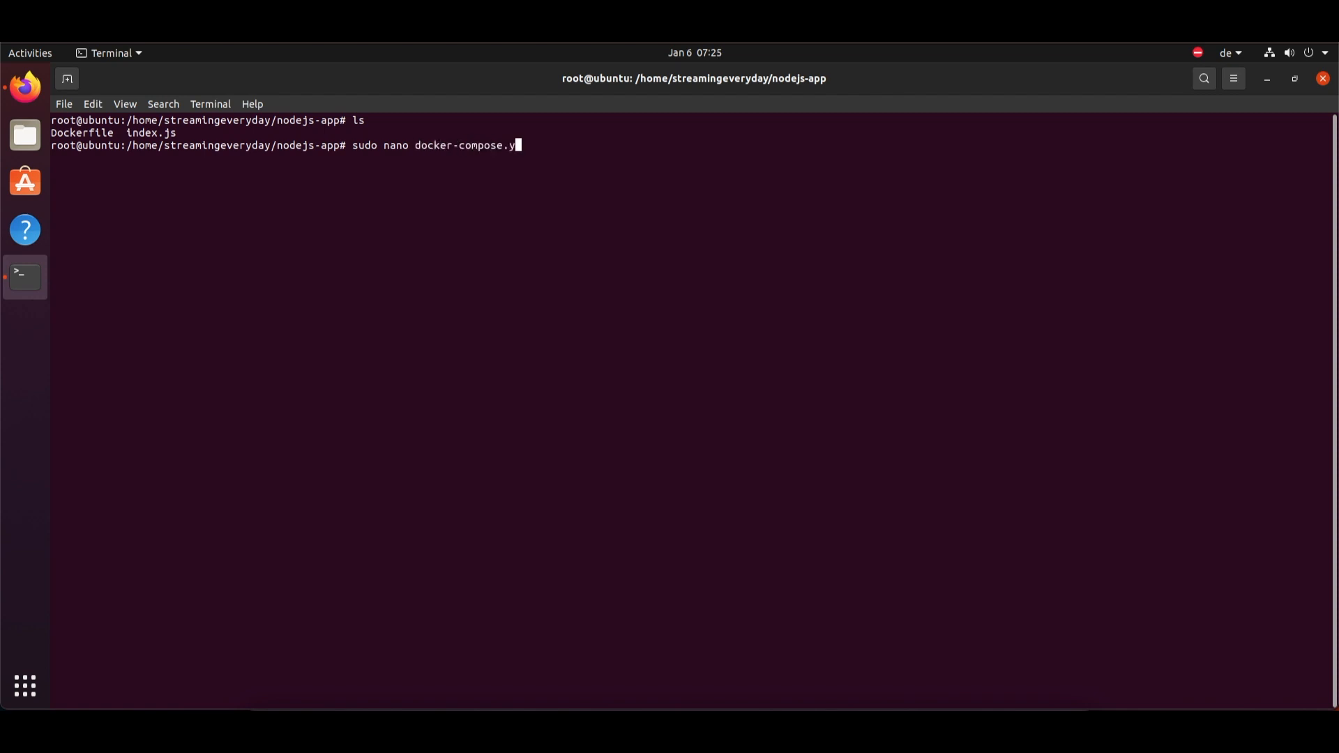
key("Return")
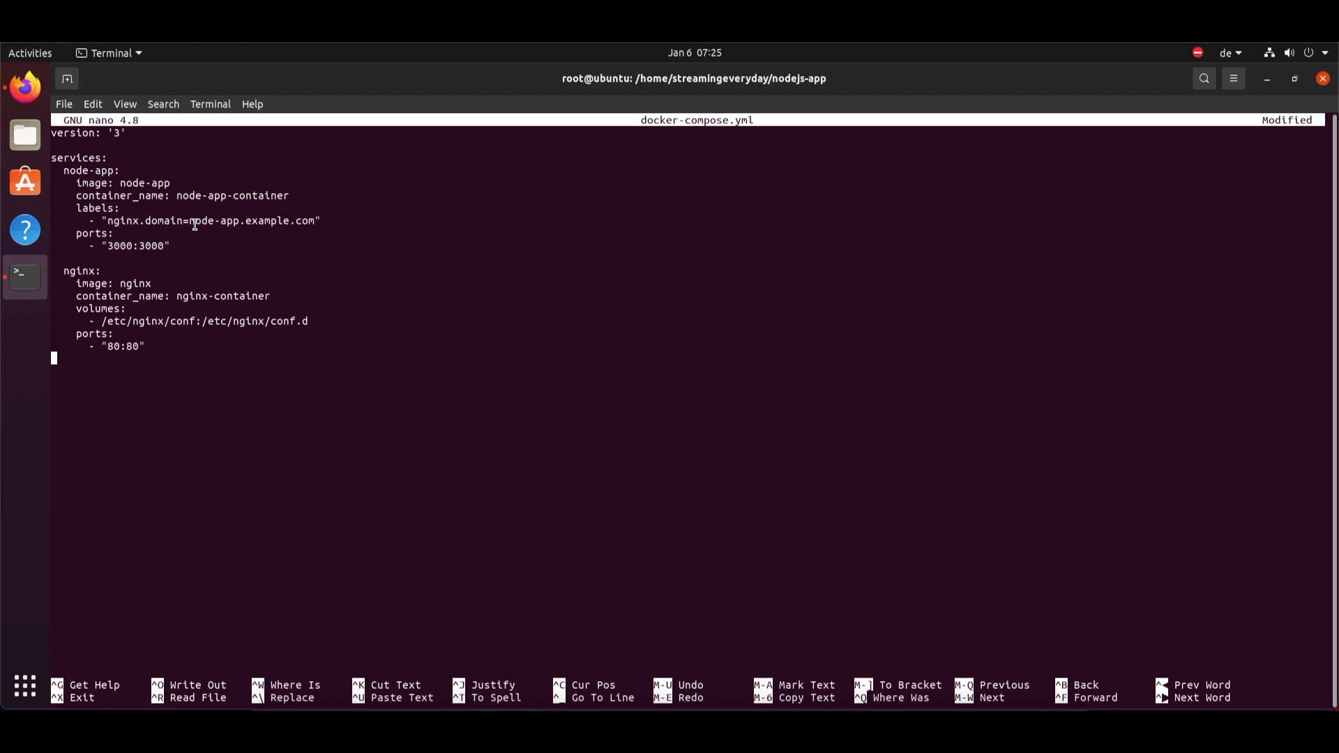
double_click(201, 220)
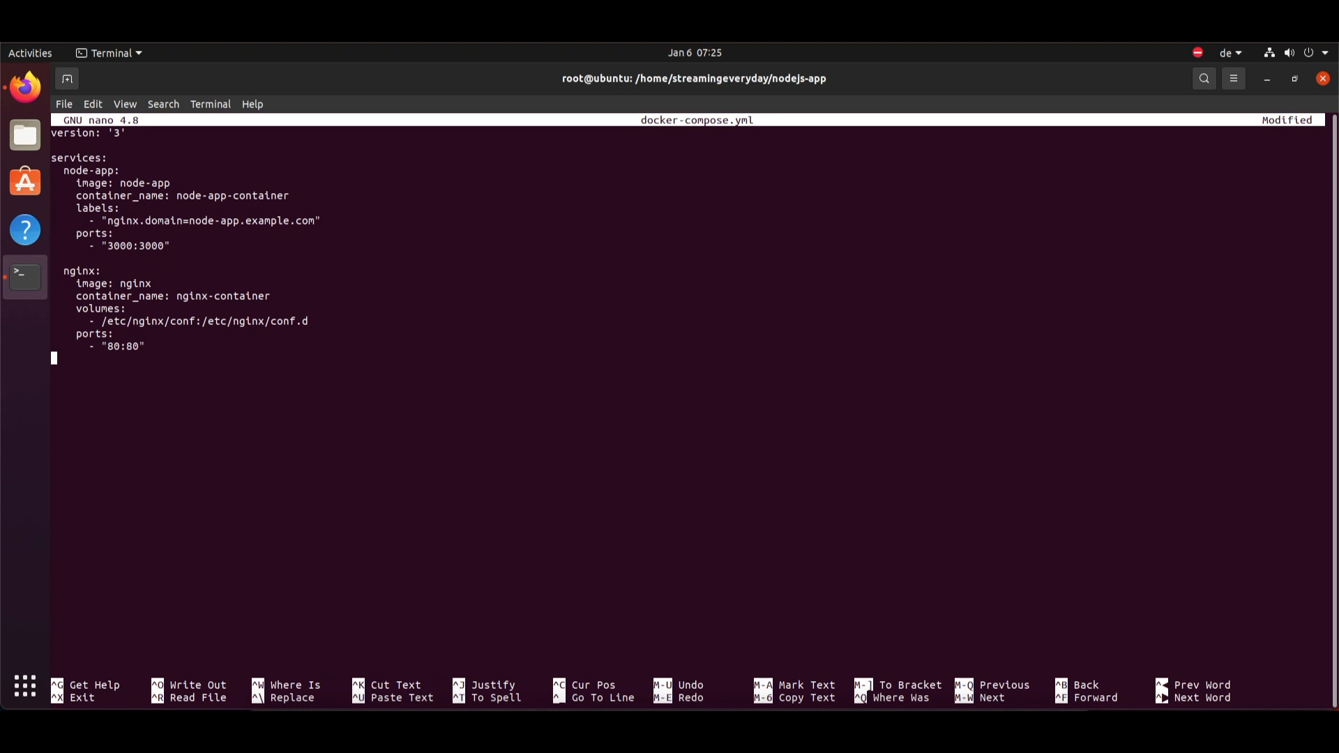
mouse_move(185, 418)
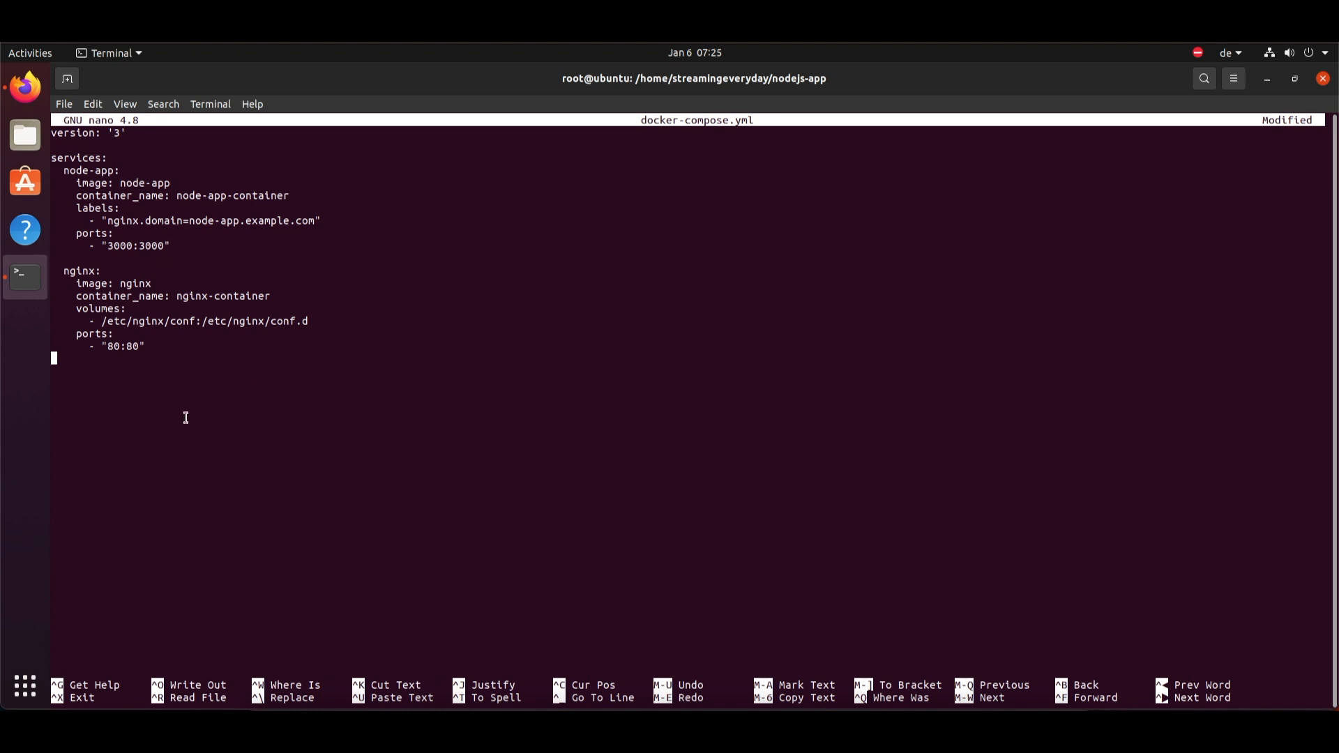
key("ctrl+x")
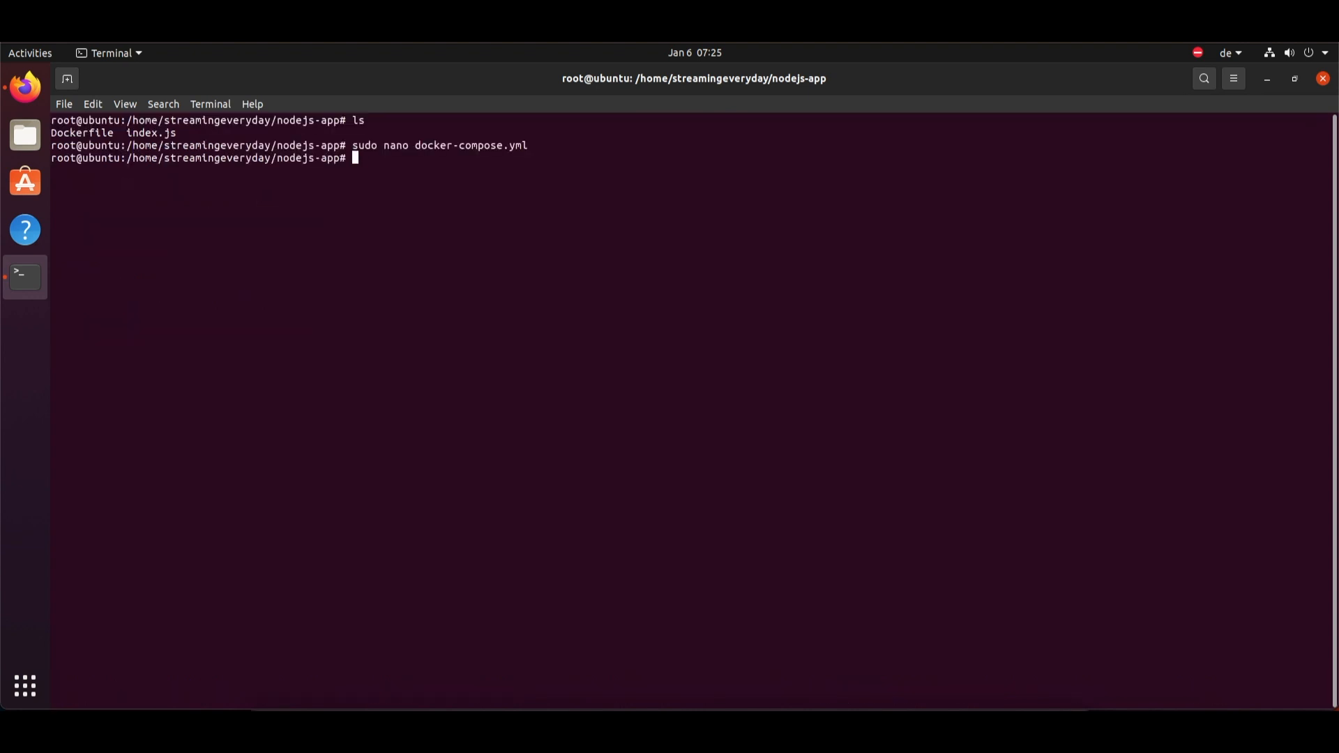
Run docker-compose down, docker-compose up -d and docker ps to list nginx and node-app containers running.
type("docker-compose")
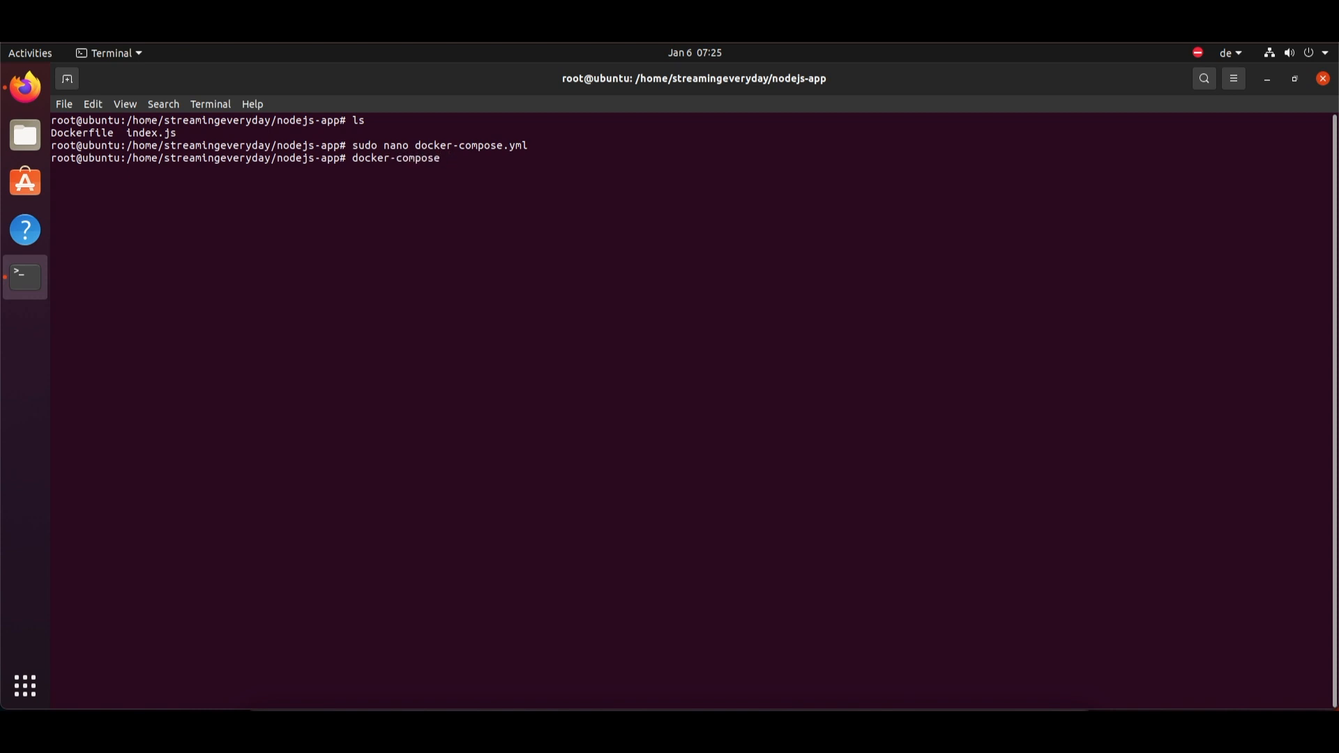
type("down")
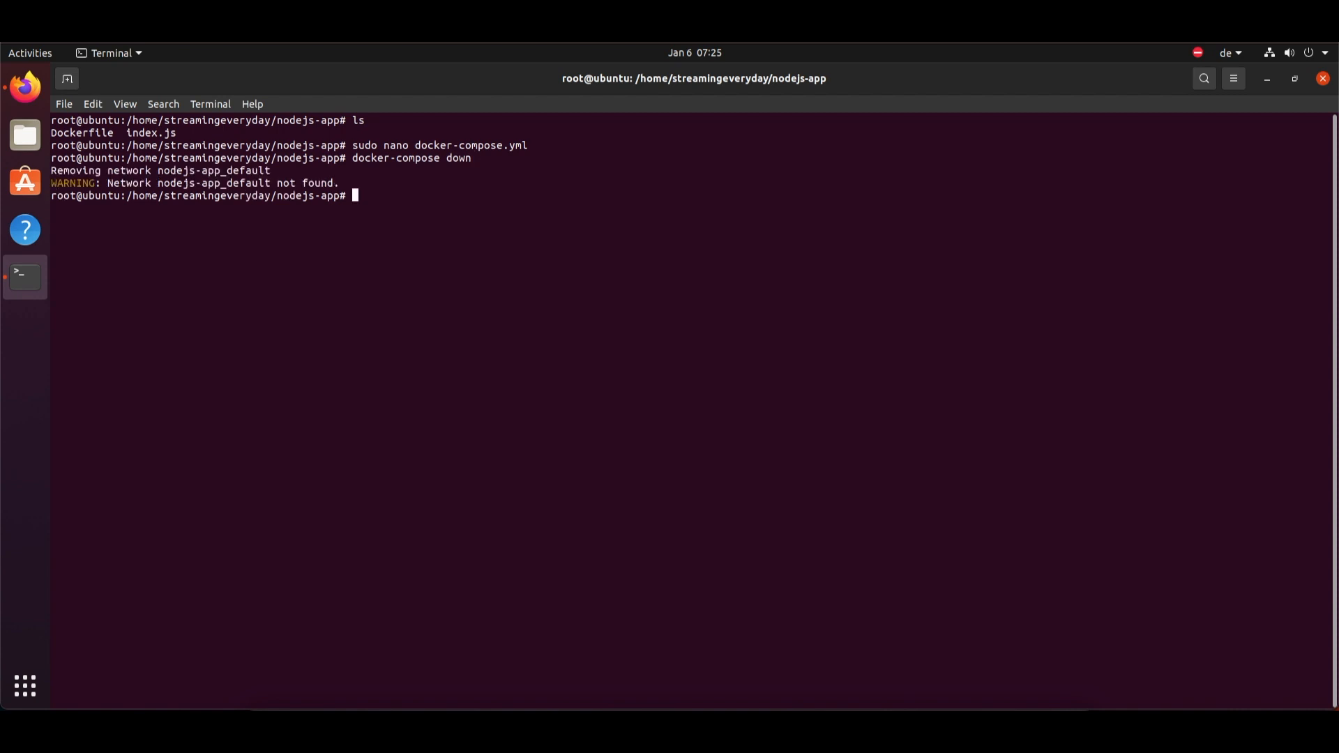
type("docker-compose")
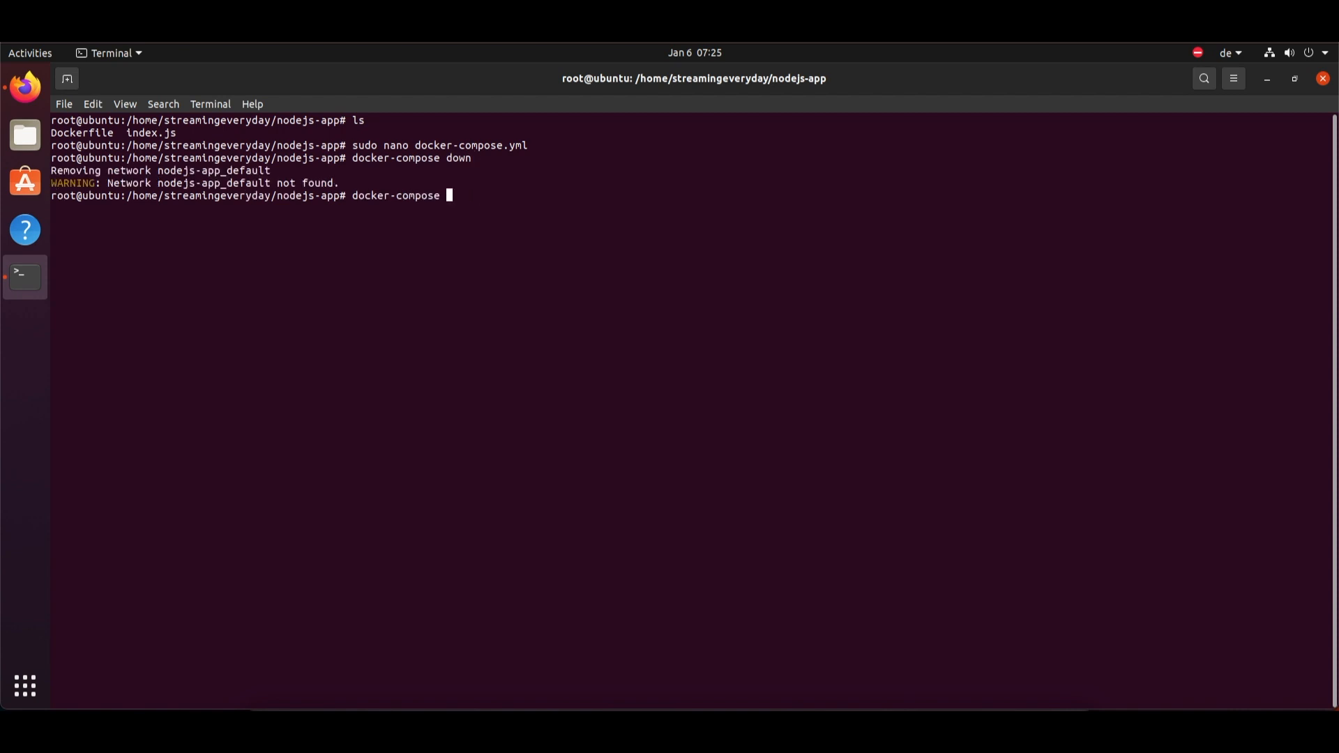
key("Return")
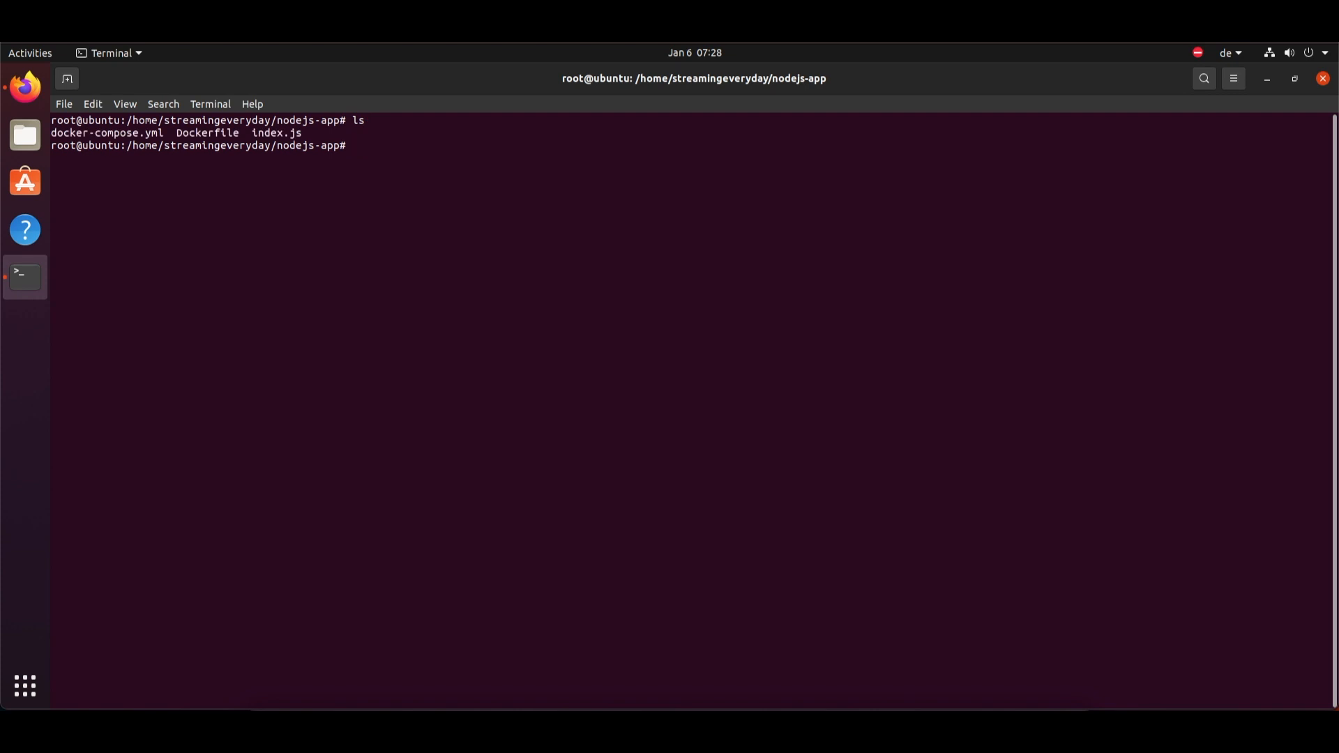
type("docker-compose up -")
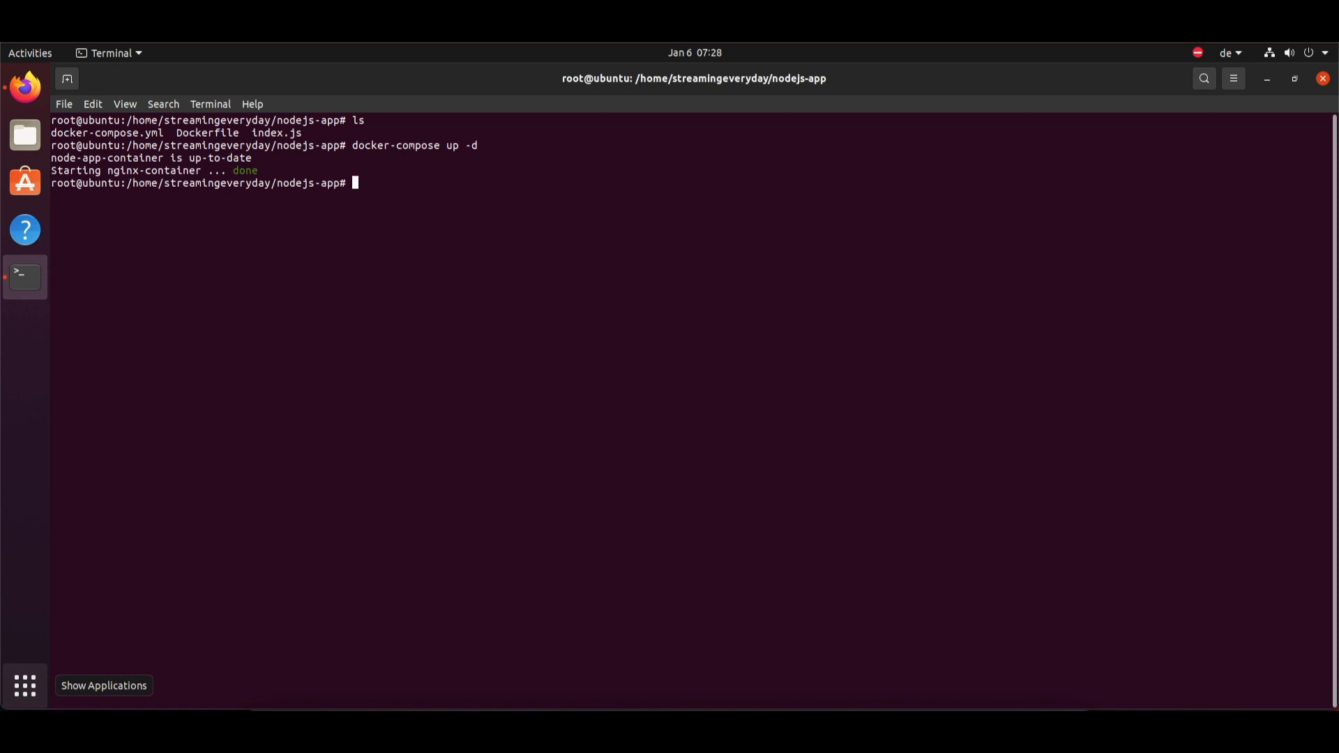
type("docker ps")
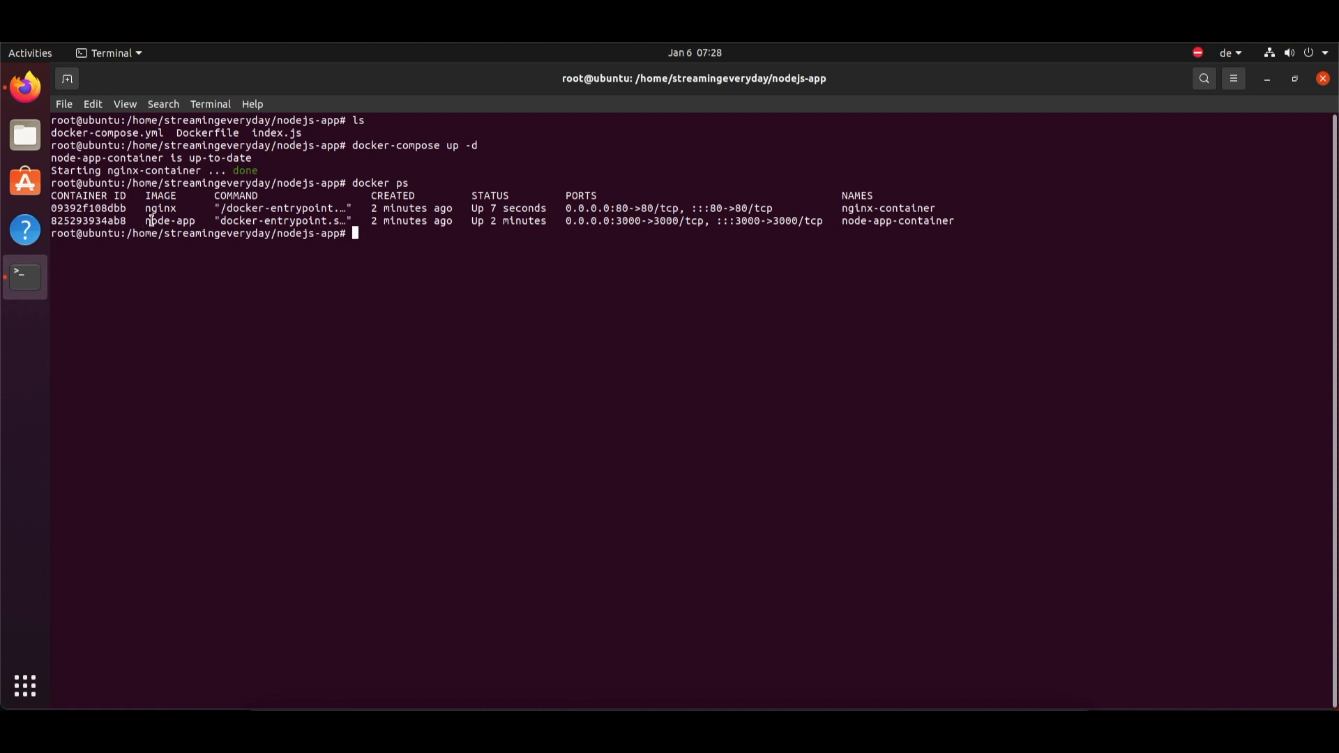
mouse_move(652, 234)
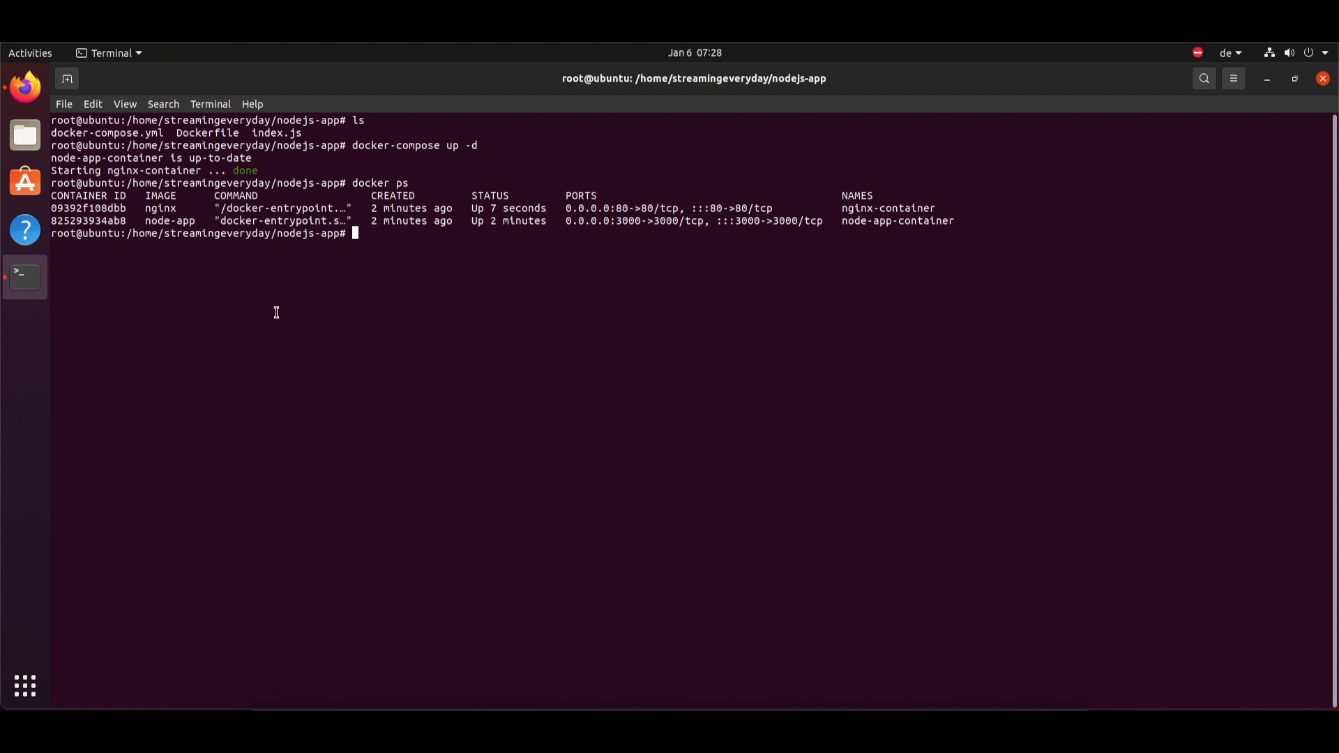
mouse_move(693, 220)
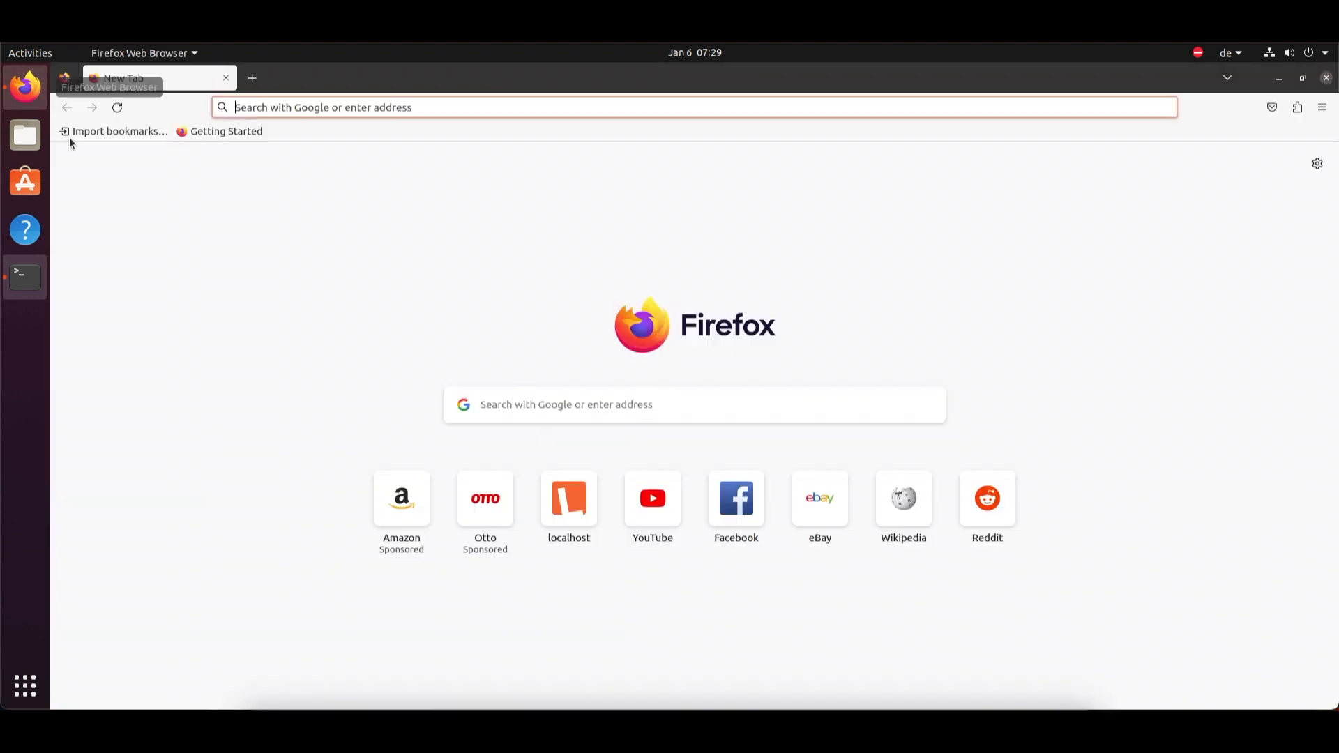
Load localhost:3000 in Firefox showing 'Hello from Node.js App!', then return to the terminal.
type("localhost:3000")
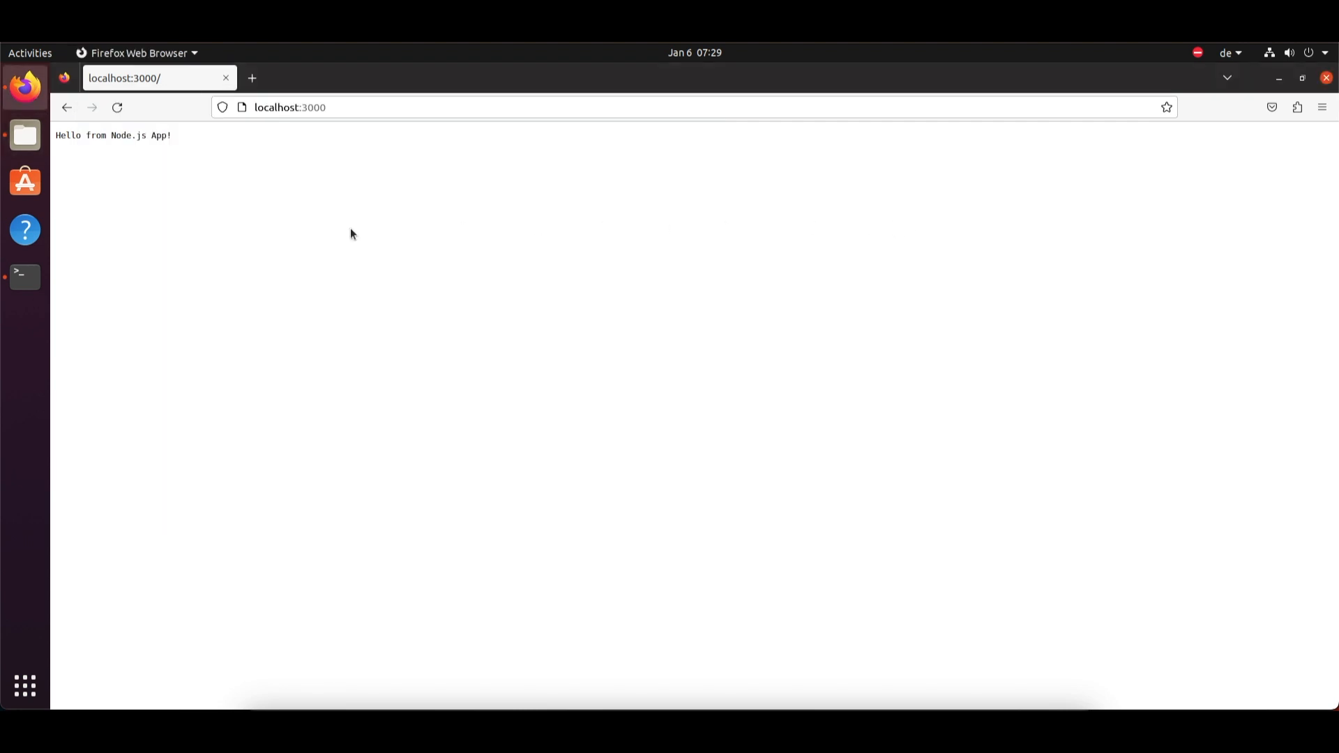
left_click(254, 79)
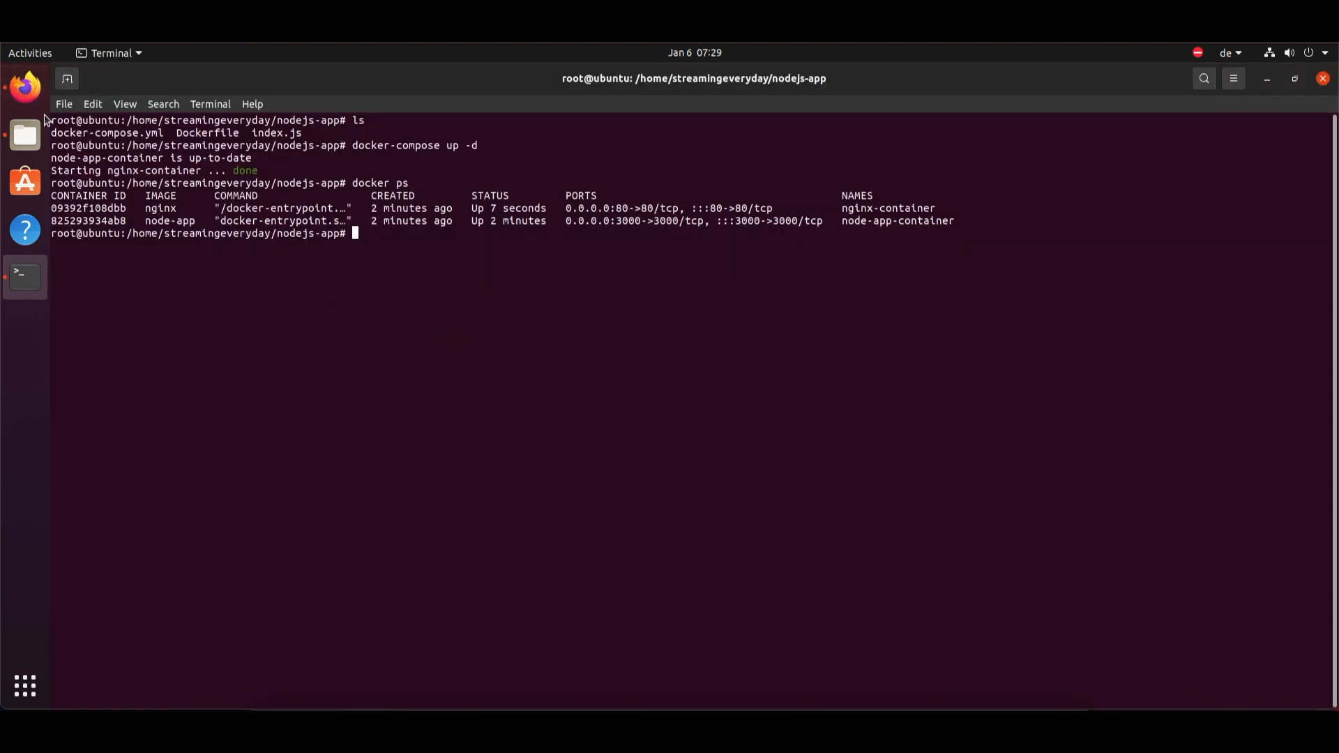
left_click(24, 88)
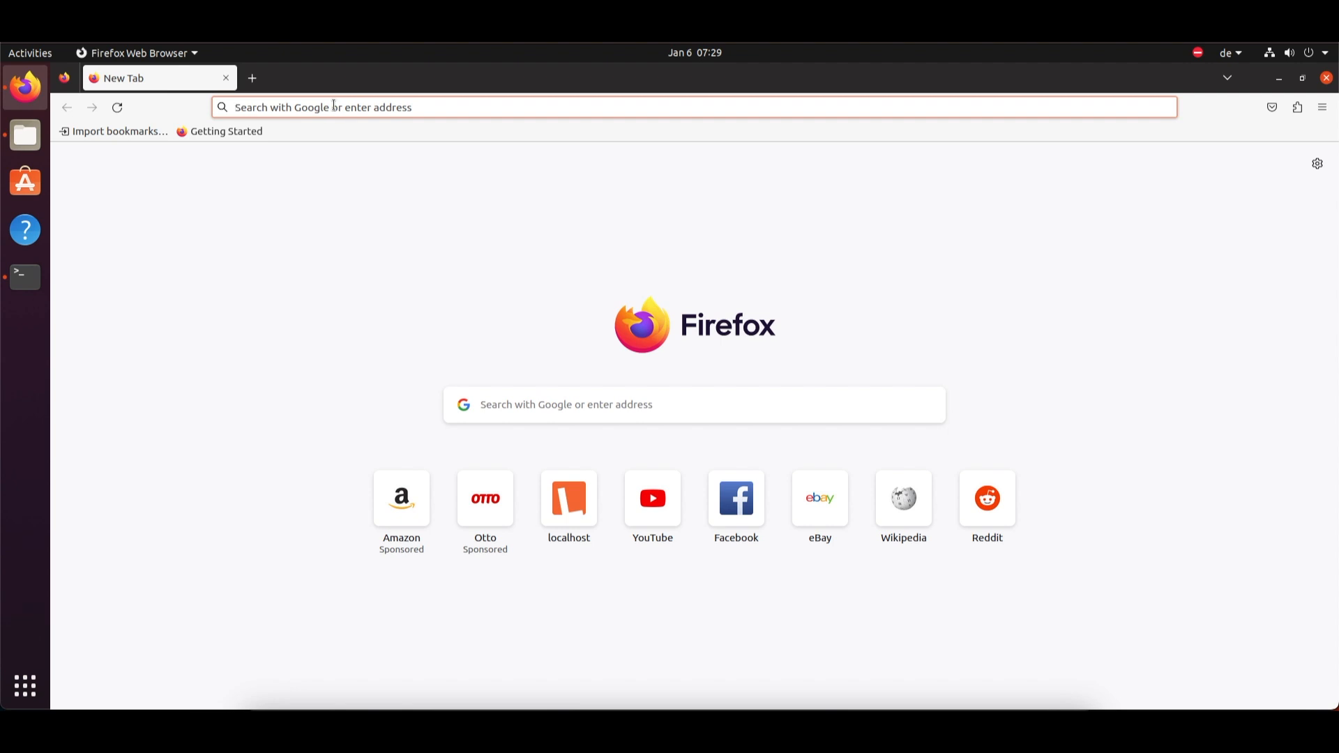
type("localhost:3000")
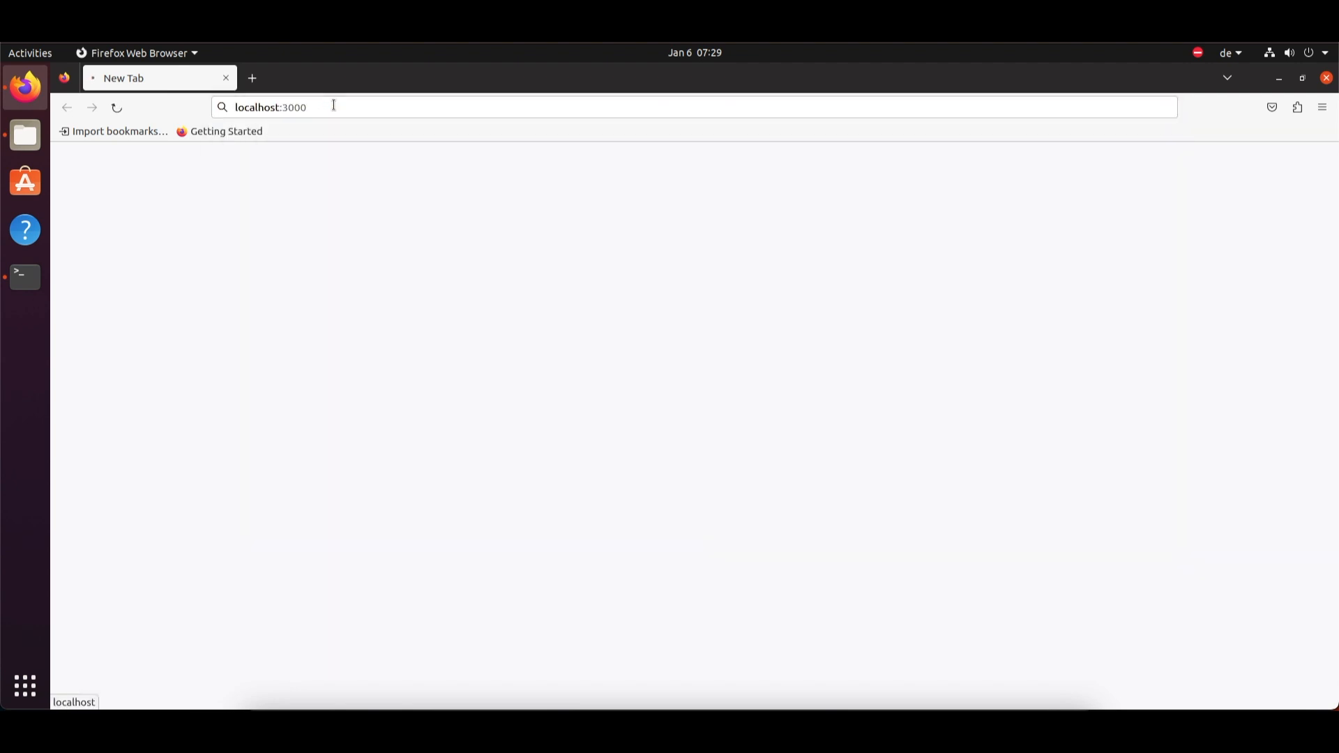
key("Return")
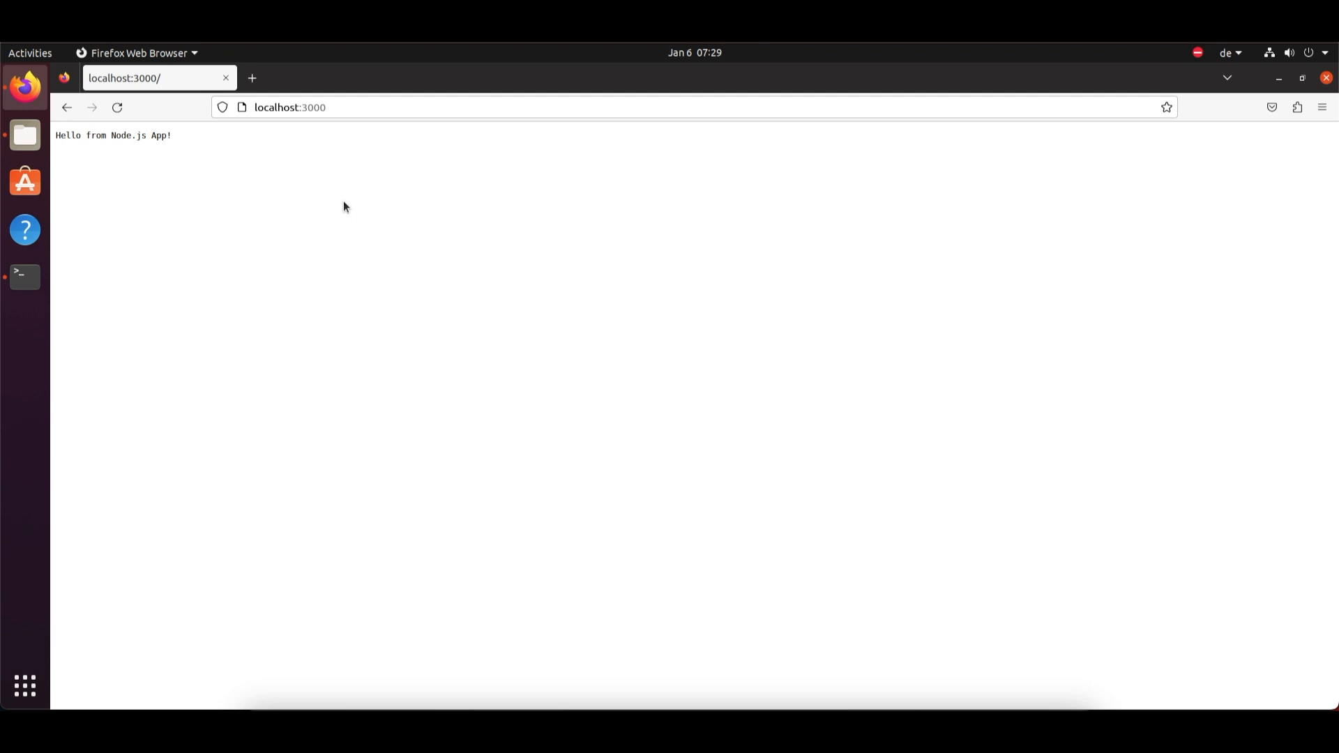
mouse_move(248, 153)
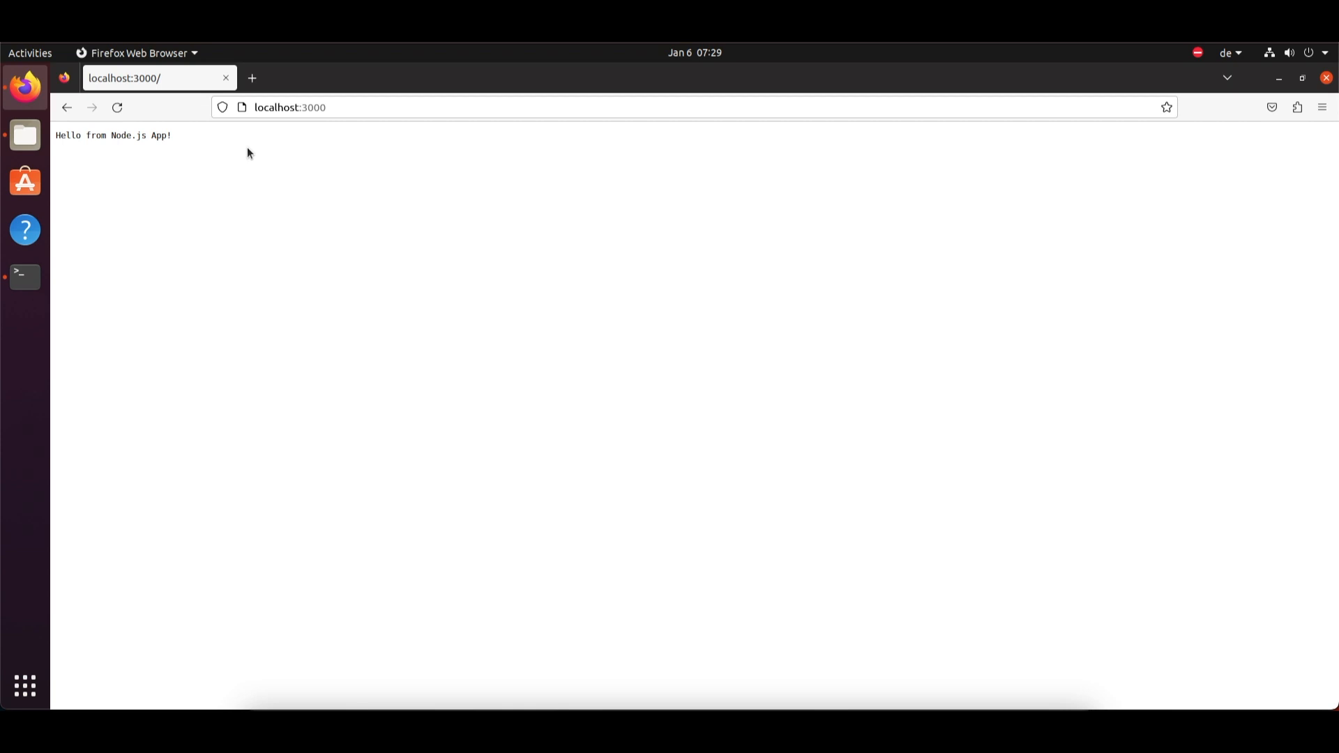
mouse_move(24, 276)
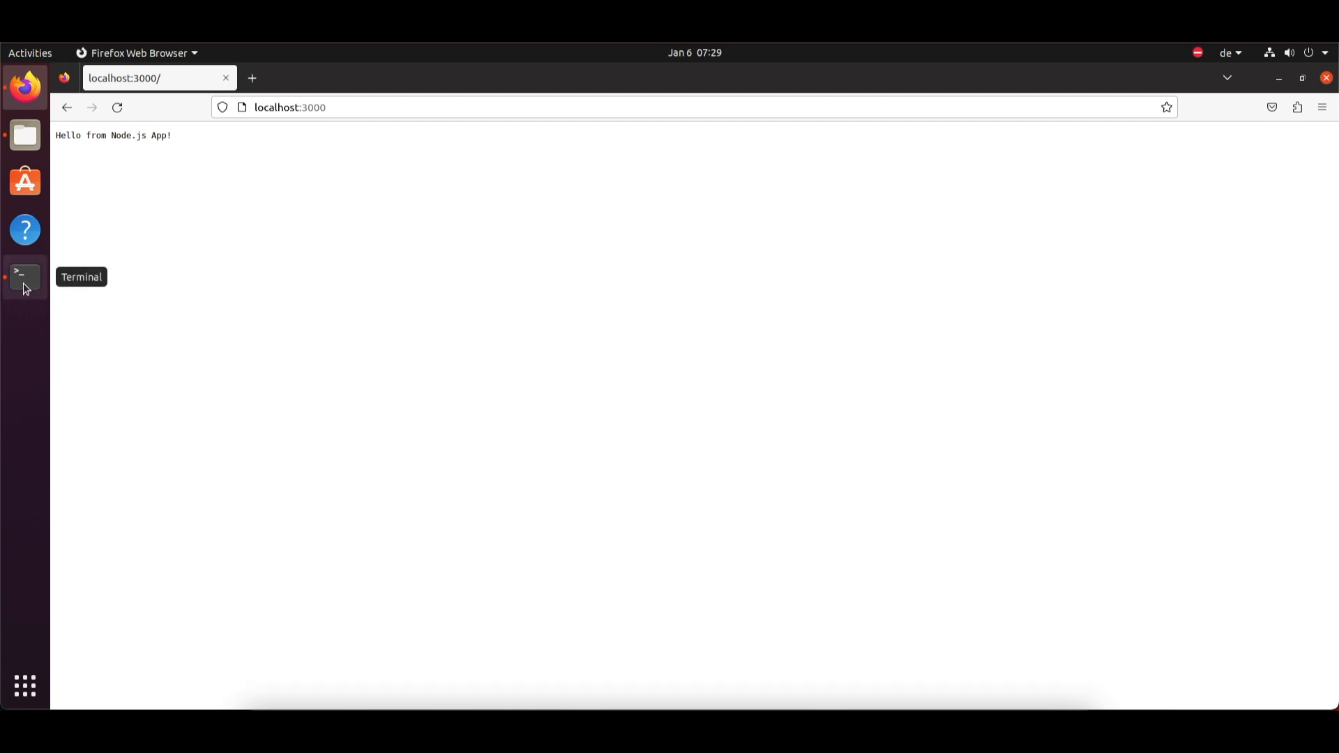
left_click(23, 276)
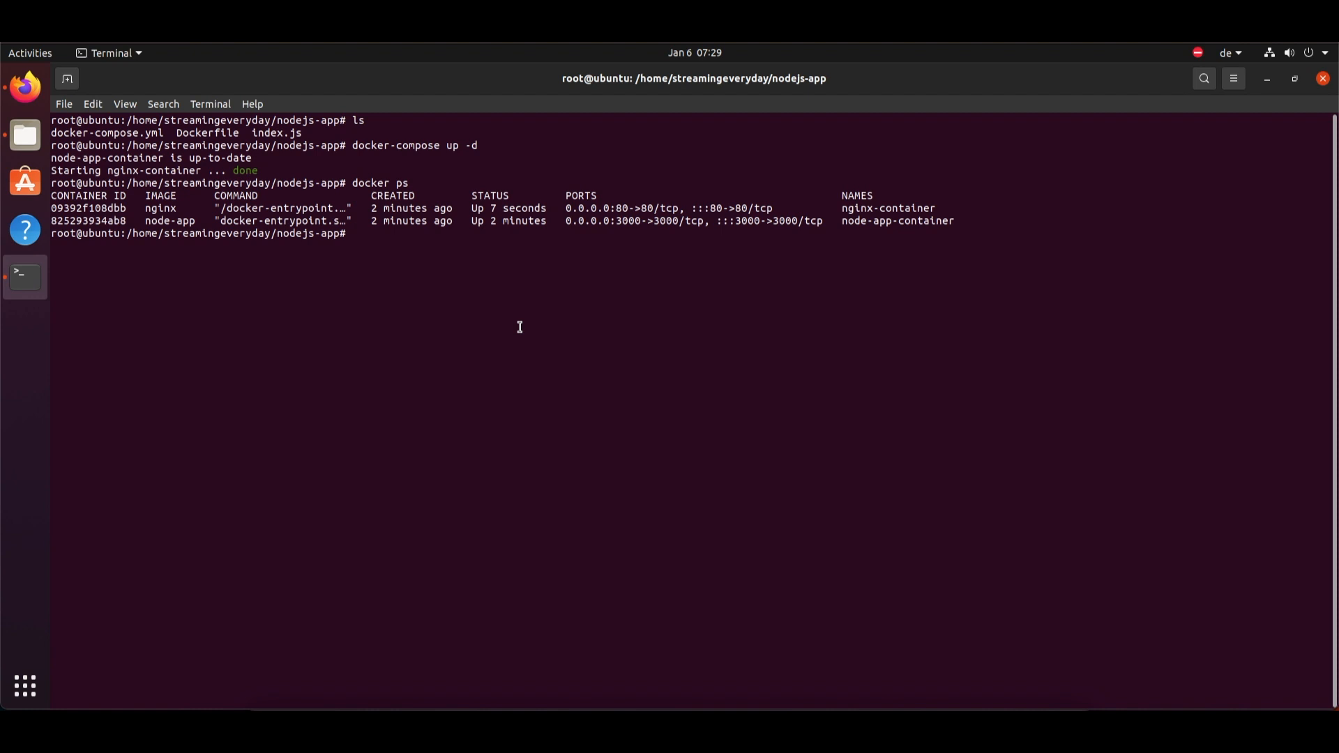
List the folder and cat index.js, highlighting the 'Hello from Node.js App!' message.
type("ls")
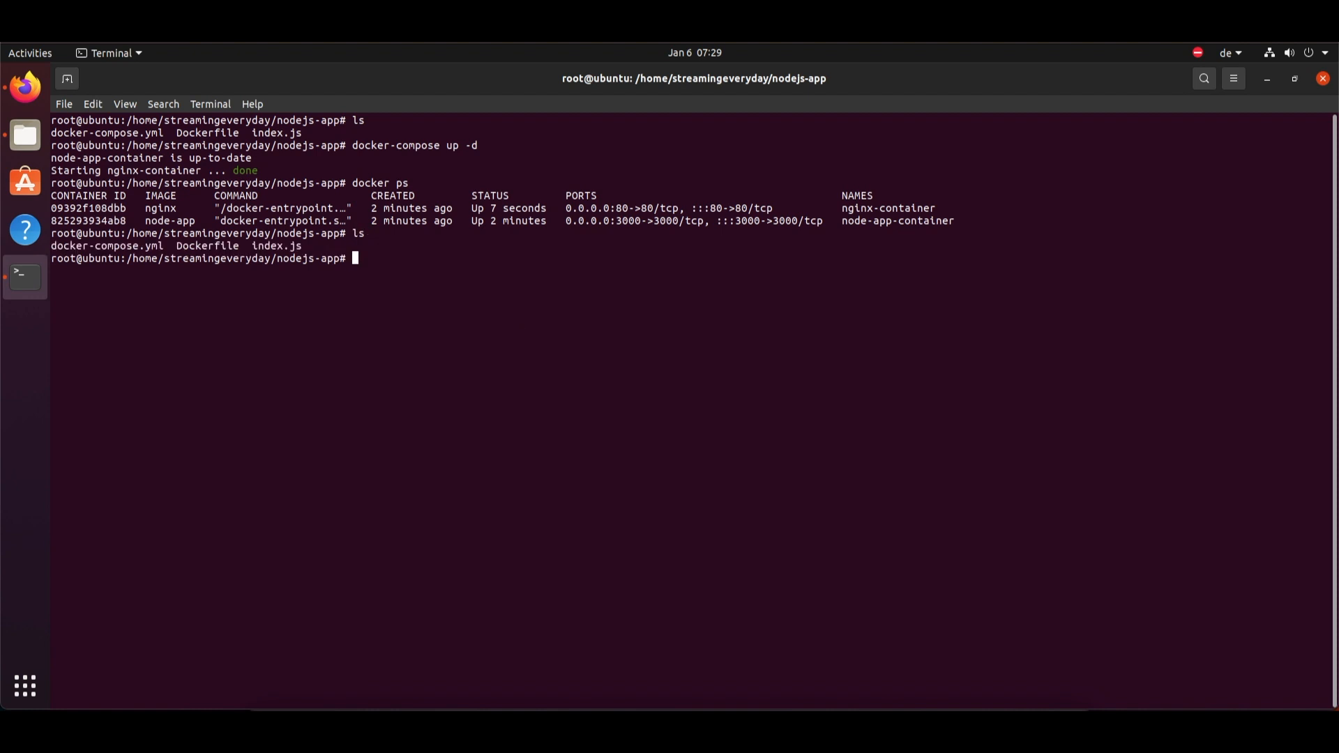
type("cat index.js")
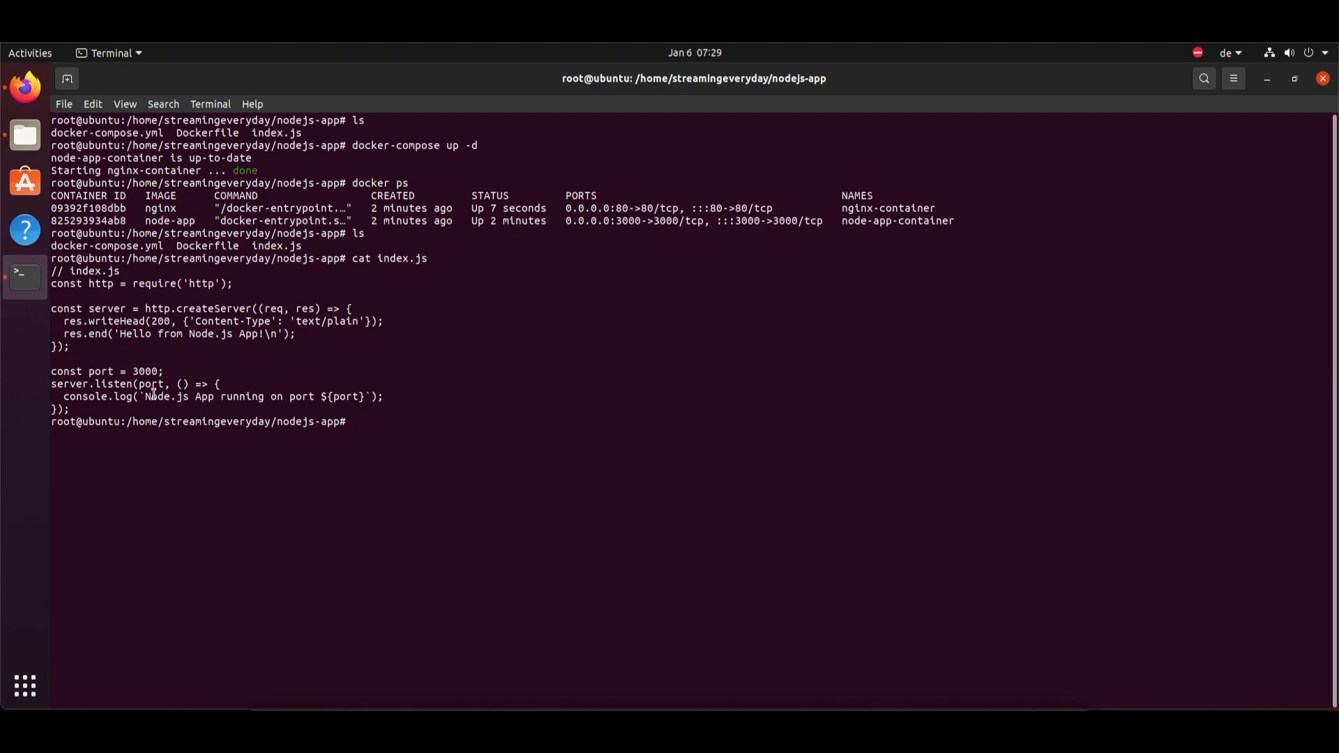
double_click(196, 333)
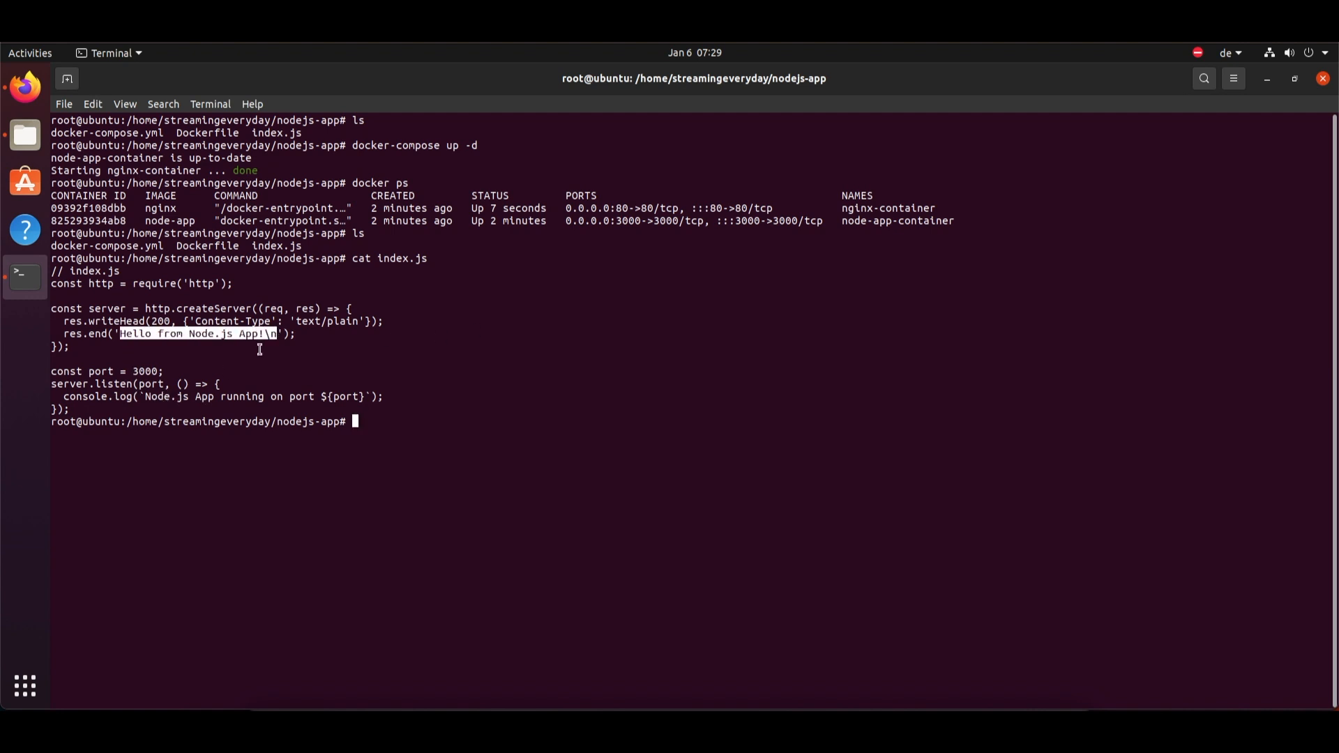